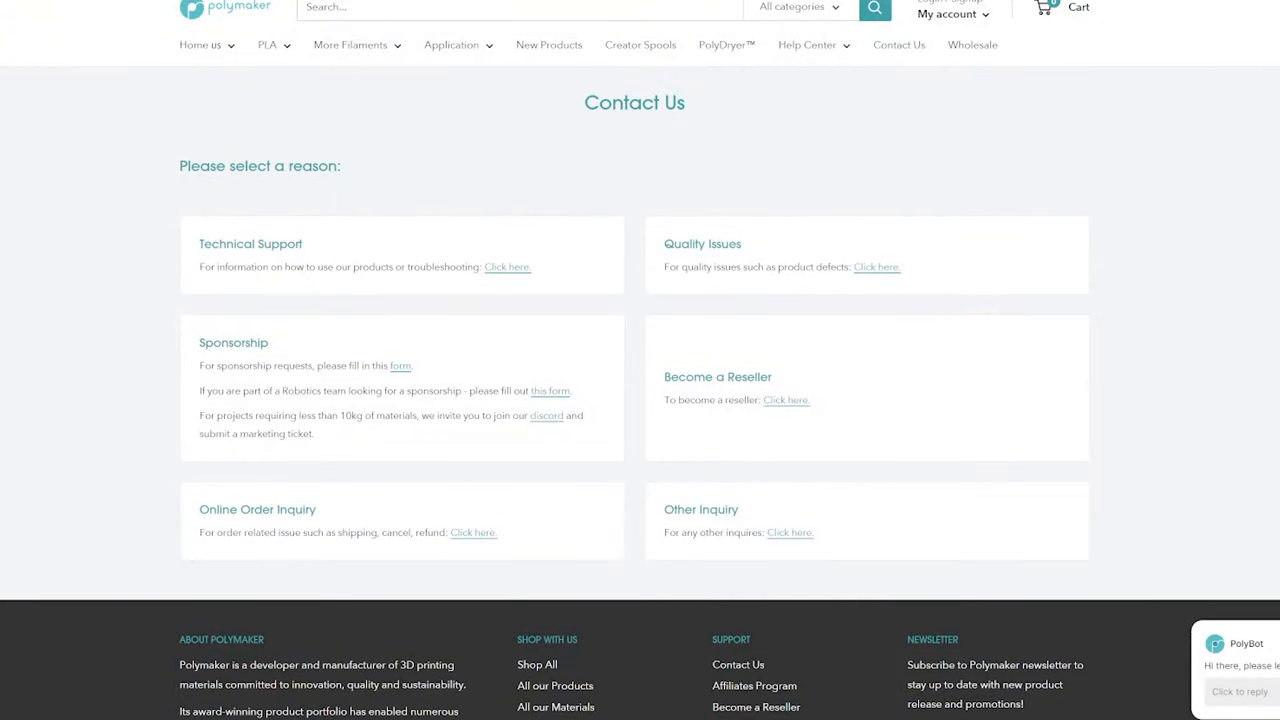
{"action": "mouse_move", "coordinate": [630, 120]}
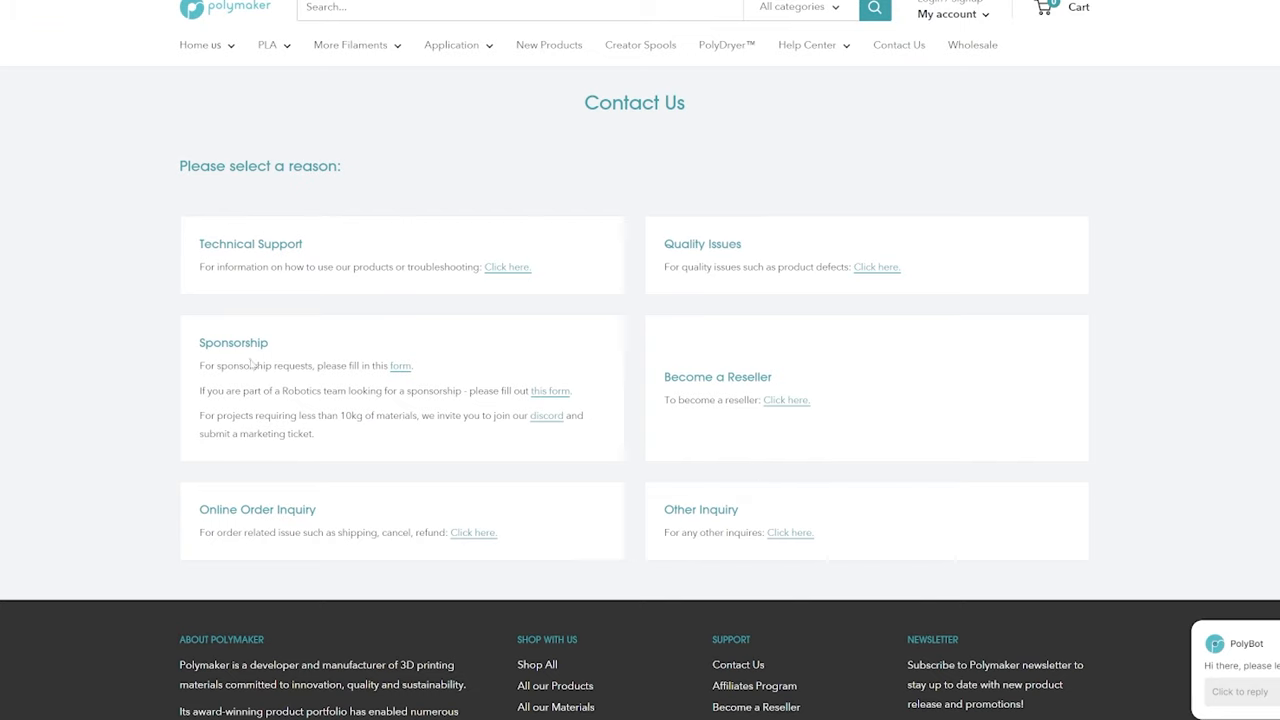
{"action": "mouse_move", "coordinate": [1164, 52]}
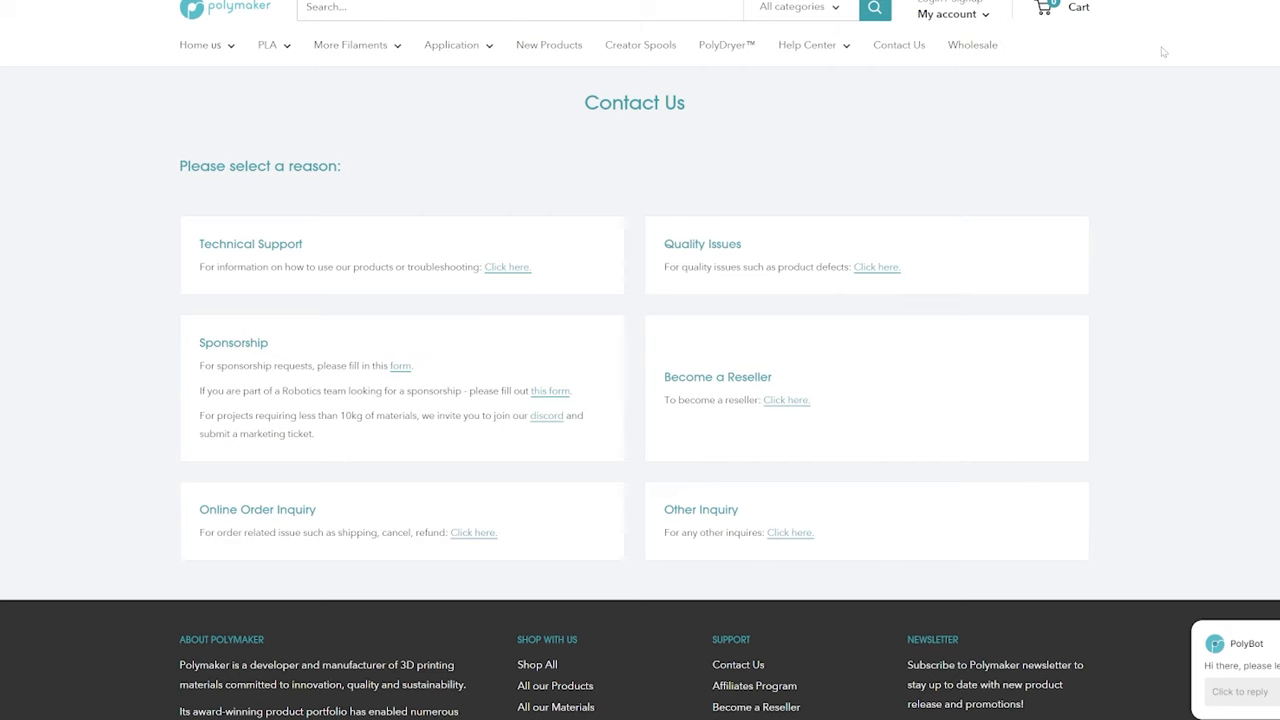
Step: Open the Polymaker Sponsorship Request form and review its required questions
{"action": "left_click", "coordinate": [400, 364]}
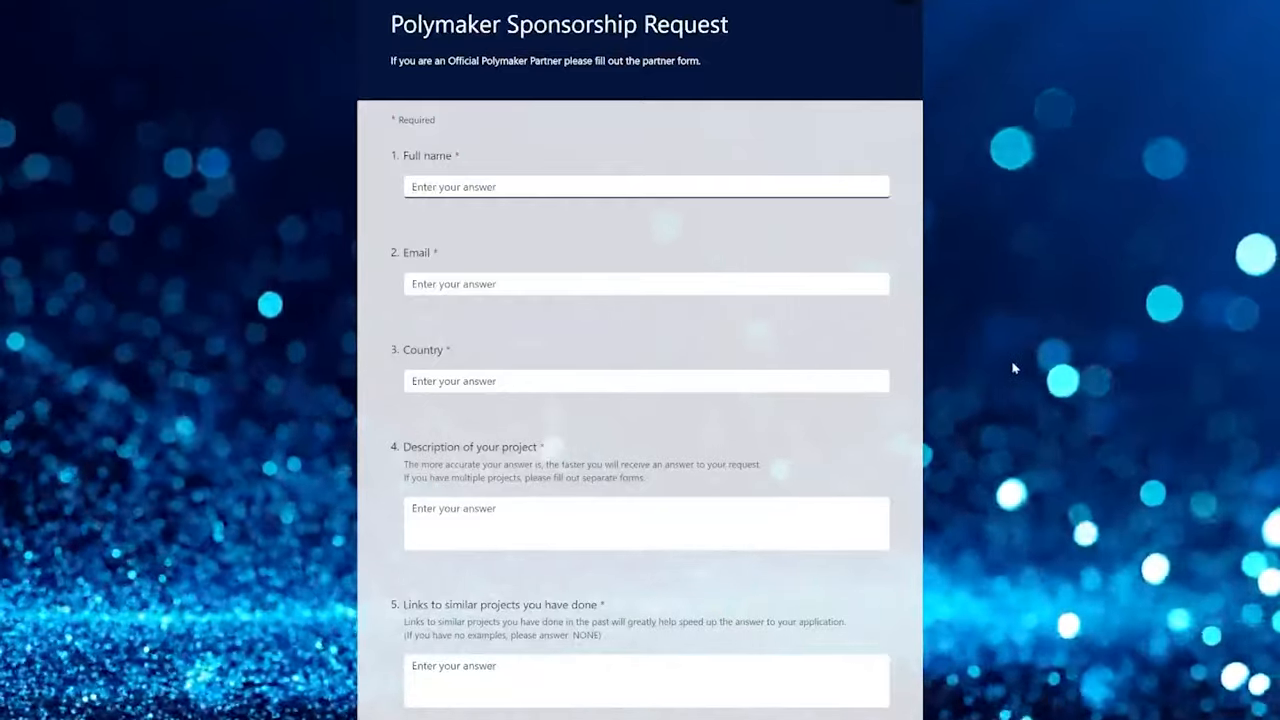
{"action": "scroll", "scroll_direction": "down", "scroll_amount": 3}
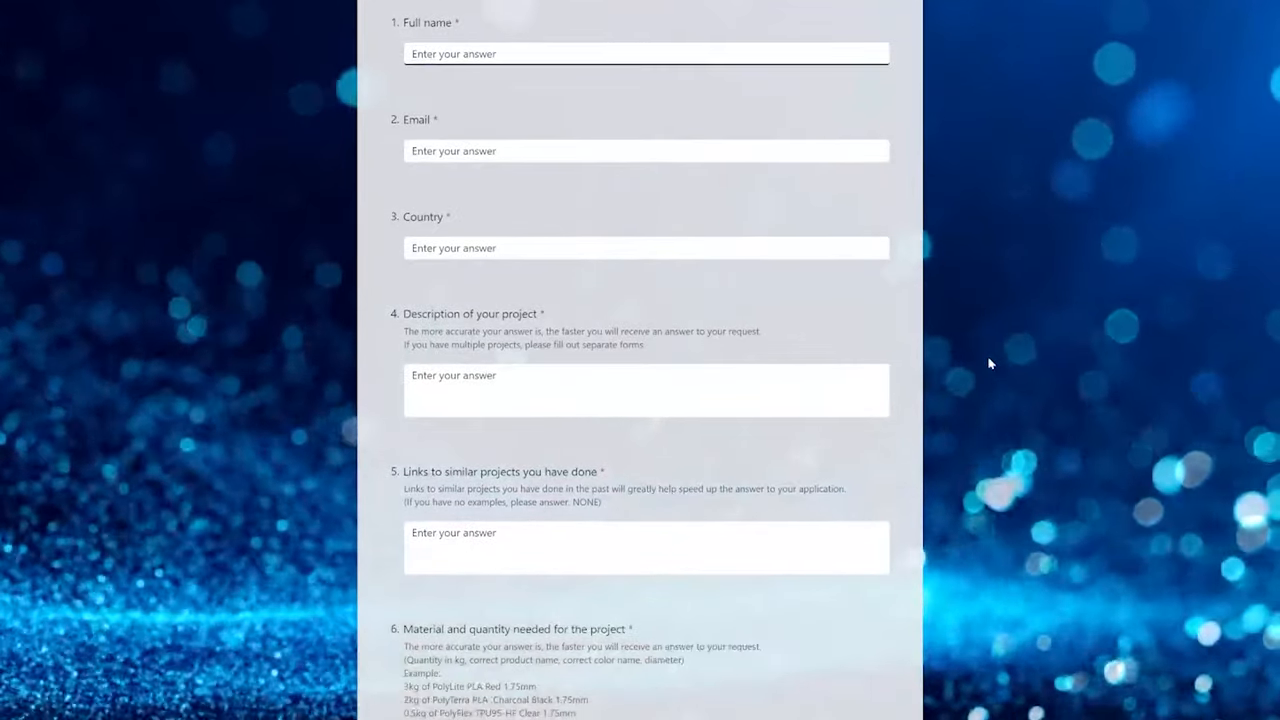
{"action": "scroll", "scroll_direction": "up", "scroll_amount": 3}
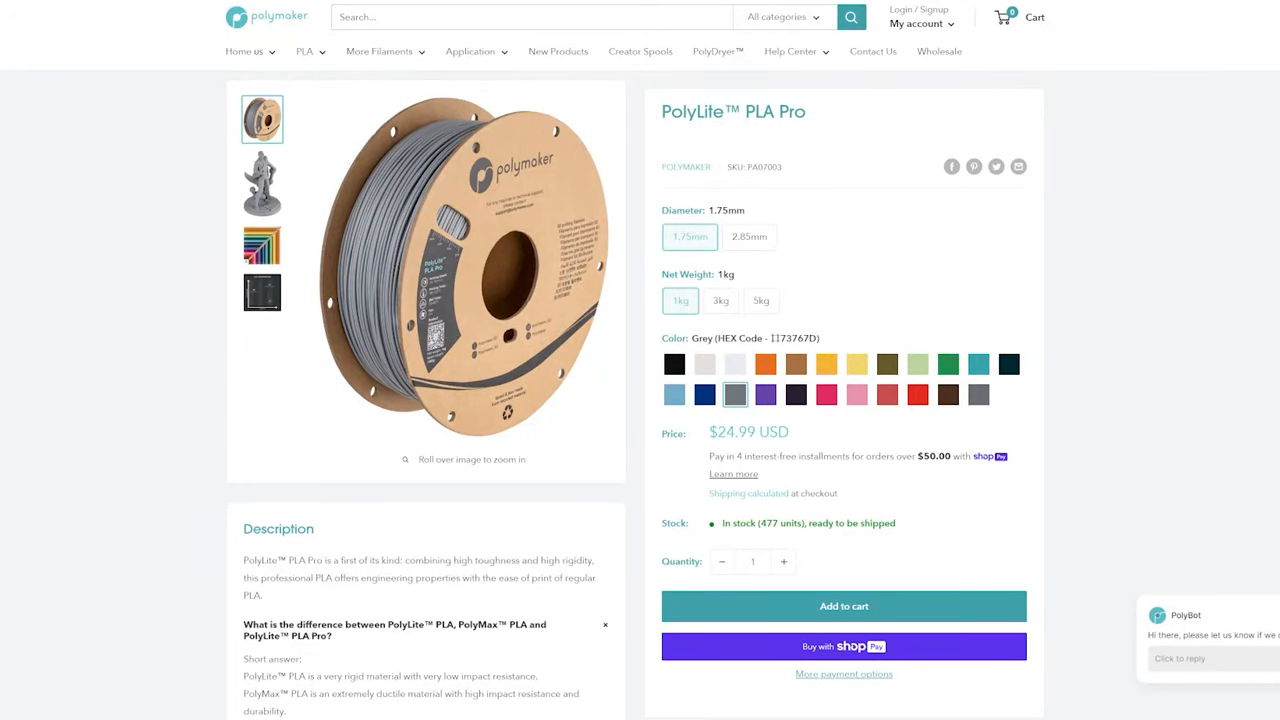
Step: Read down the PolyLite PLA Pro page to its Description section and back
{"action": "scroll", "scroll_direction": "down", "scroll_amount": 3}
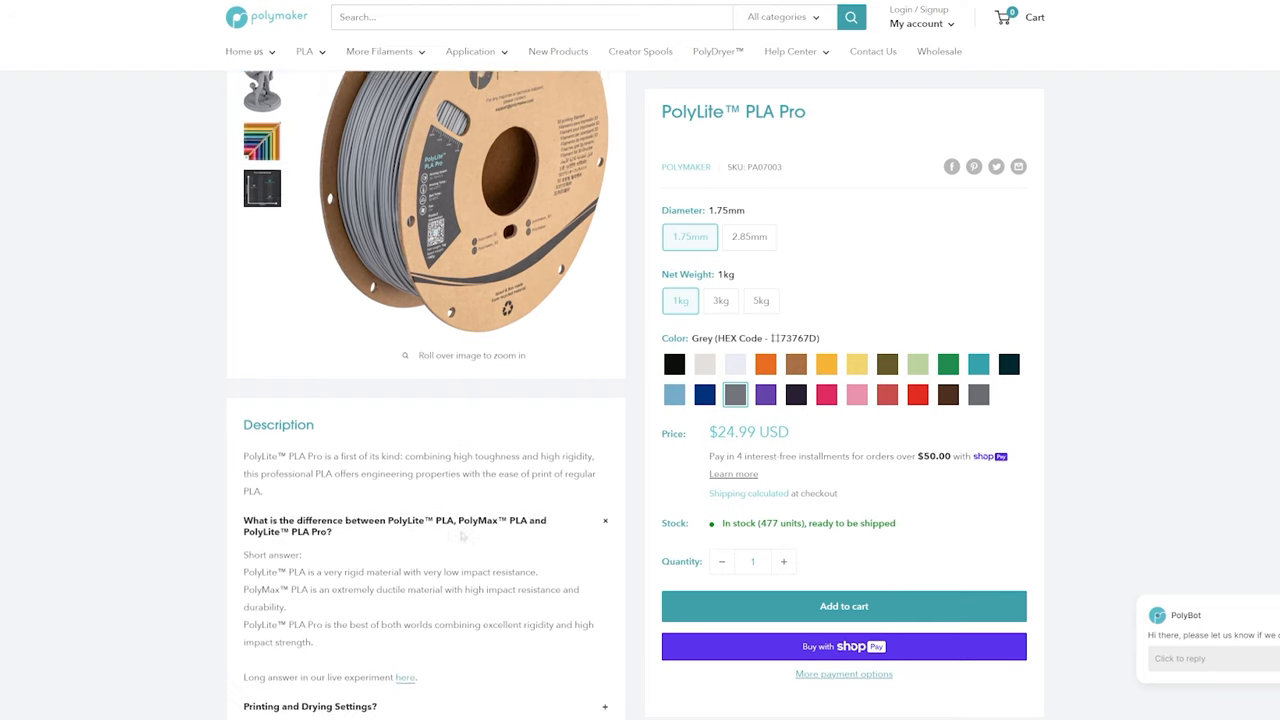
{"action": "scroll", "scroll_direction": "down", "scroll_amount": 3}
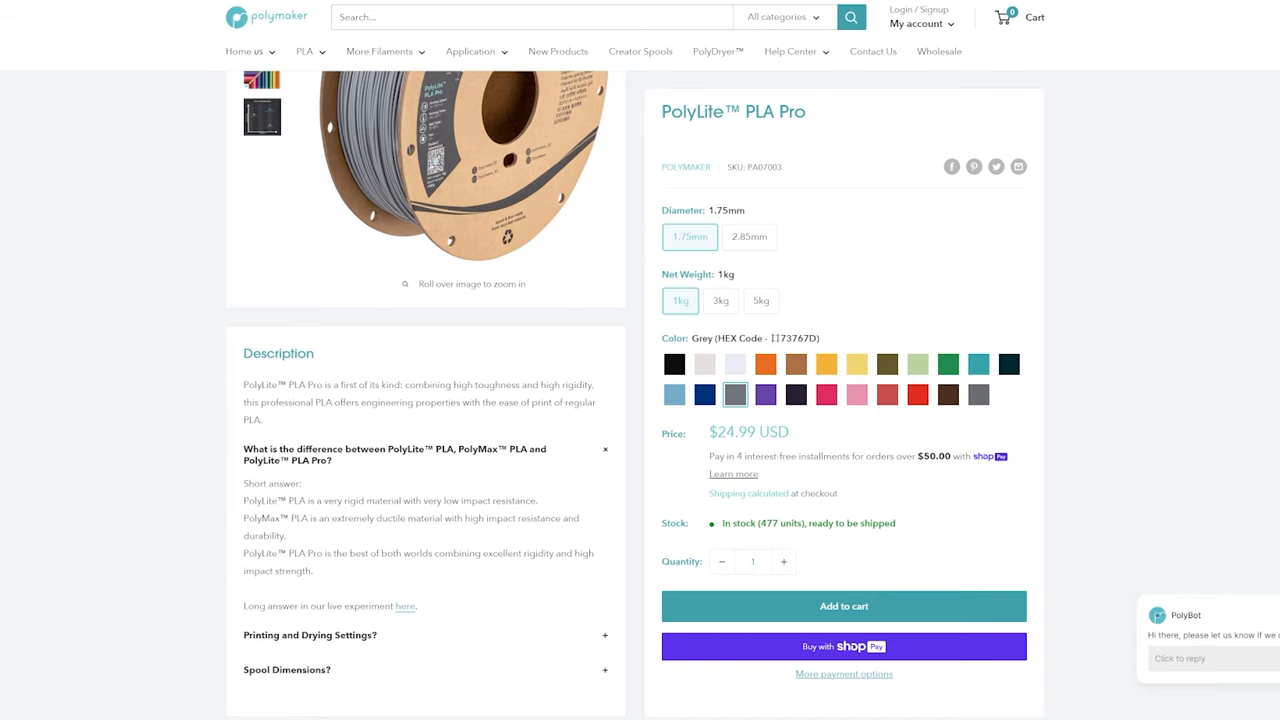
{"action": "mouse_move", "coordinate": [358, 536]}
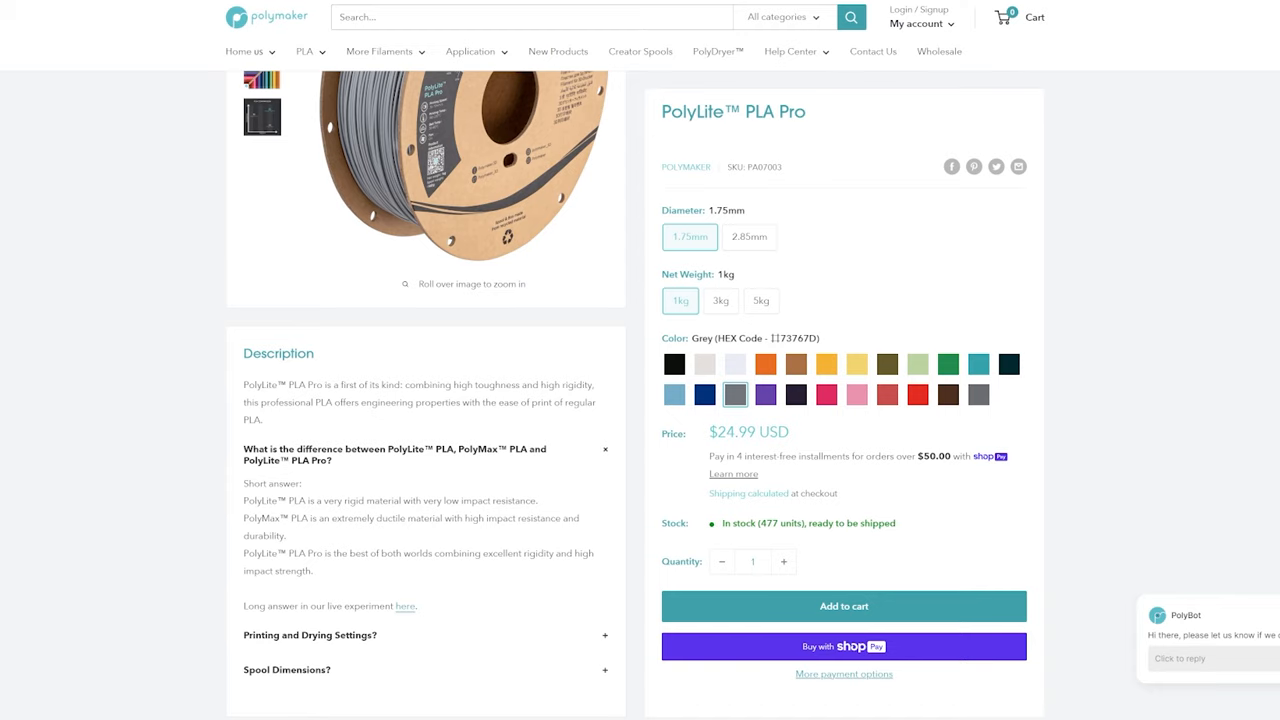
{"action": "scroll", "scroll_direction": "up", "scroll_amount": 3}
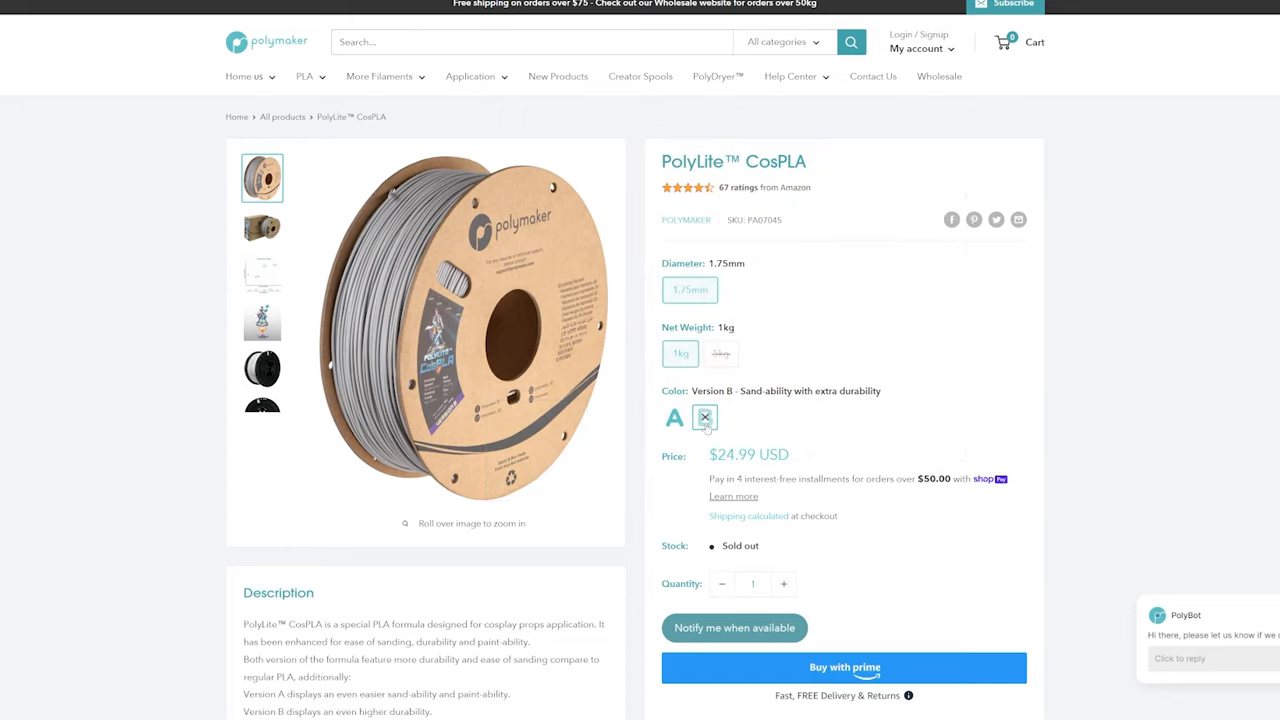
{"action": "mouse_move", "coordinate": [824, 408]}
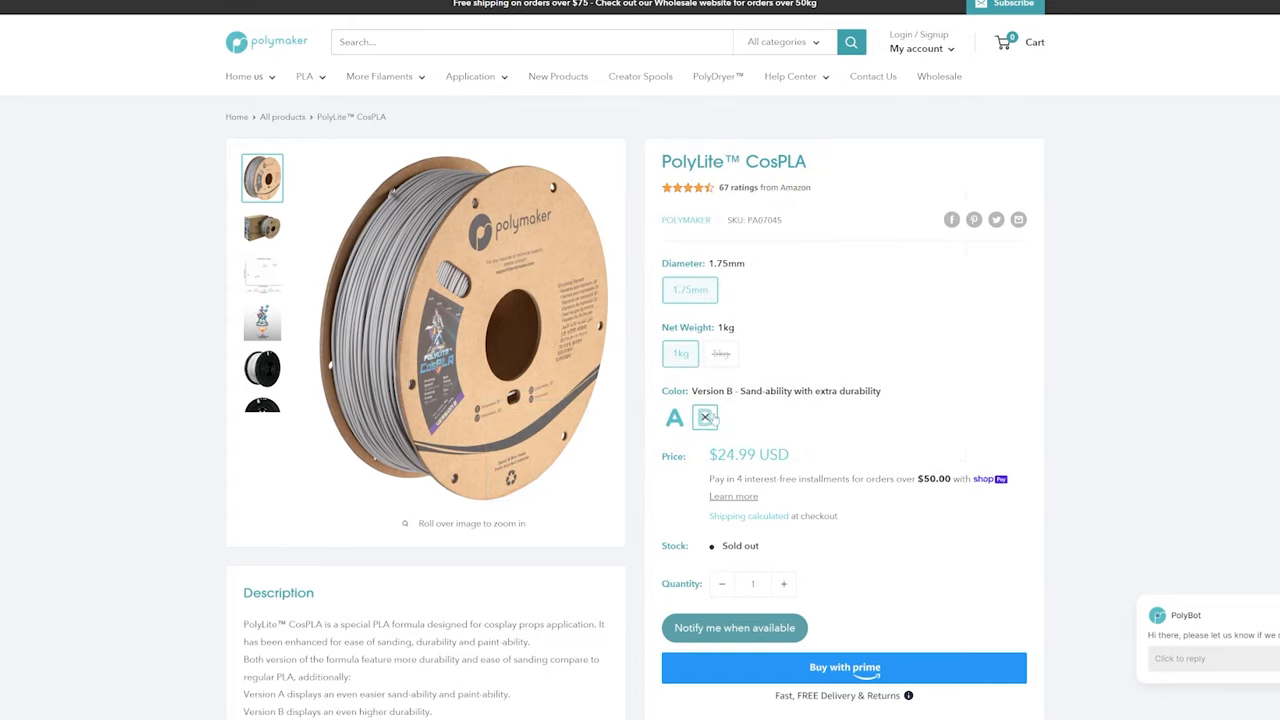
{"action": "mouse_move", "coordinate": [800, 430]}
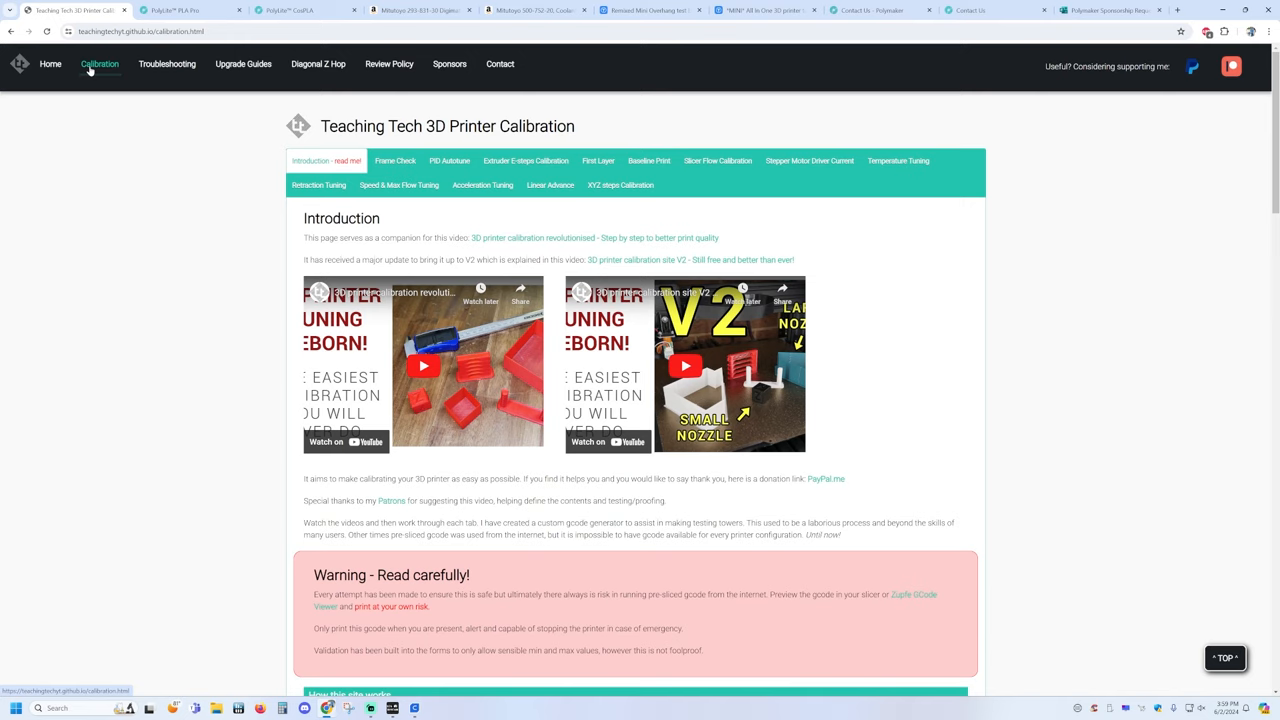
{"action": "mouse_move", "coordinate": [354, 112]}
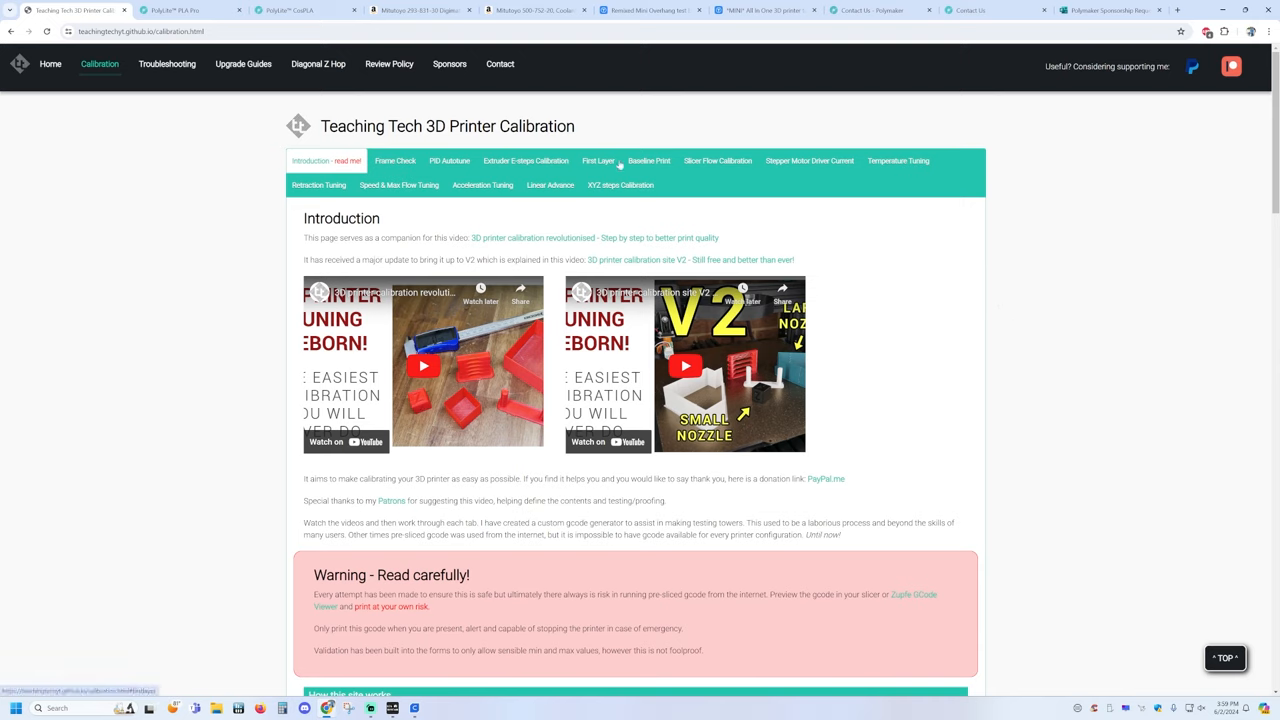
{"action": "mouse_move", "coordinate": [816, 228]}
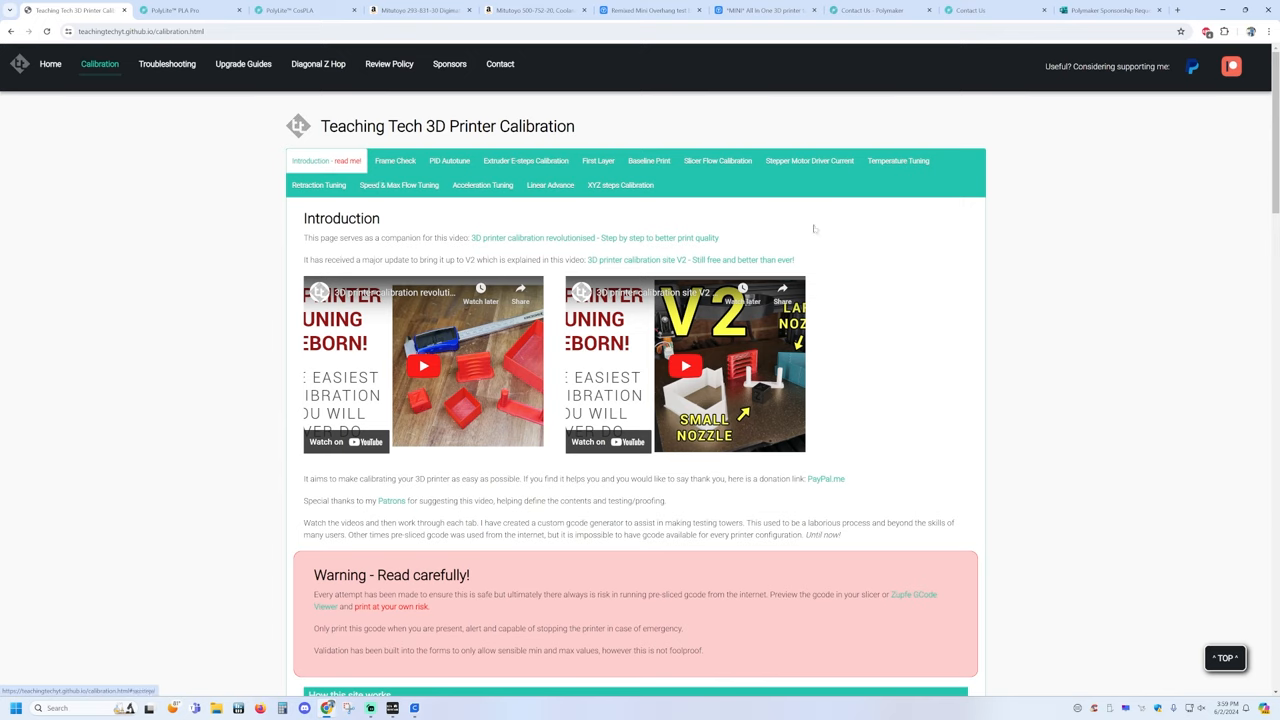
{"action": "mouse_move", "coordinate": [1024, 336]}
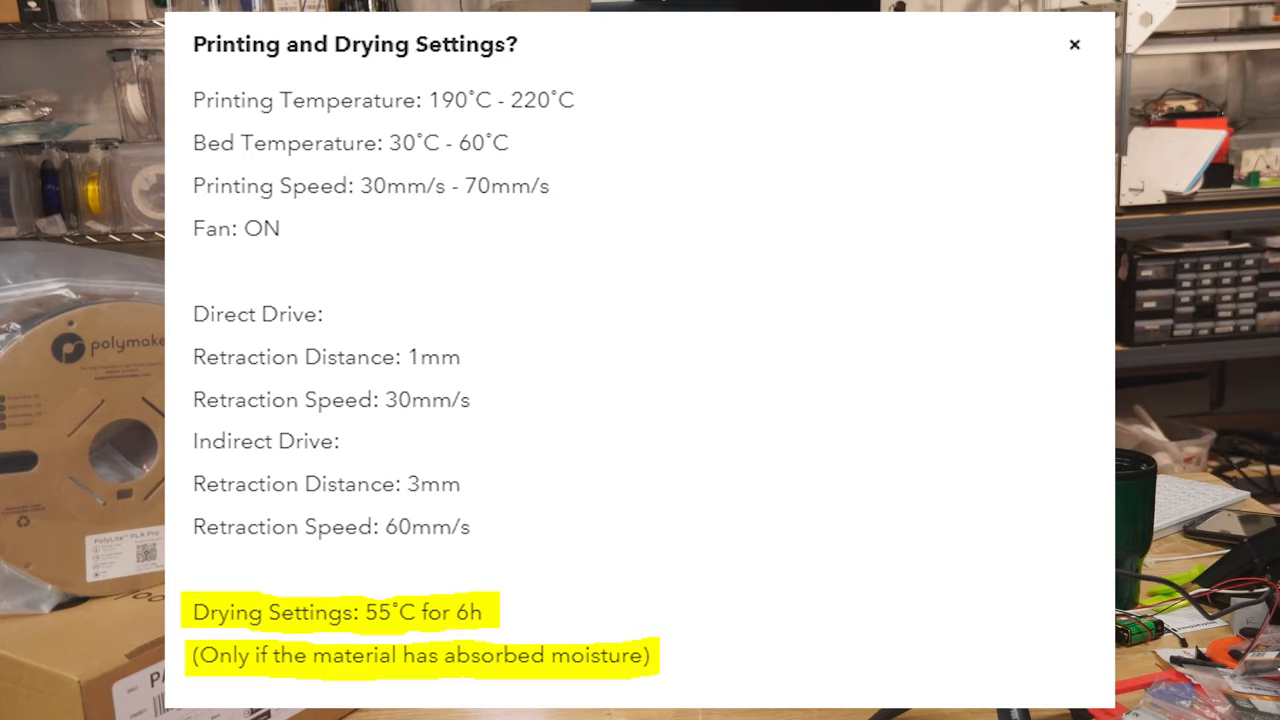
Step: Move from the filament's printing and drying settings to Teaching Tech's Frame Check section
{"action": "left_click", "coordinate": [1074, 44]}
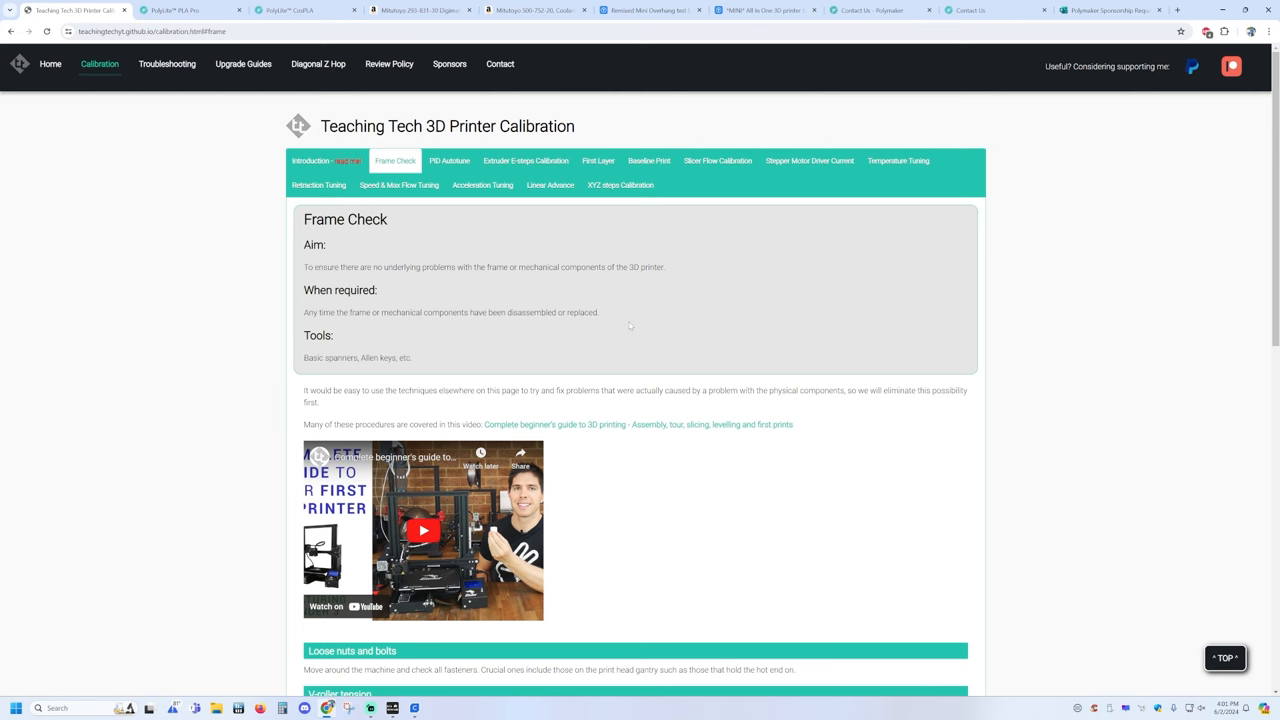
Step: Review the PID Autotune page's M303/M500 terminal command steps
{"action": "left_click", "coordinate": [448, 160]}
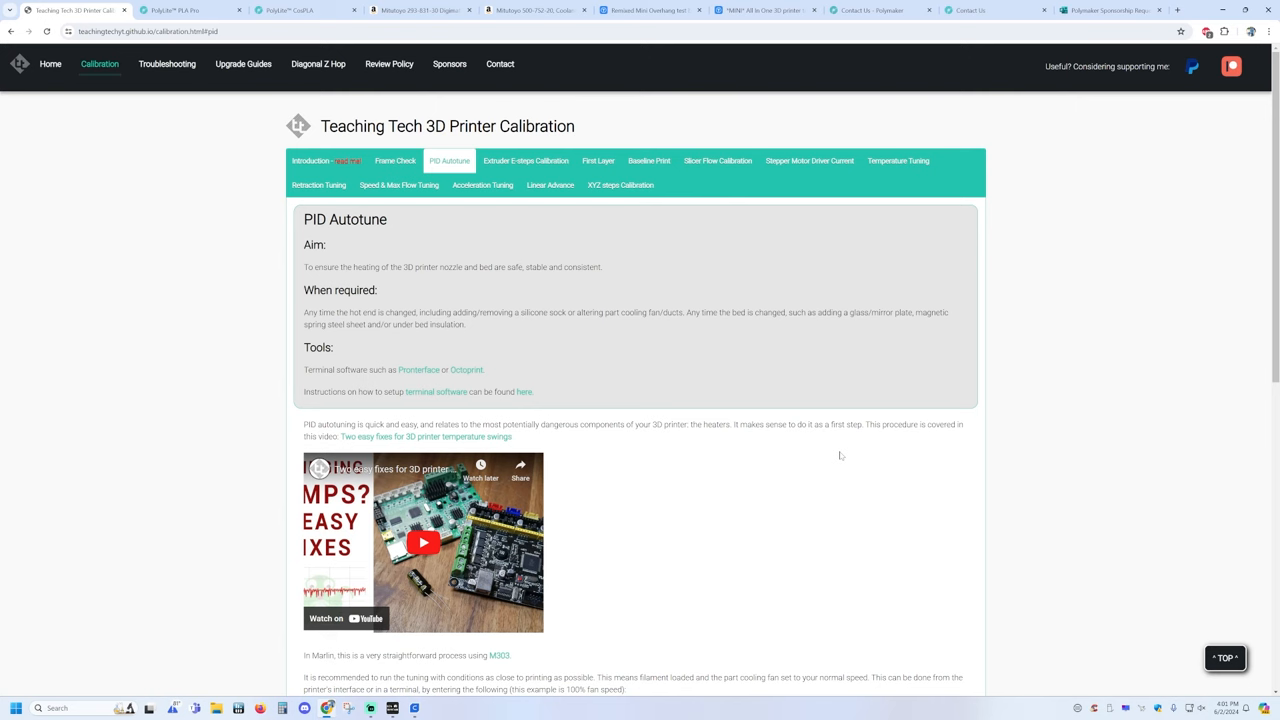
{"action": "scroll", "scroll_direction": "down", "scroll_amount": 3}
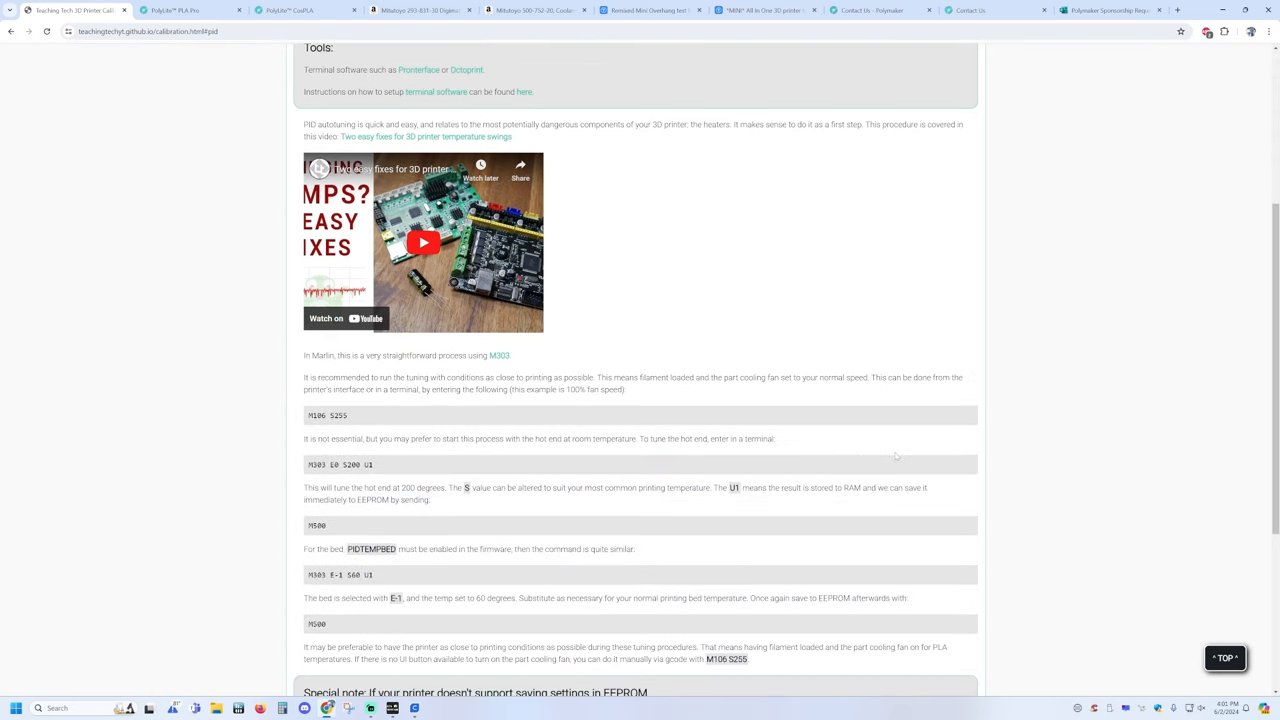
{"action": "mouse_move", "coordinate": [840, 540]}
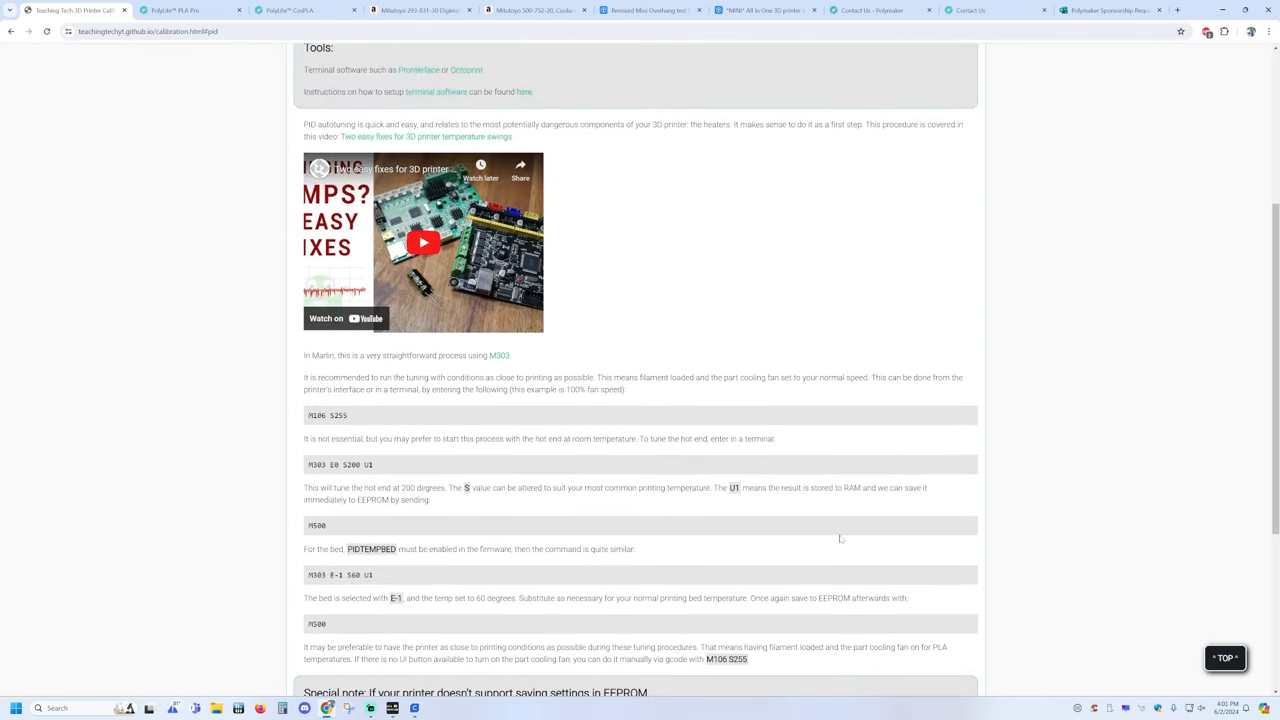
{"action": "scroll", "scroll_direction": "up", "scroll_amount": 3}
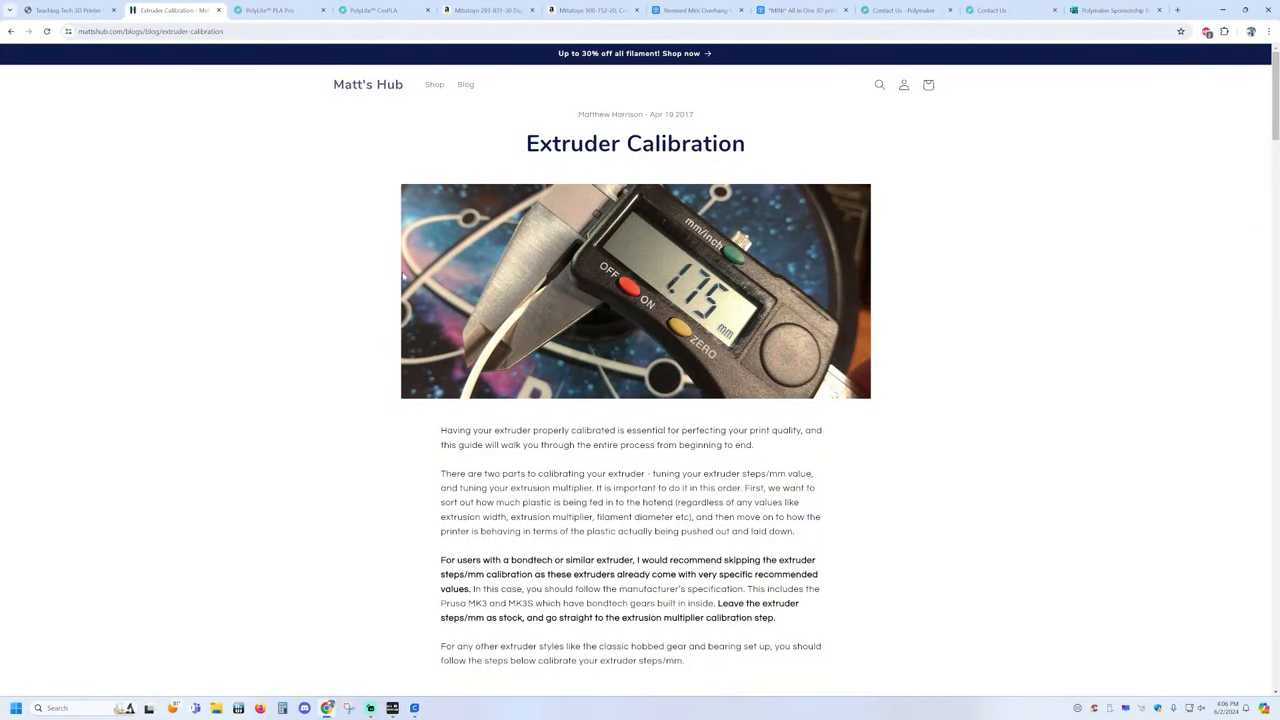
{"action": "mouse_move", "coordinate": [700, 118]}
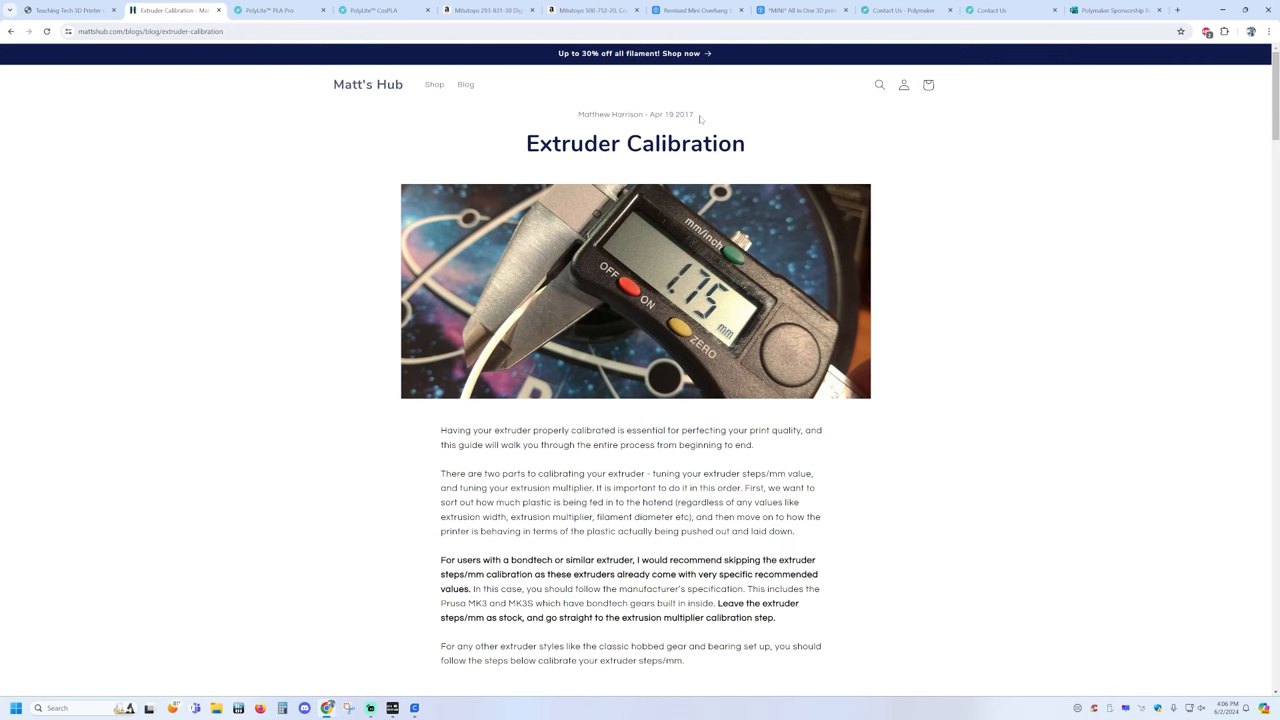
{"action": "mouse_move", "coordinate": [1048, 326]}
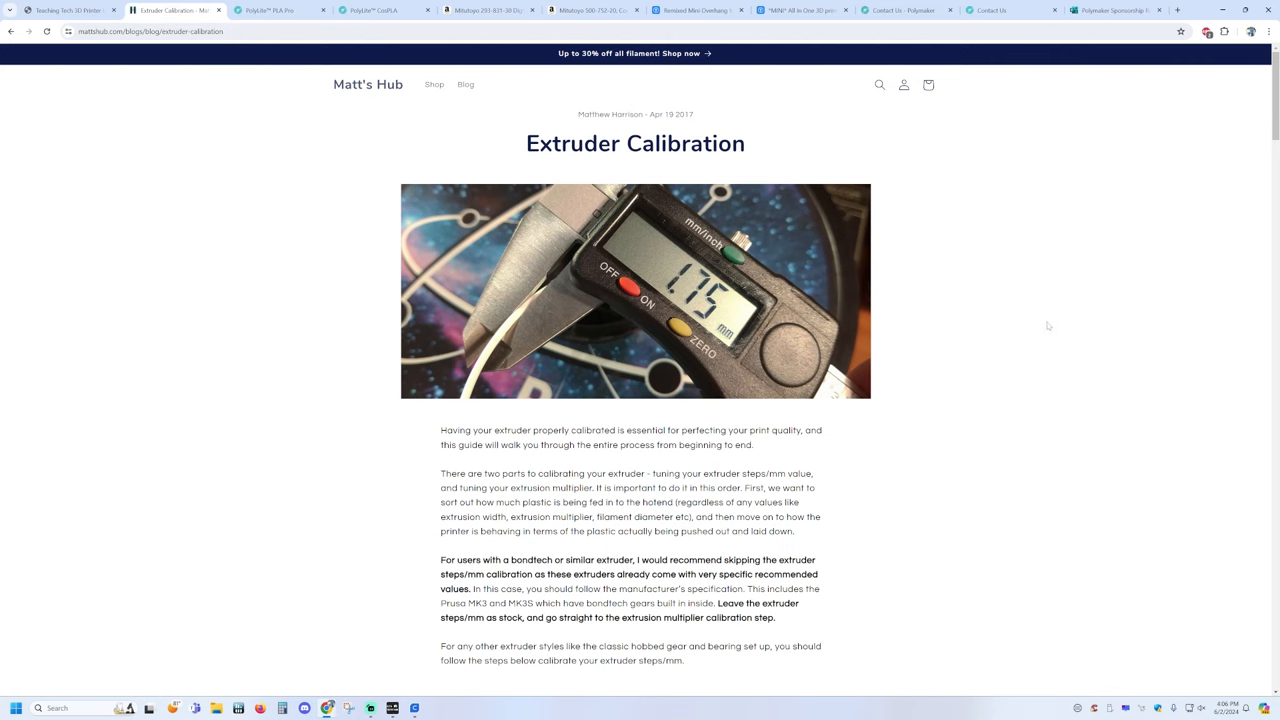
Step: Read Matt's Hub's Measuring and Tuning steps, then return to the Extruder E-steps Calibration page
{"action": "scroll", "scroll_direction": "down", "scroll_amount": 3}
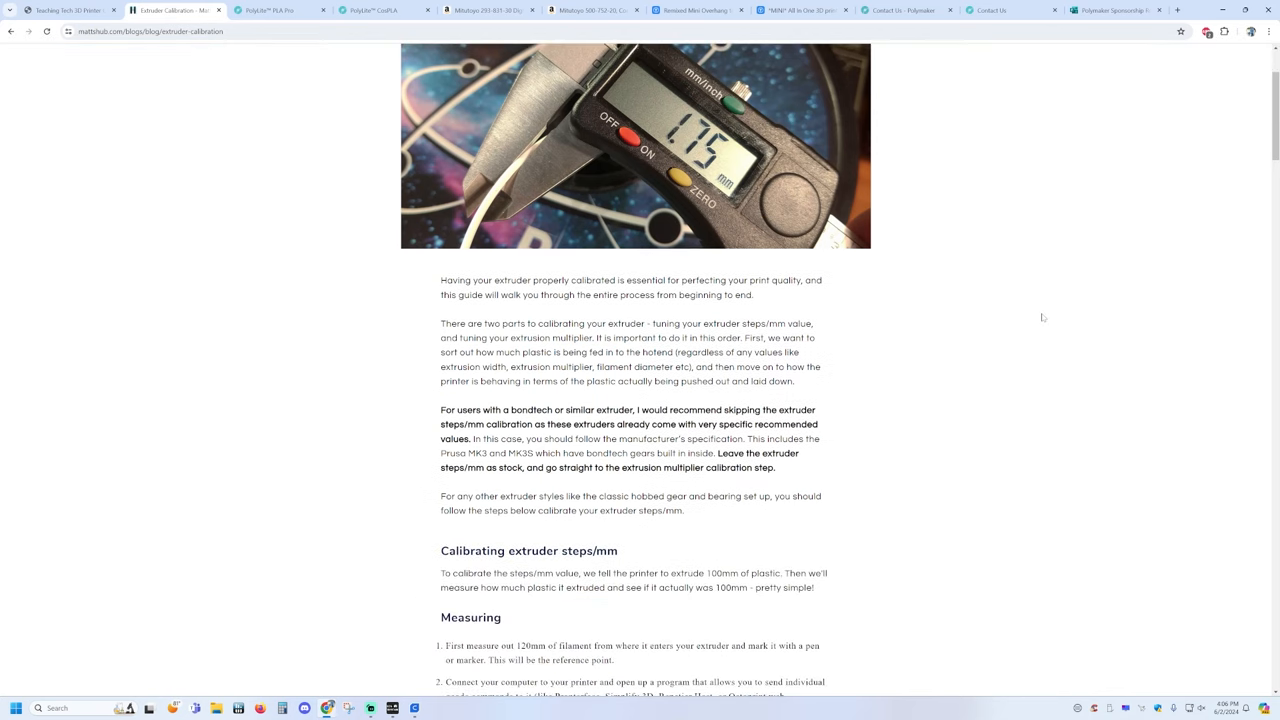
{"action": "scroll", "scroll_direction": "down", "scroll_amount": 3}
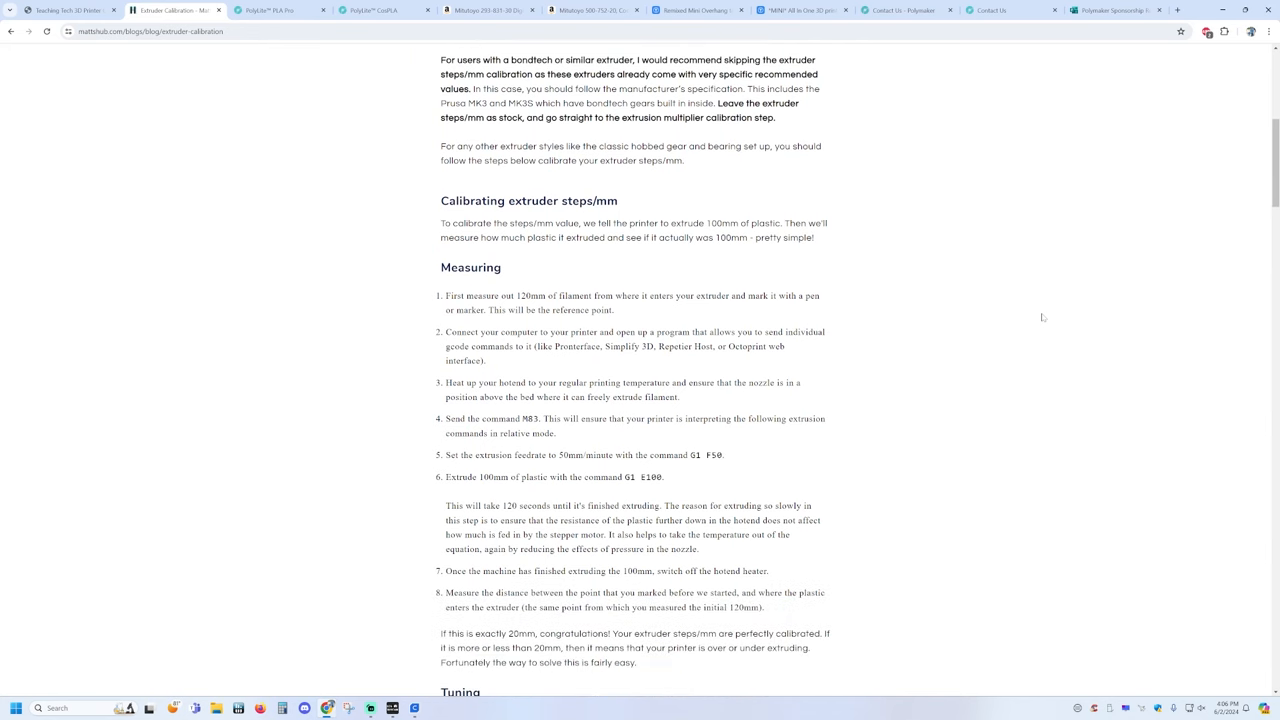
{"action": "scroll", "scroll_direction": "down", "scroll_amount": 3}
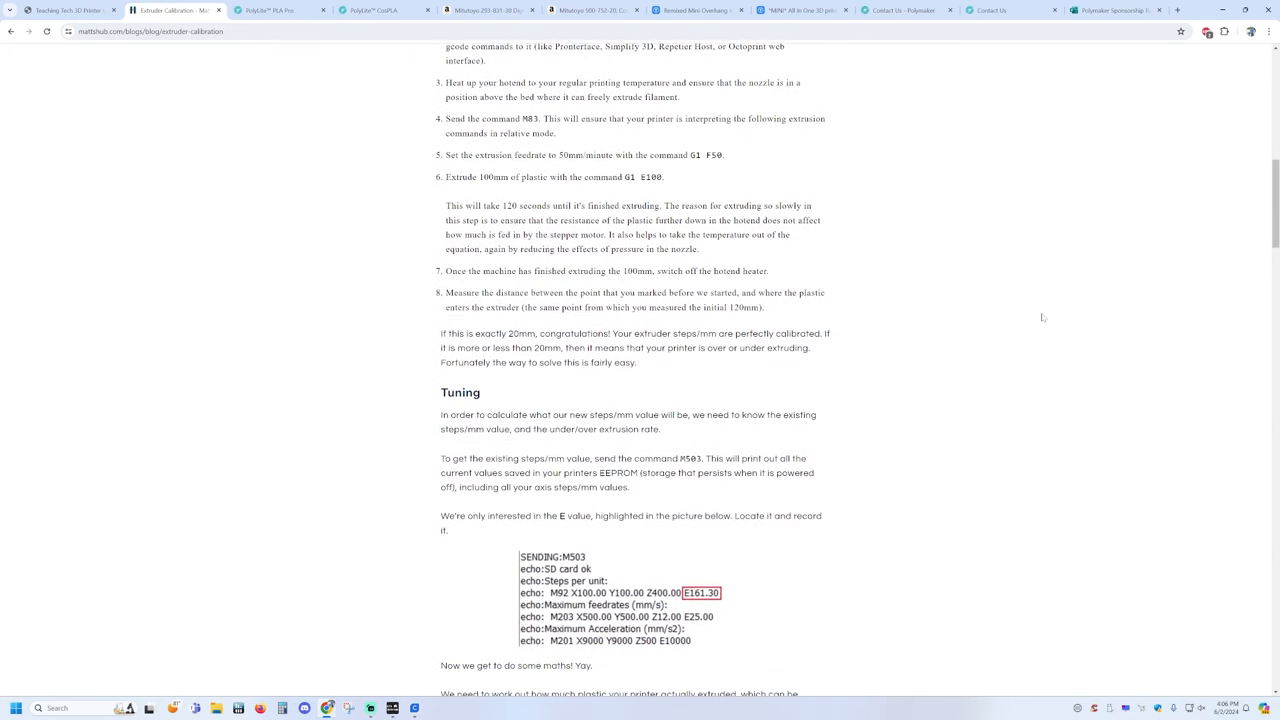
{"action": "scroll", "scroll_direction": "down", "scroll_amount": 3}
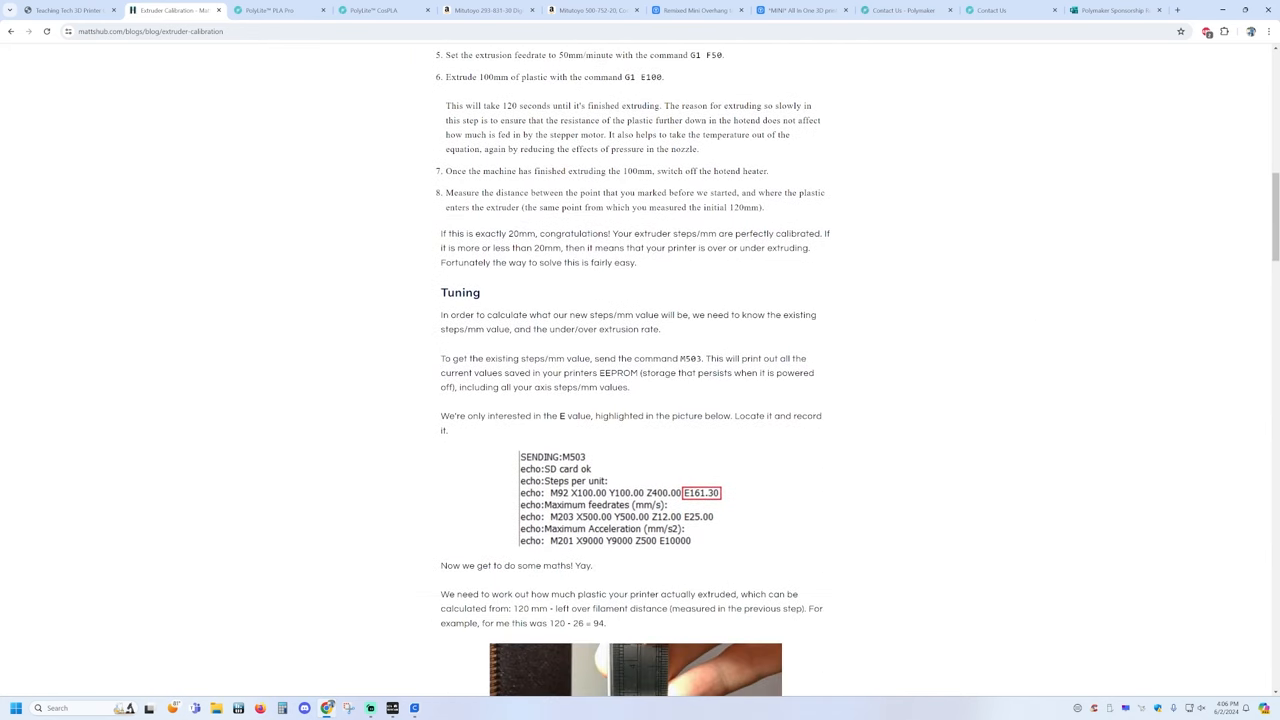
{"action": "left_click", "coordinate": [526, 160]}
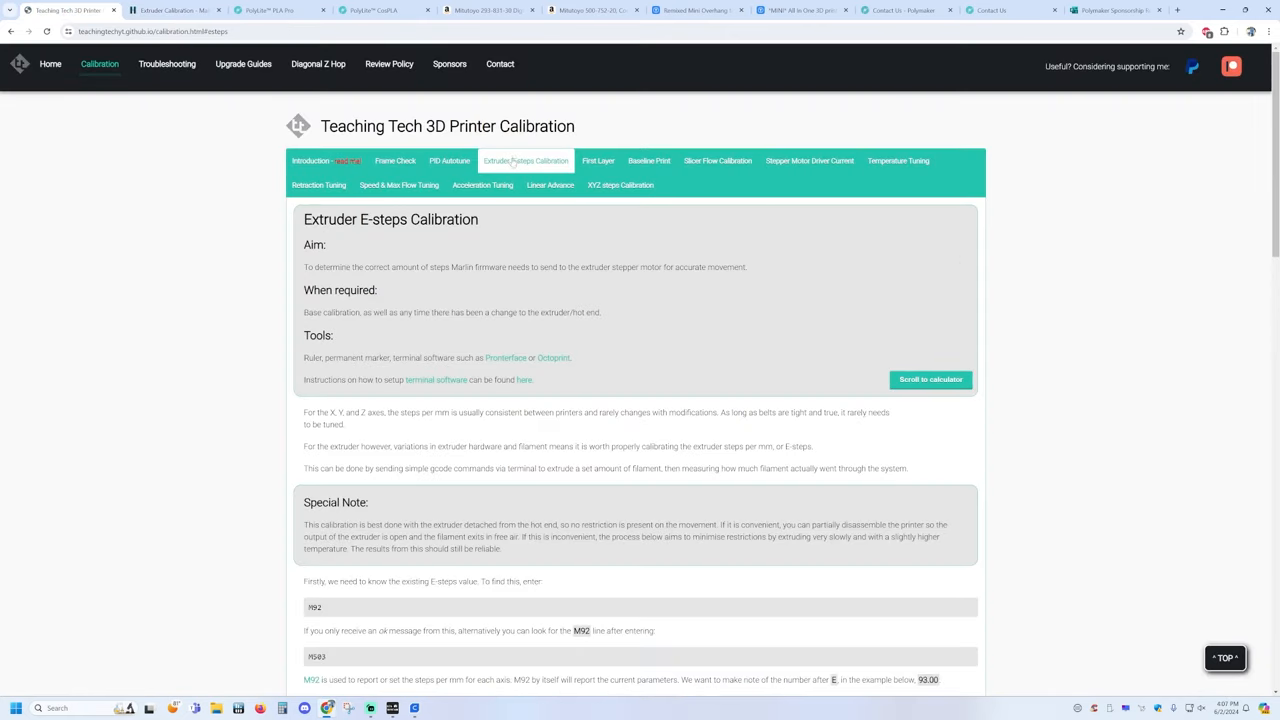
Step: Read the M92/M503/G1 steps down to the E-steps calculator, then move to the First Layer page
{"action": "scroll", "scroll_direction": "down", "scroll_amount": 3}
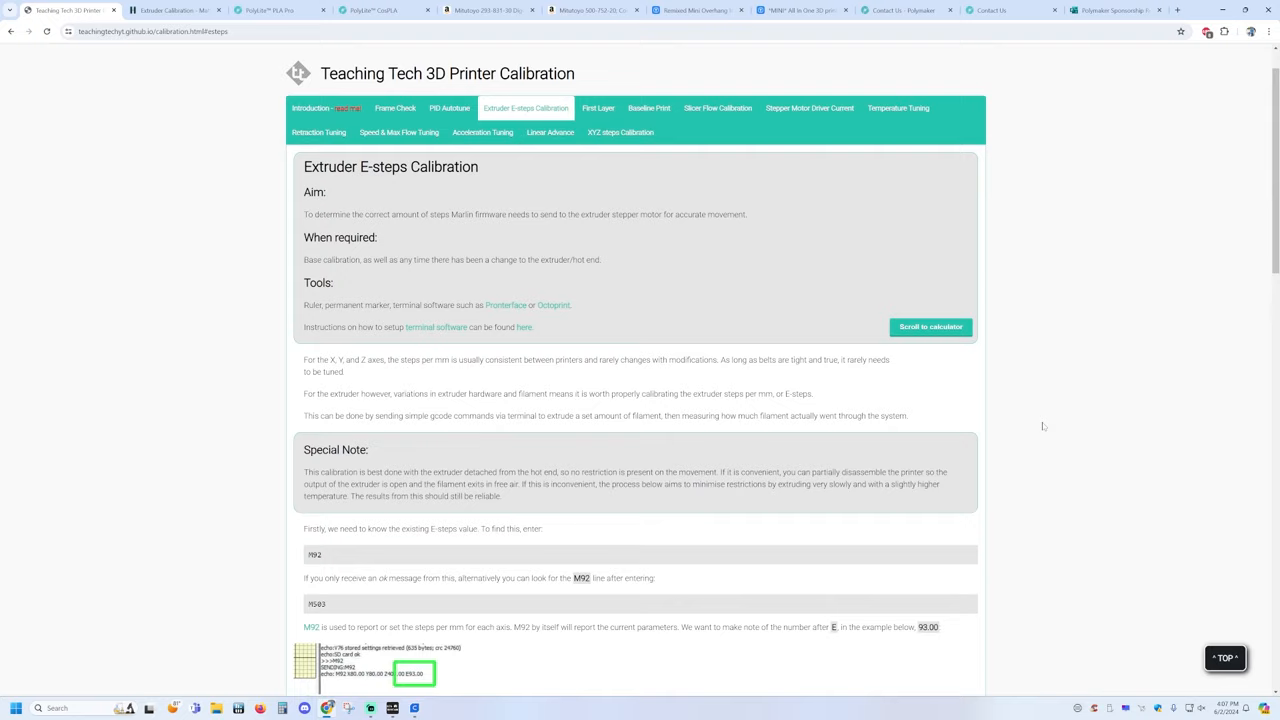
{"action": "scroll", "scroll_direction": "down", "scroll_amount": 3}
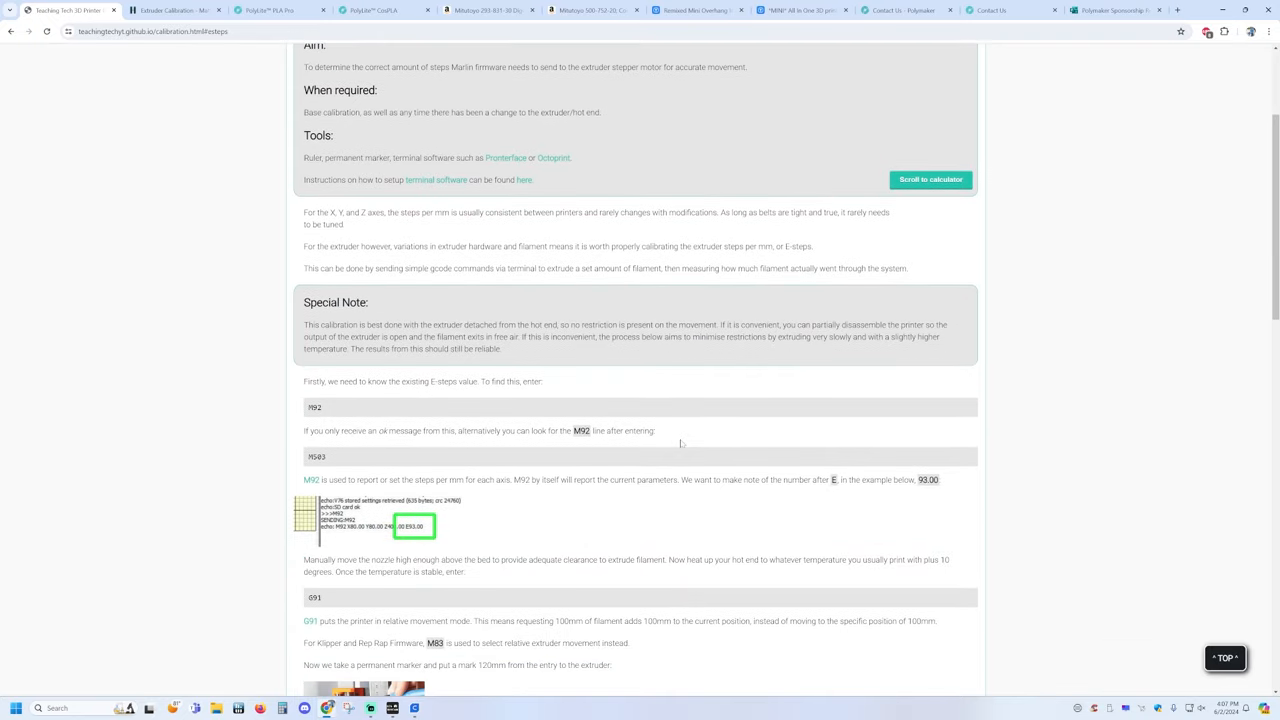
{"action": "scroll", "scroll_direction": "down", "scroll_amount": 3}
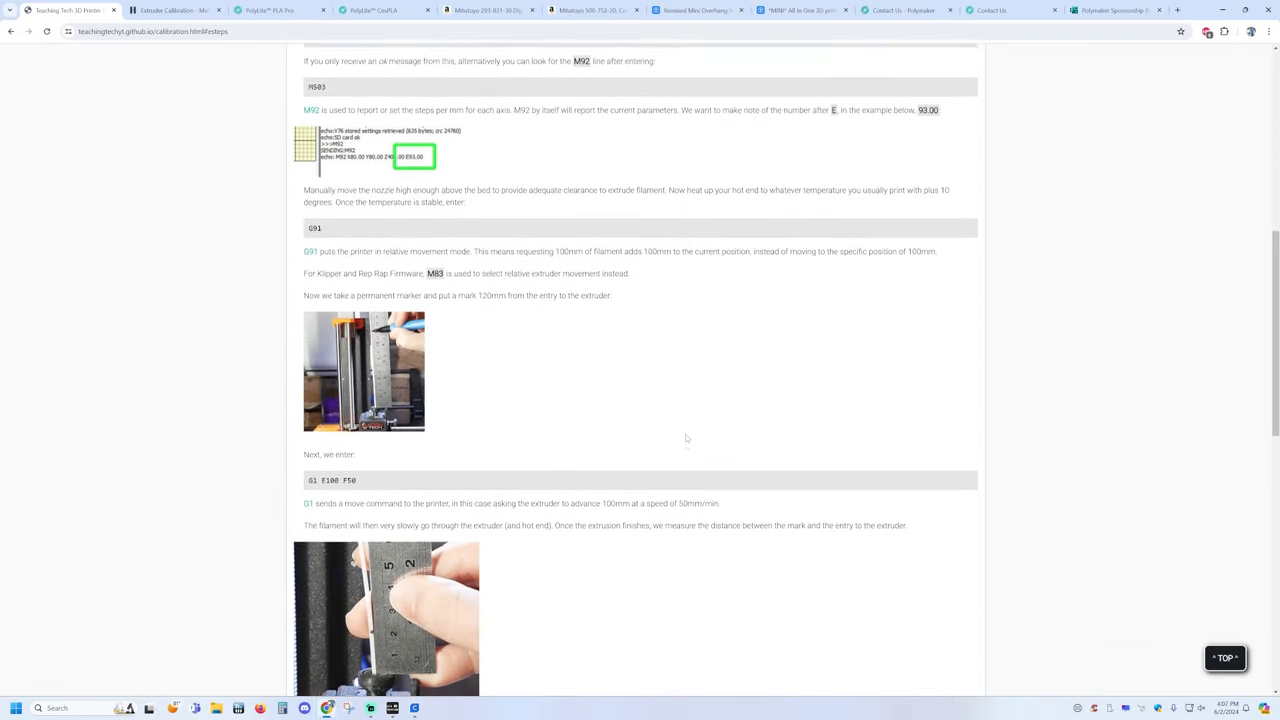
{"action": "scroll", "scroll_direction": "down", "scroll_amount": 3}
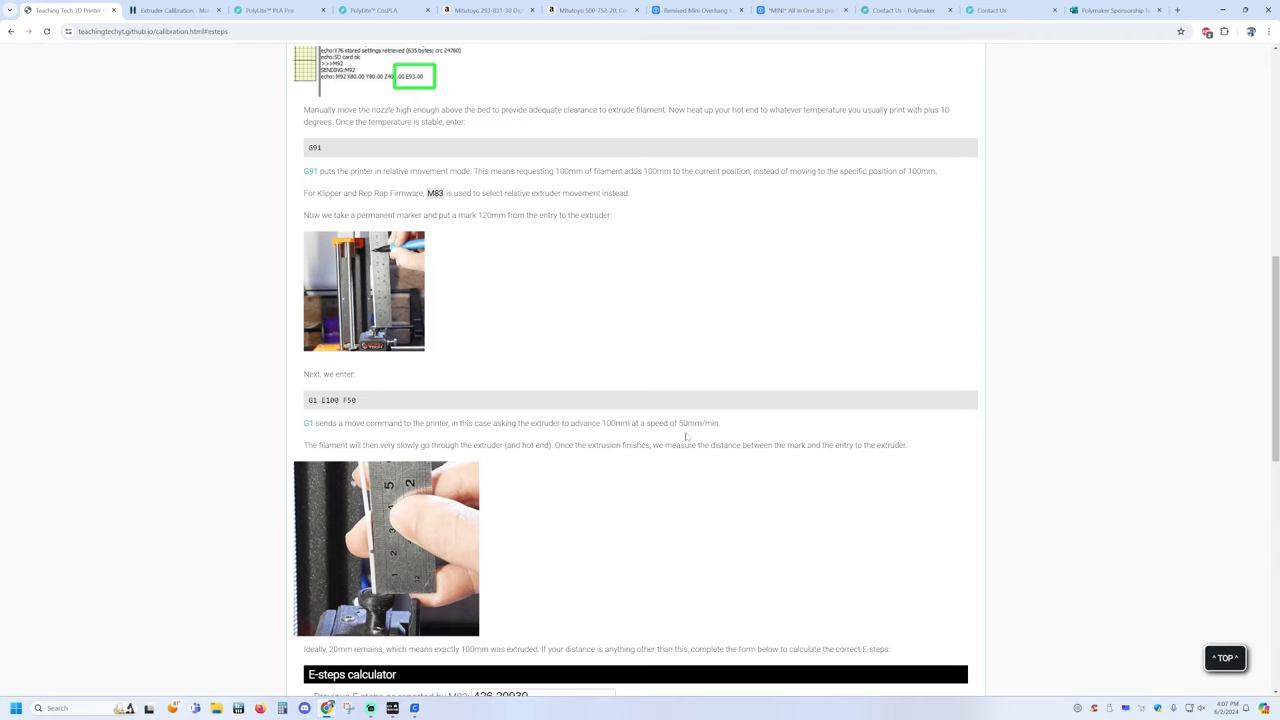
{"action": "left_click", "coordinate": [596, 160]}
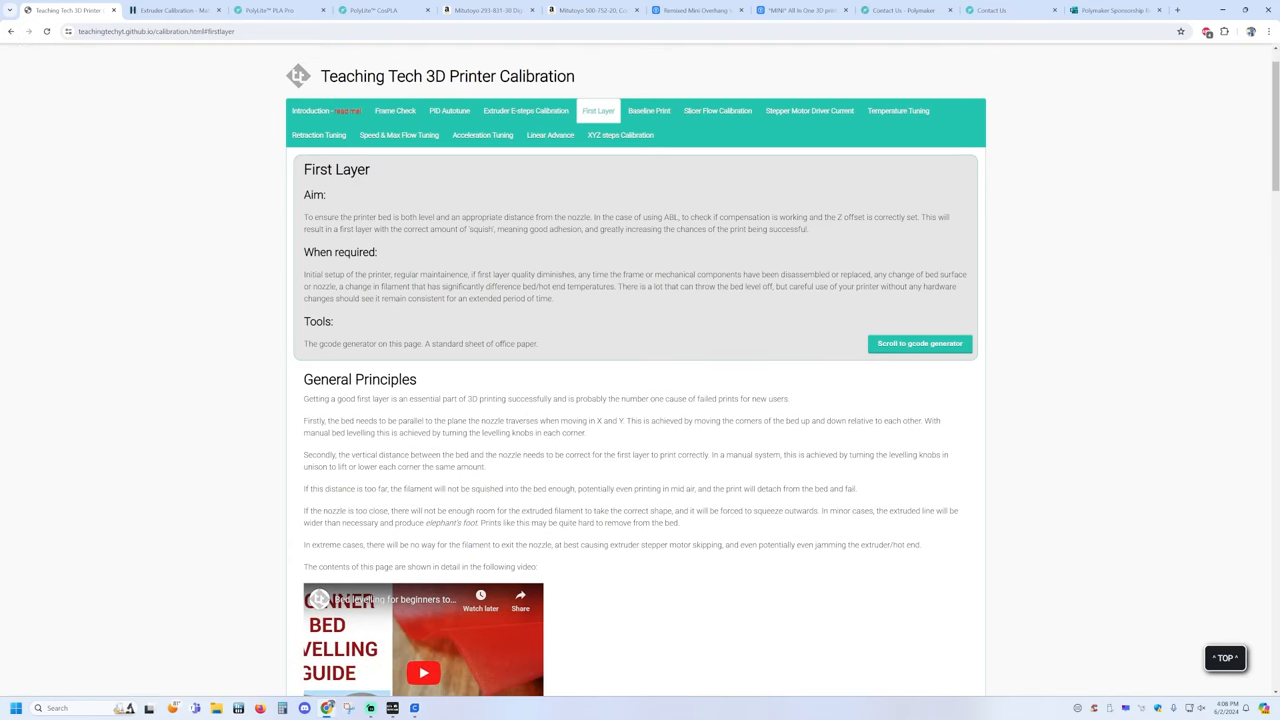
{"action": "scroll", "scroll_direction": "down", "scroll_amount": 3}
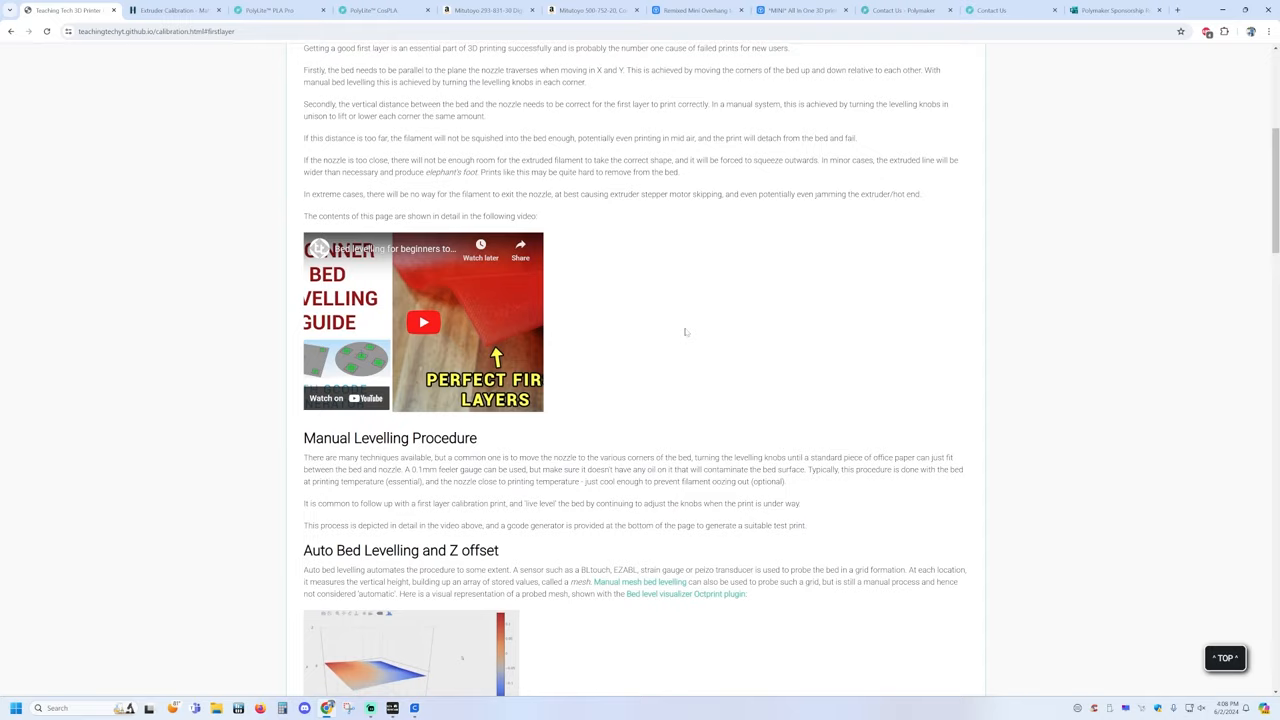
{"action": "scroll", "scroll_direction": "down", "scroll_amount": 3}
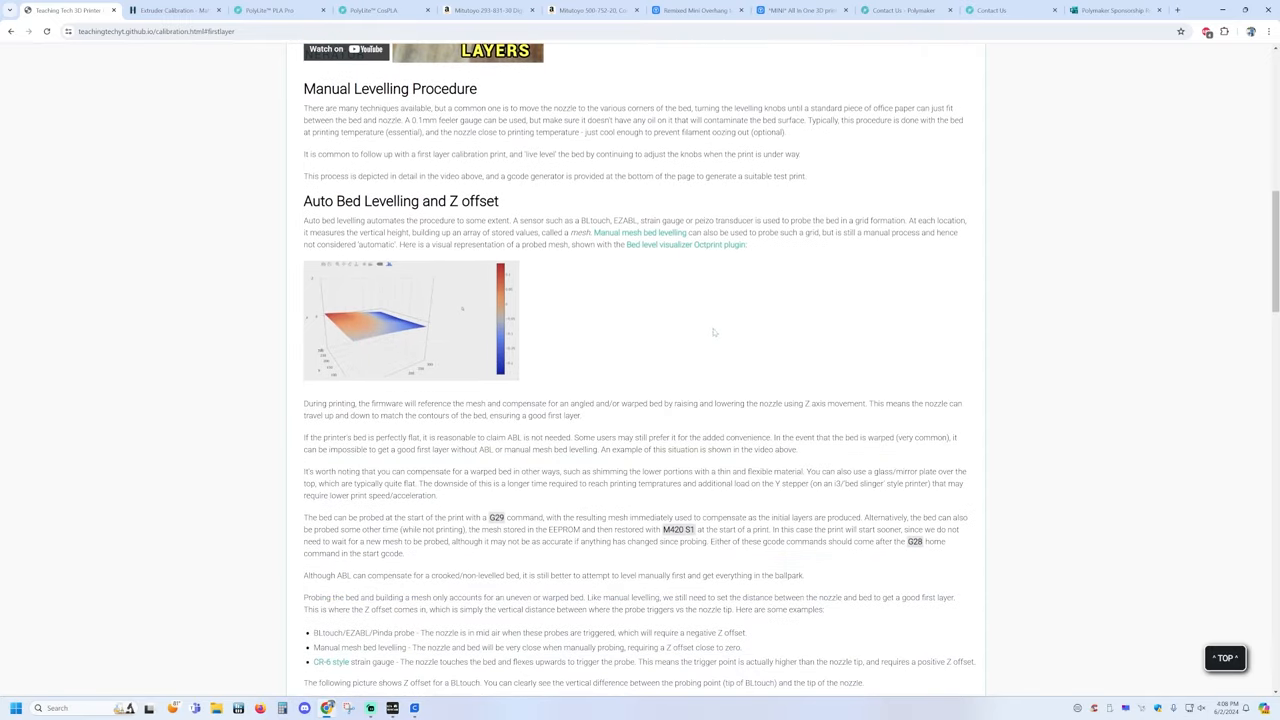
{"action": "mouse_move", "coordinate": [744, 352]}
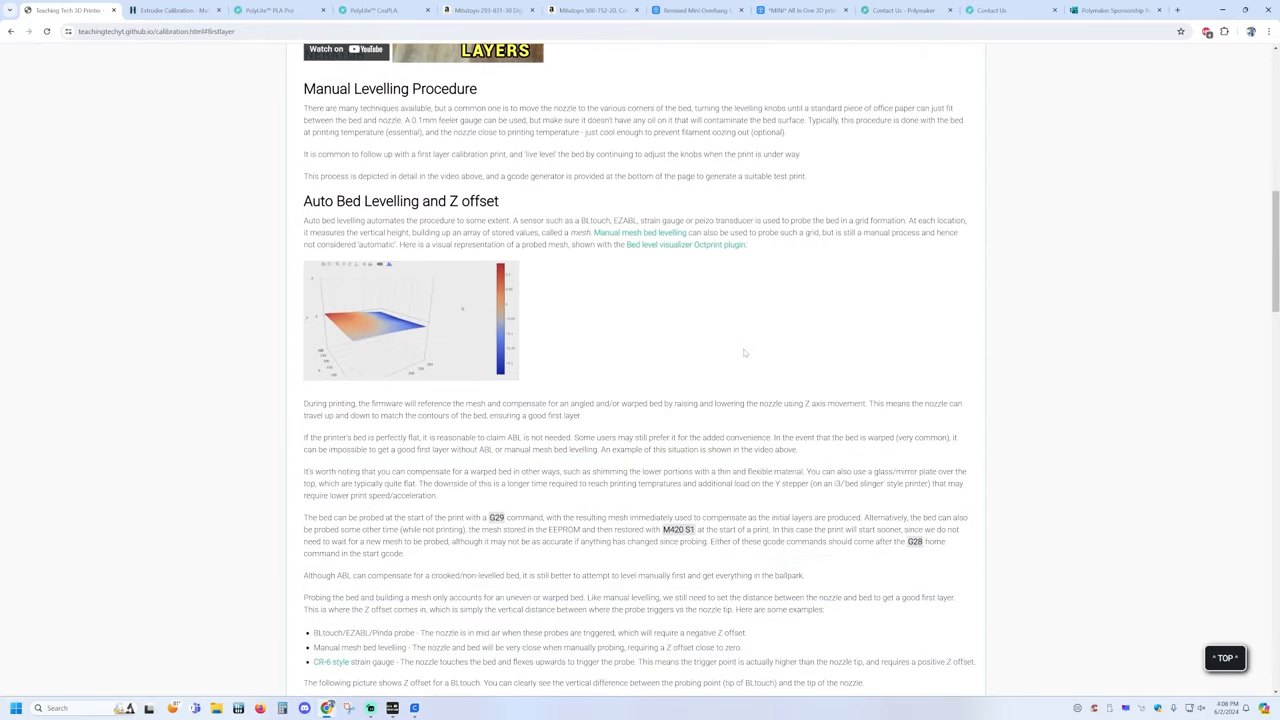
{"action": "scroll", "scroll_direction": "down", "scroll_amount": 3}
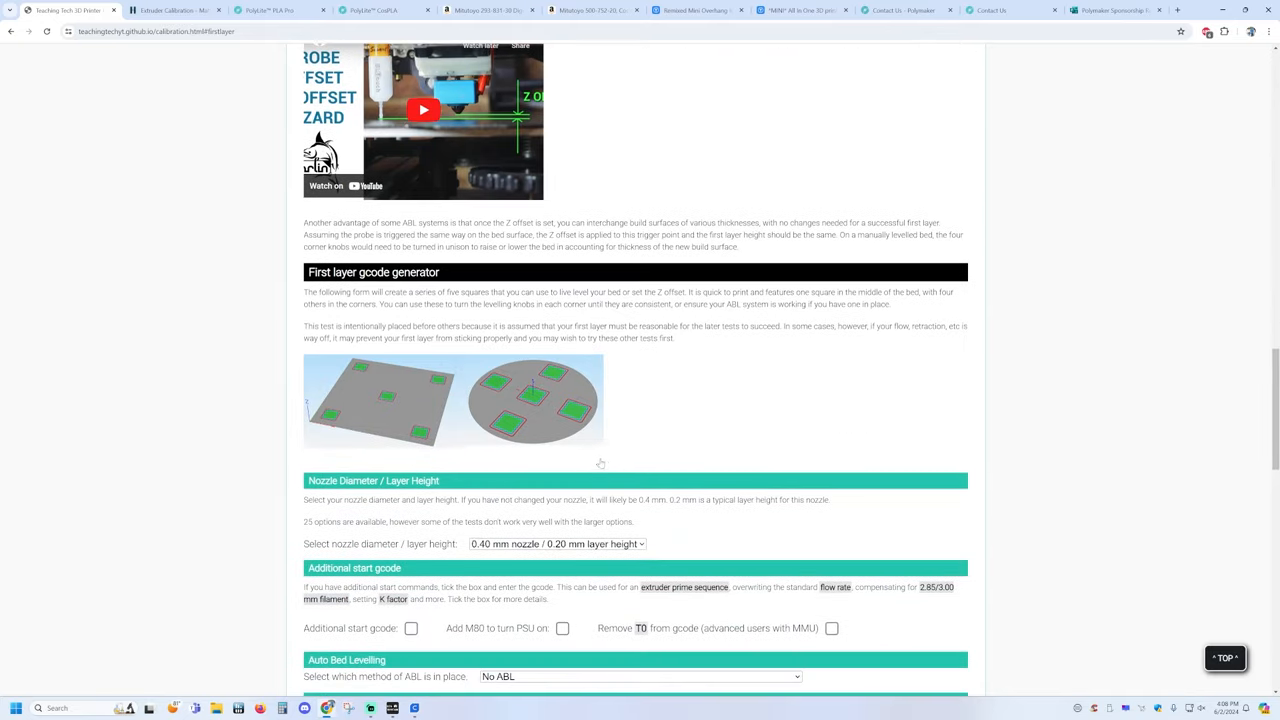
{"action": "scroll", "scroll_direction": "down", "scroll_amount": 3}
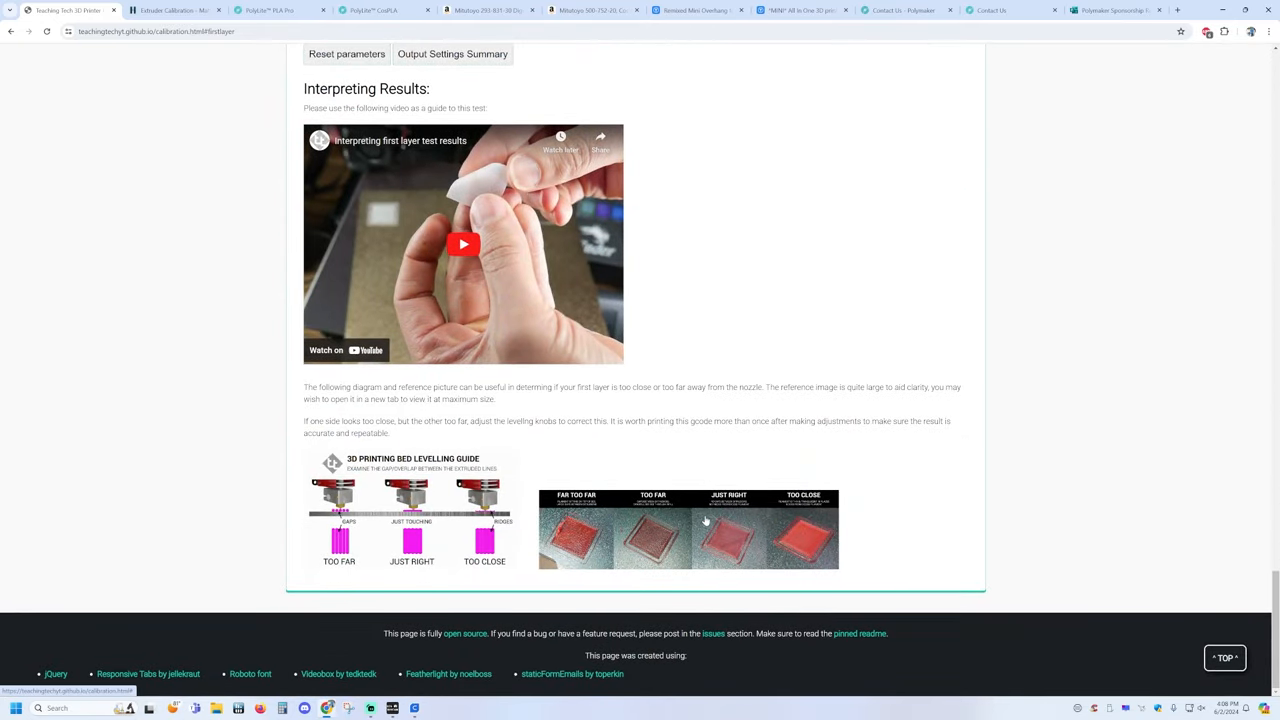
{"action": "left_click", "coordinate": [688, 530]}
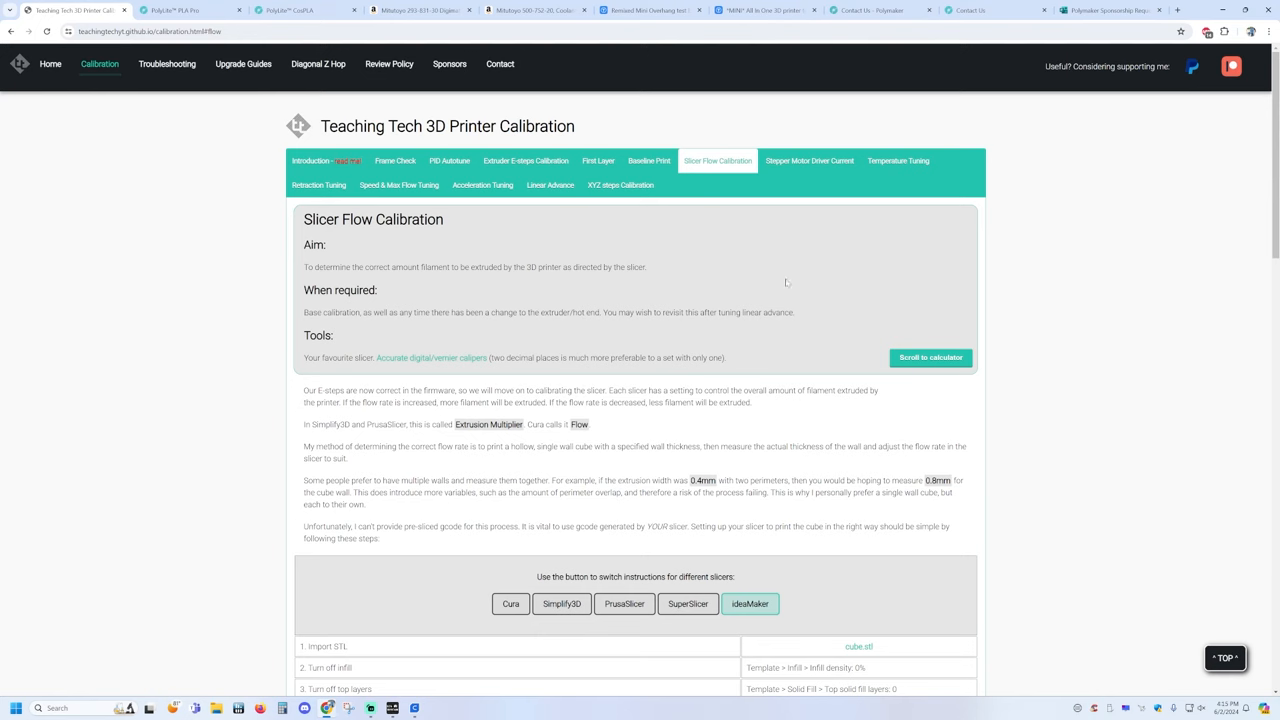
Step: Go over the Slicer Flow instructions table, then switch to the Amazon Mitutoyo micrometer listing
{"action": "scroll", "scroll_direction": "down", "scroll_amount": 3}
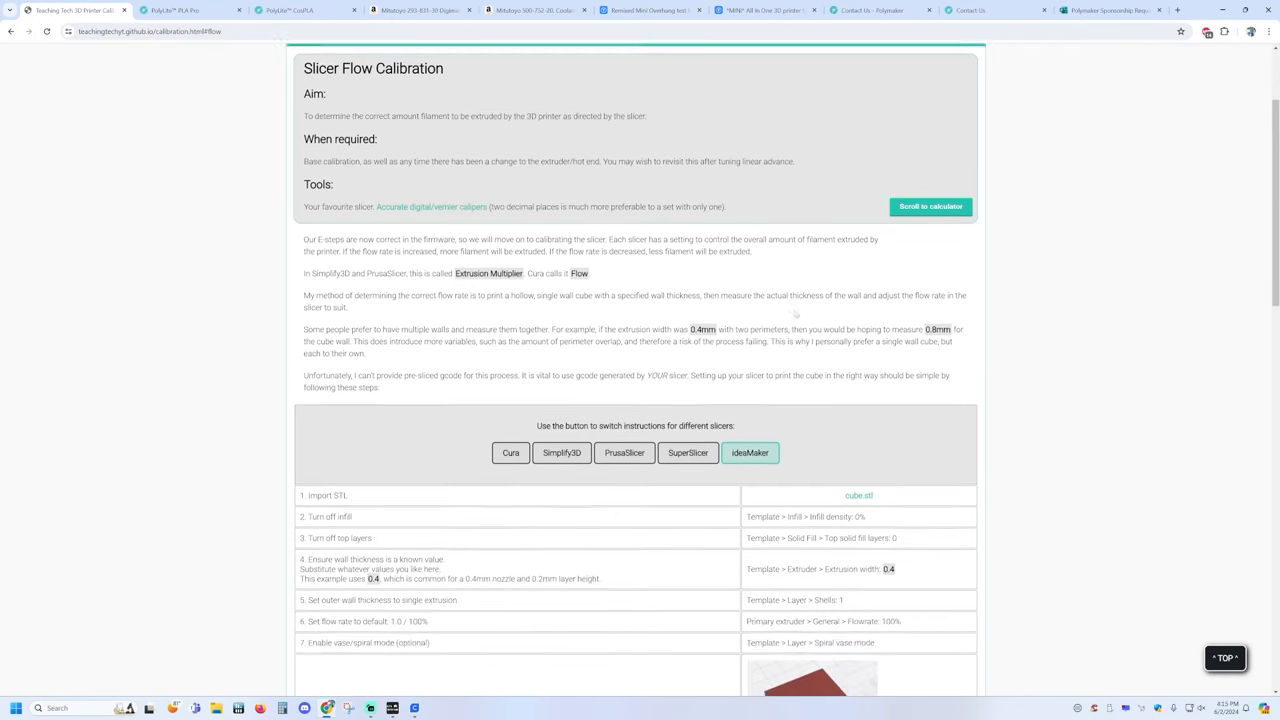
{"action": "scroll", "scroll_direction": "down", "scroll_amount": 3}
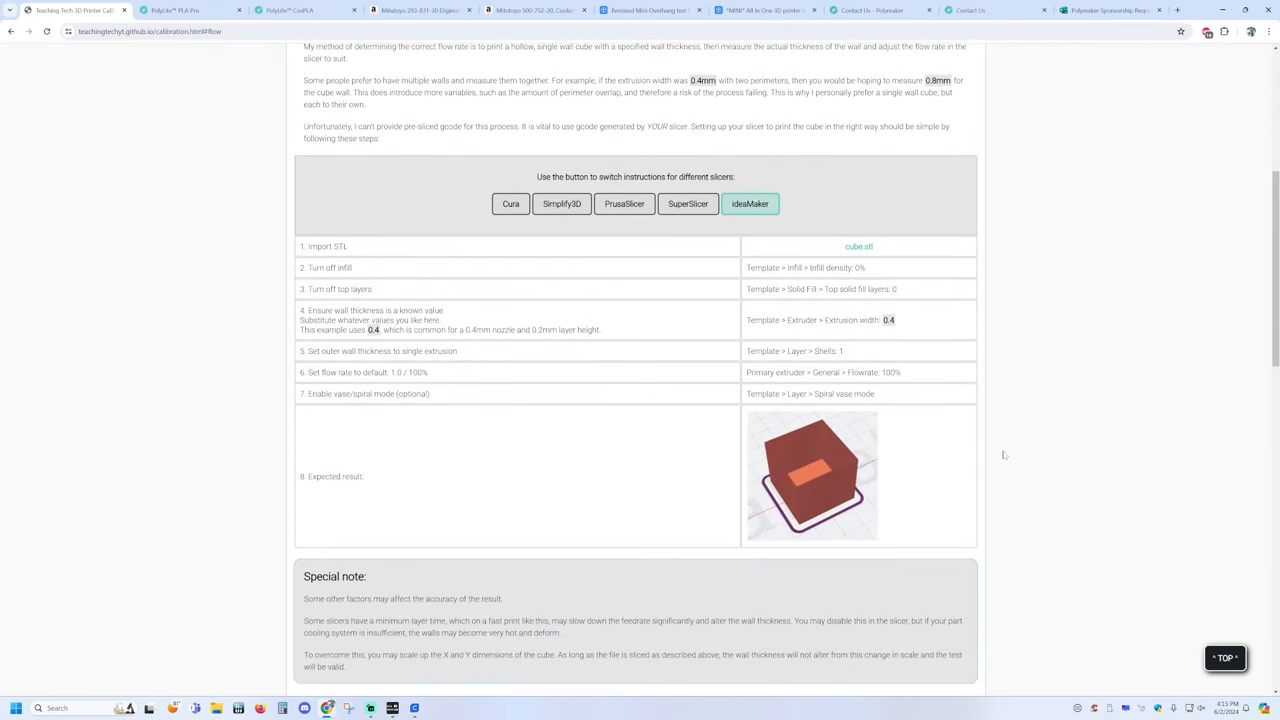
{"action": "left_click", "coordinate": [420, 10]}
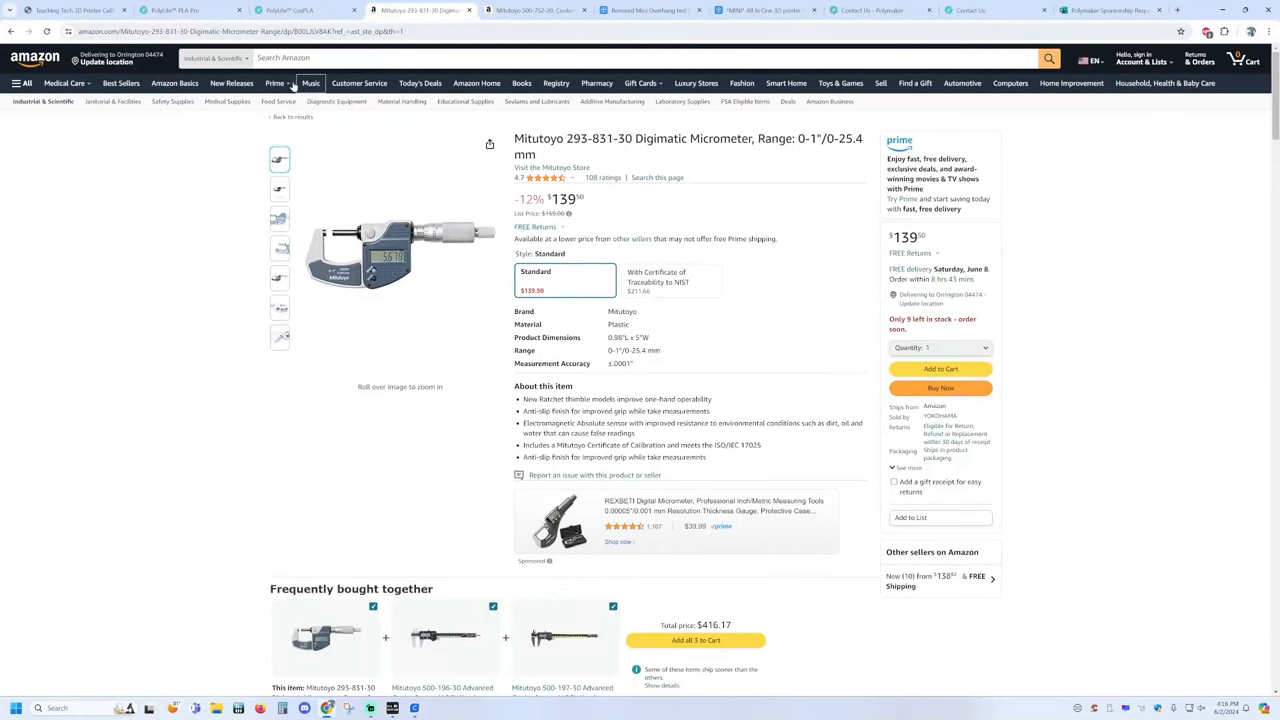
Step: Leave the Mitutoyo micrometer listing for Ultimaker Cura's Material settings with Flow
{"action": "left_click", "coordinate": [400, 250]}
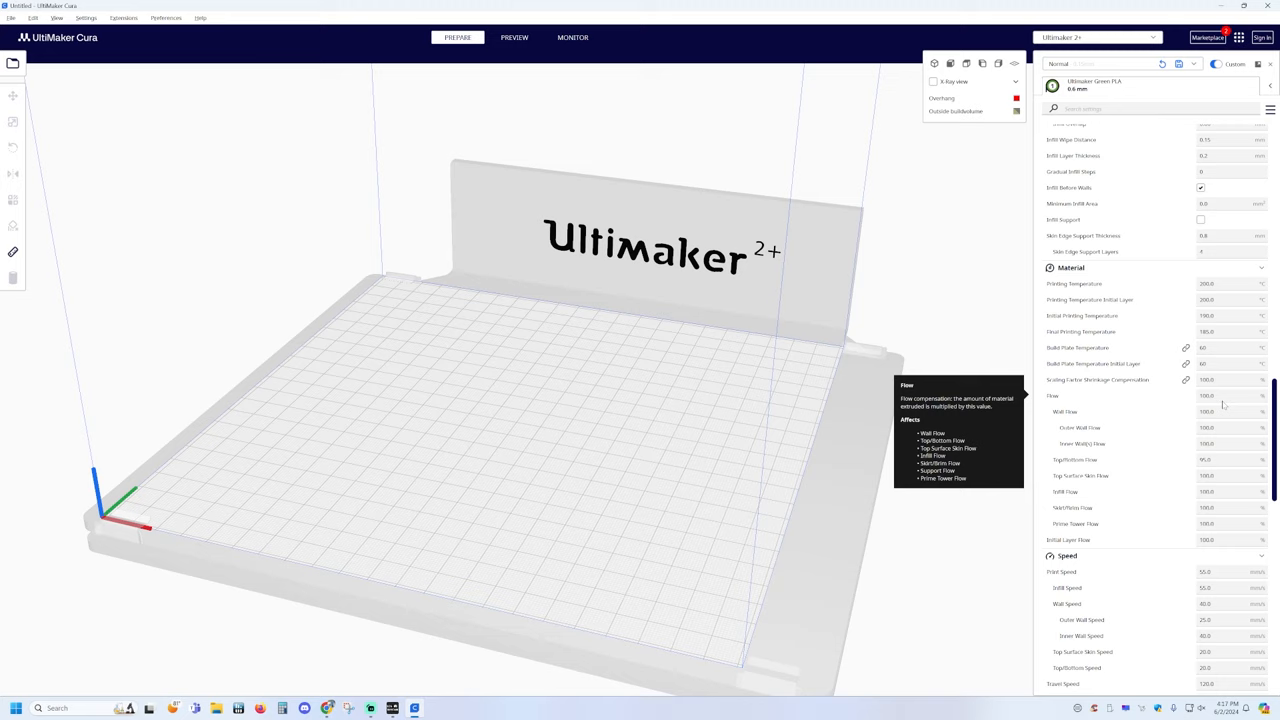
Step: Show the Flow setting's tooltip in Cura's Material print settings
{"action": "left_click", "coordinate": [1230, 396]}
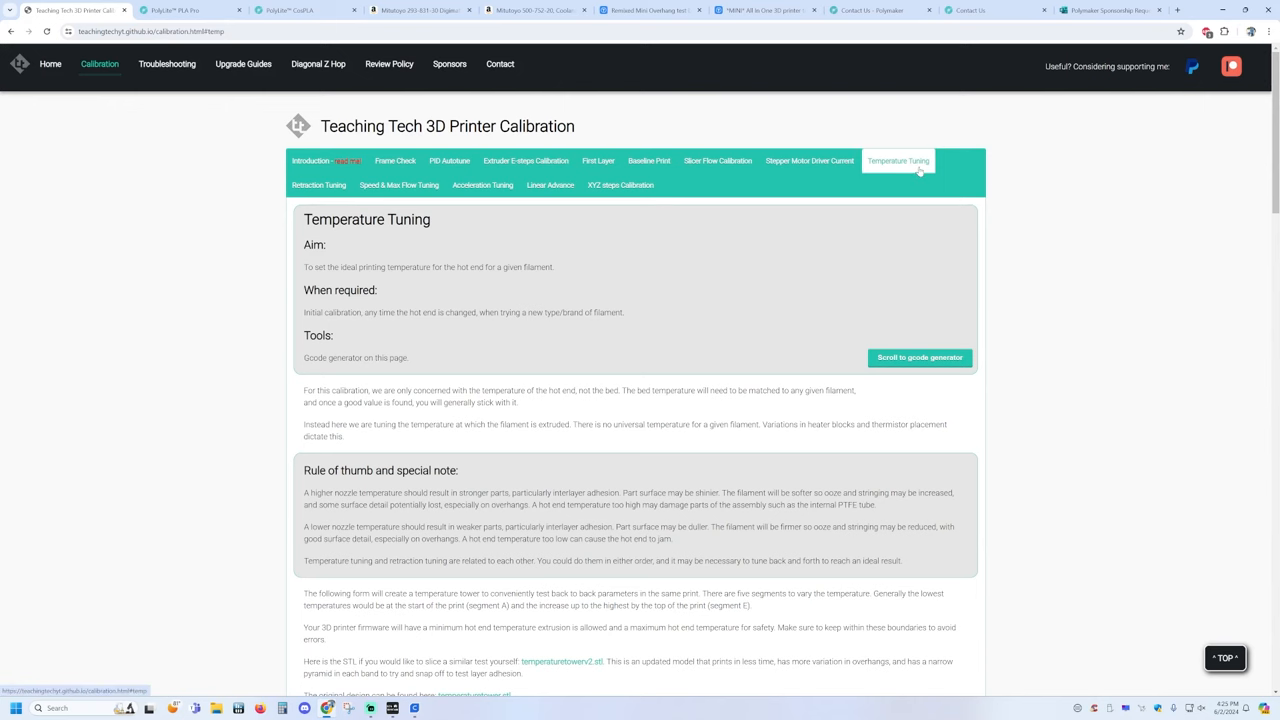
Step: Bring the Temperature tuning tower generator section into view
{"action": "scroll", "scroll_direction": "down", "scroll_amount": 3}
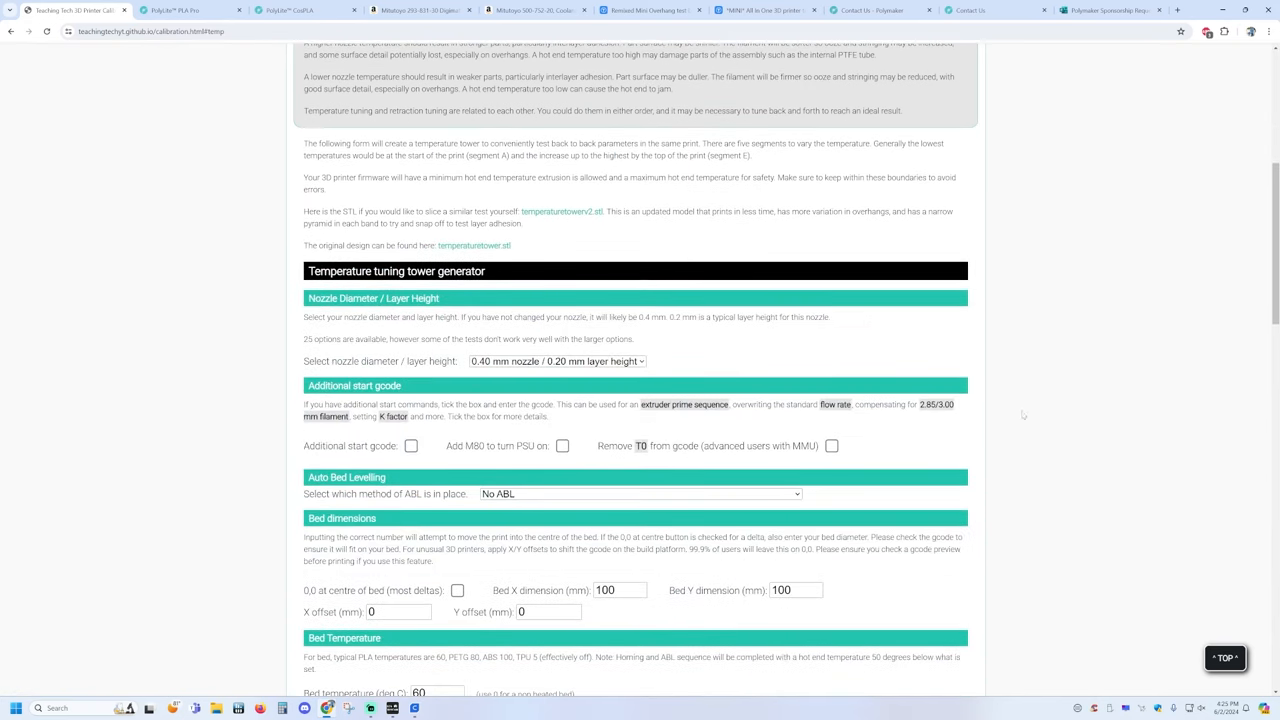
{"action": "scroll", "scroll_direction": "down", "scroll_amount": 3}
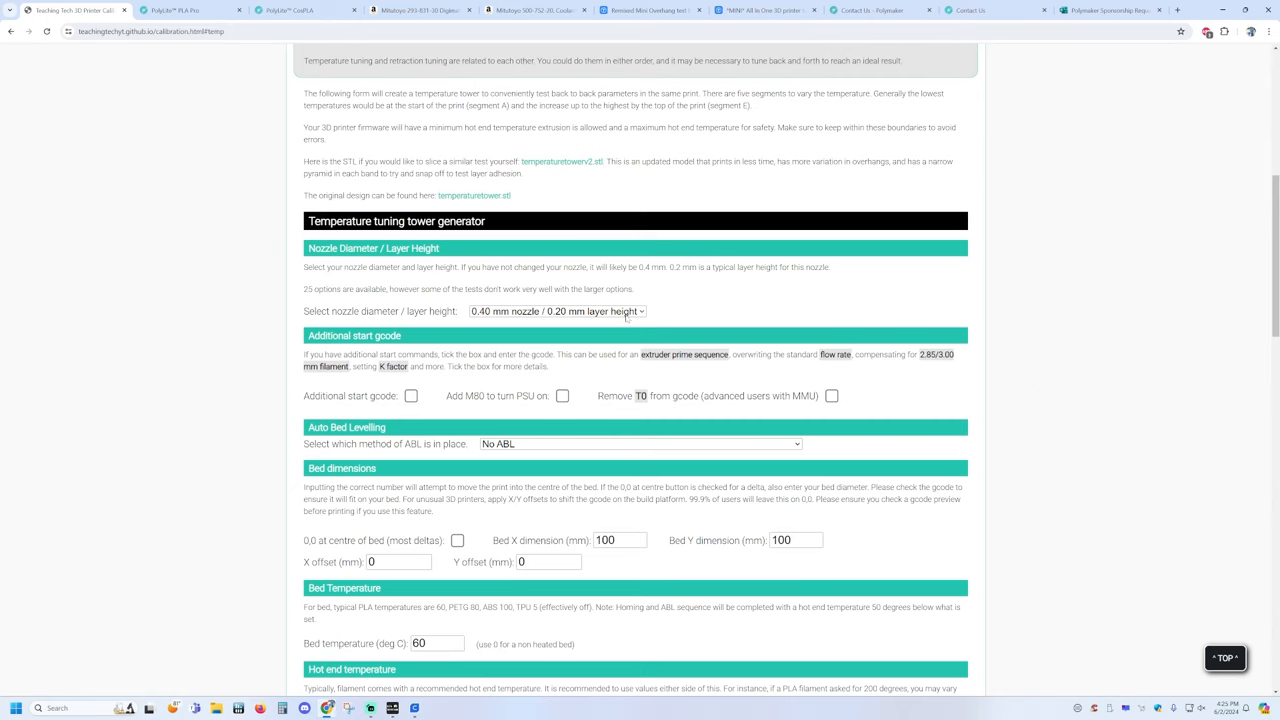
{"action": "scroll", "scroll_direction": "down", "scroll_amount": 3}
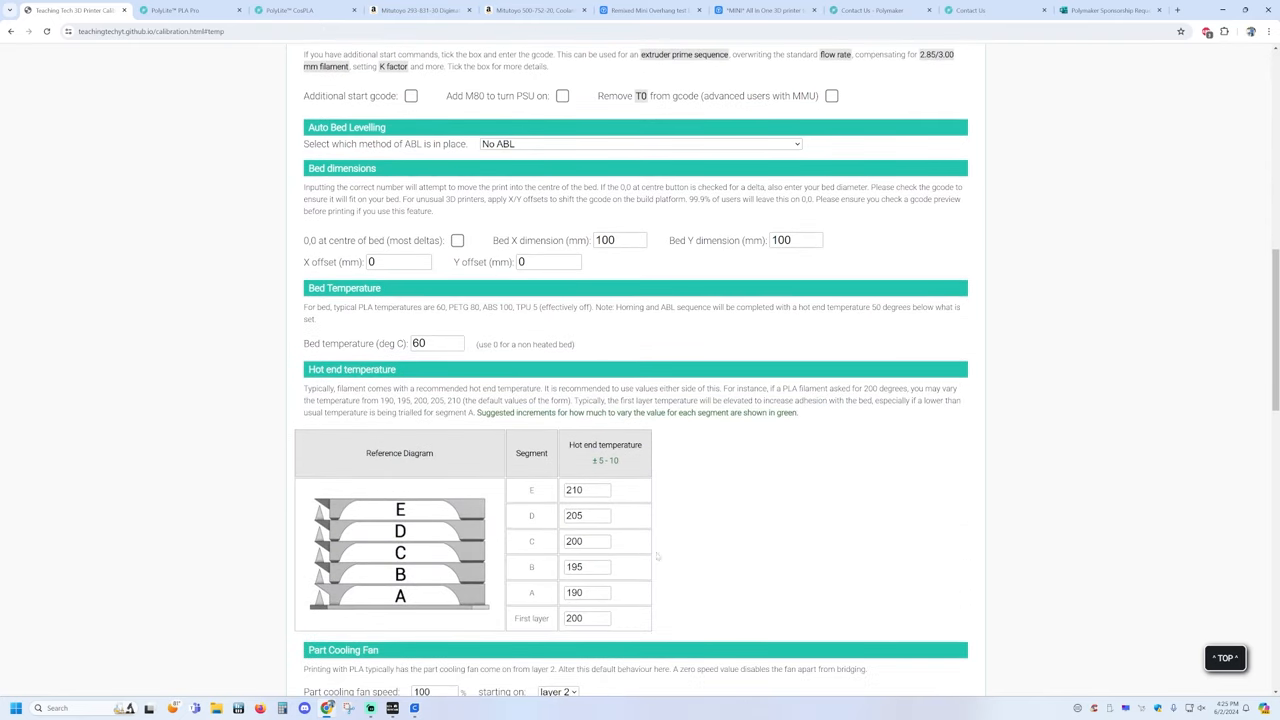
{"action": "scroll", "scroll_direction": "up", "scroll_amount": 3}
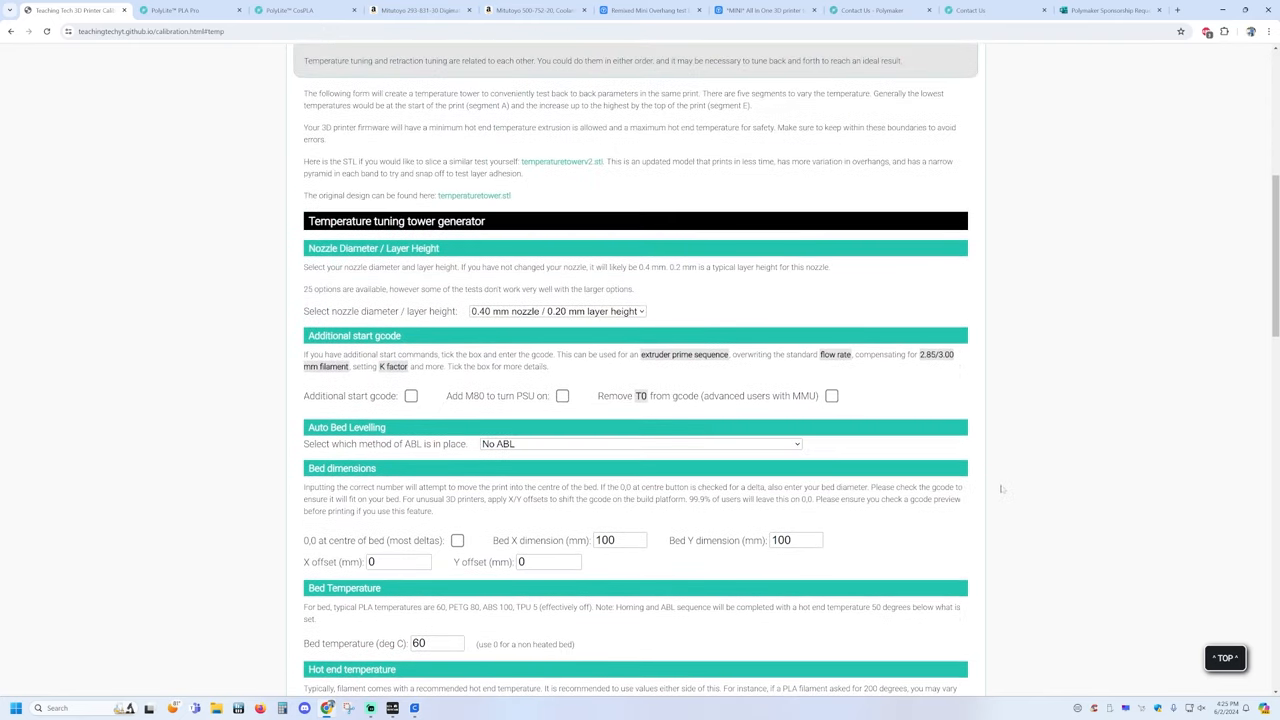
{"action": "scroll", "scroll_direction": "up", "scroll_amount": 3}
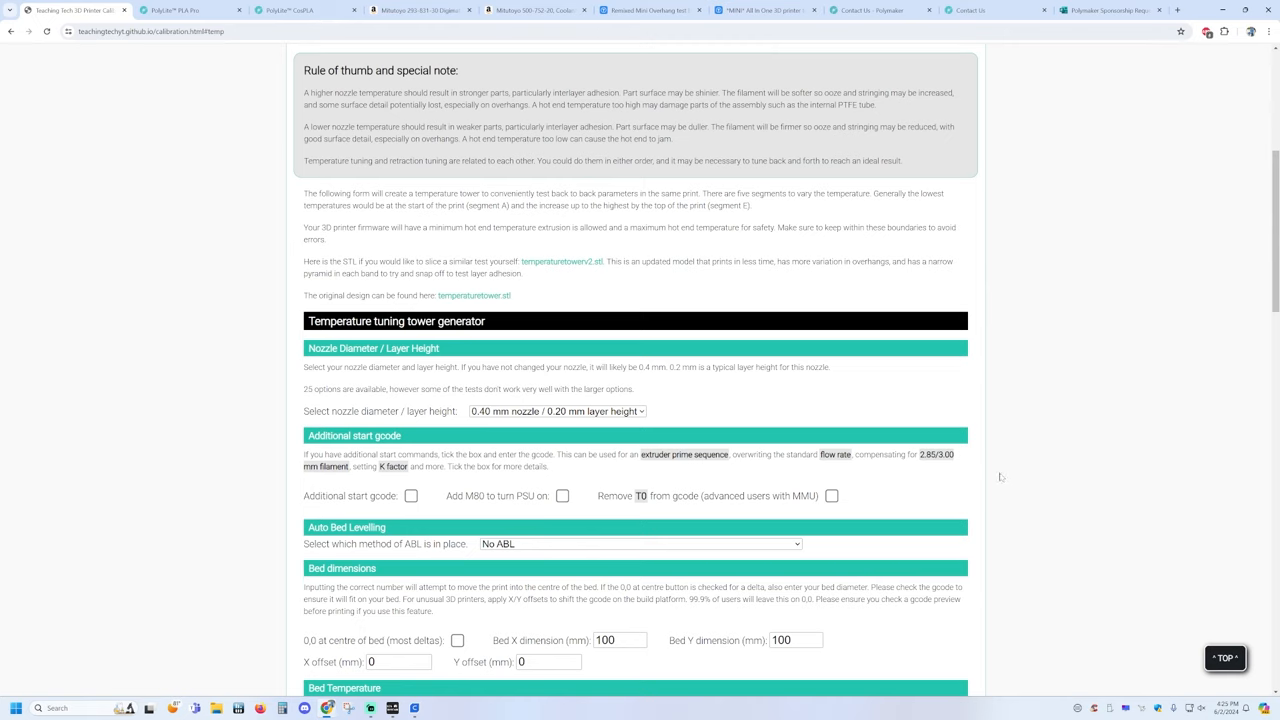
{"action": "mouse_move", "coordinate": [636, 414]}
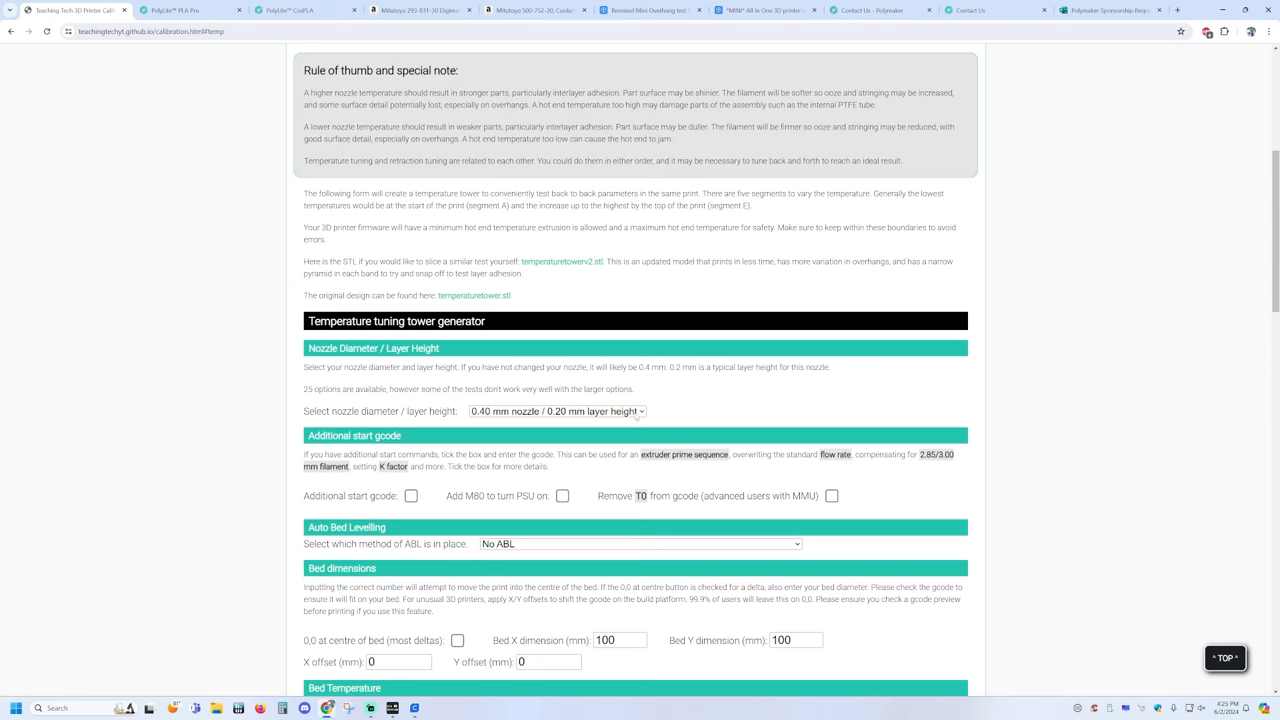
Step: Choose the nozzle diameter and layer height options in the tower generator
{"action": "left_click", "coordinate": [556, 412]}
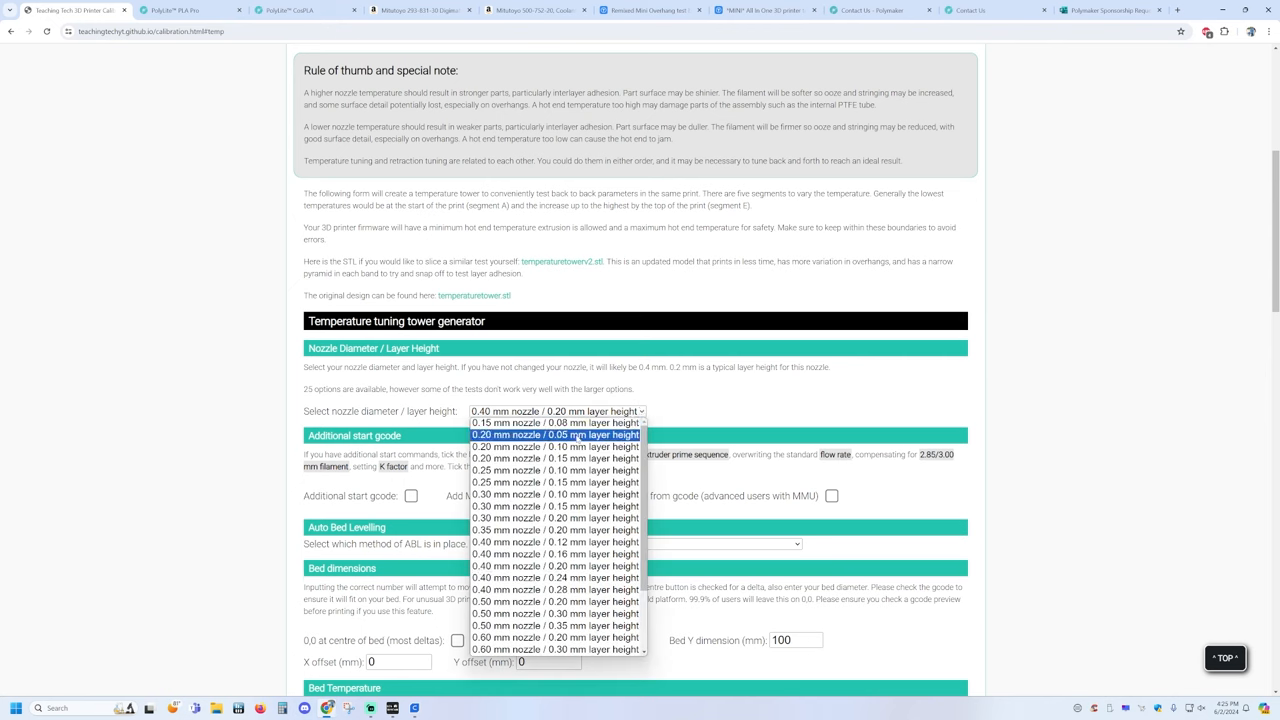
{"action": "scroll", "scroll_direction": "down", "scroll_amount": 3}
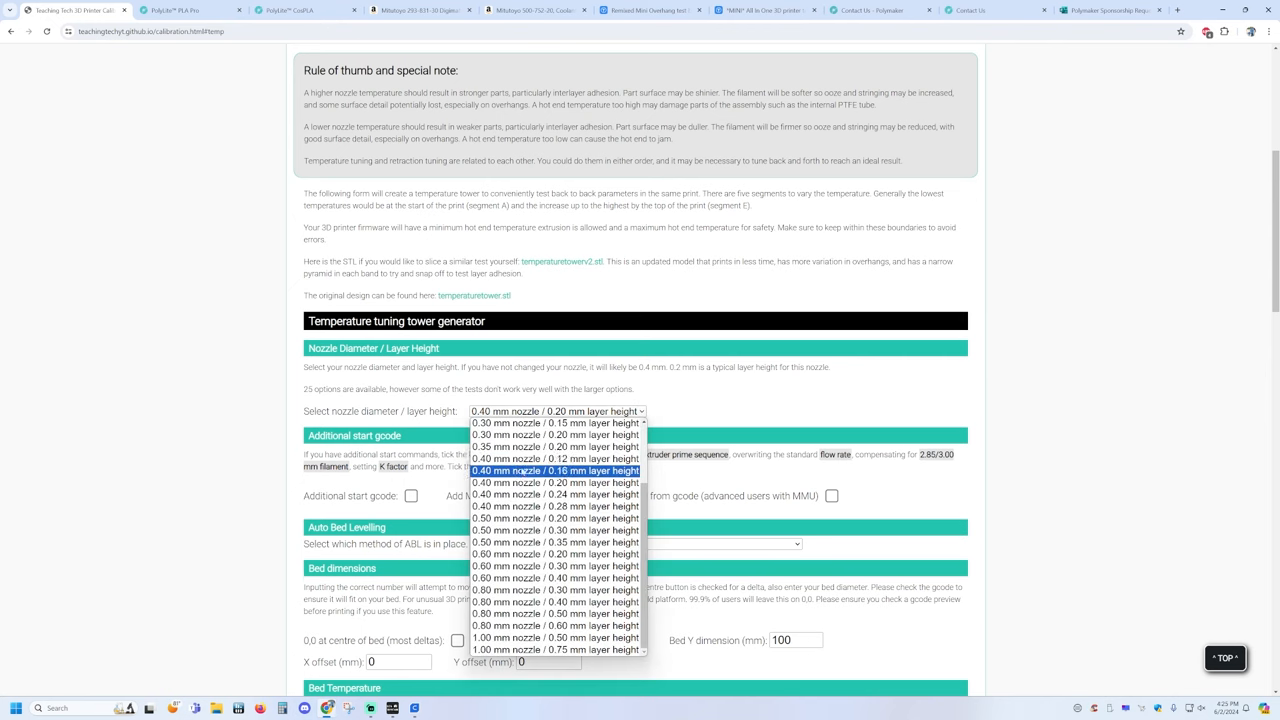
{"action": "mouse_move", "coordinate": [556, 458]}
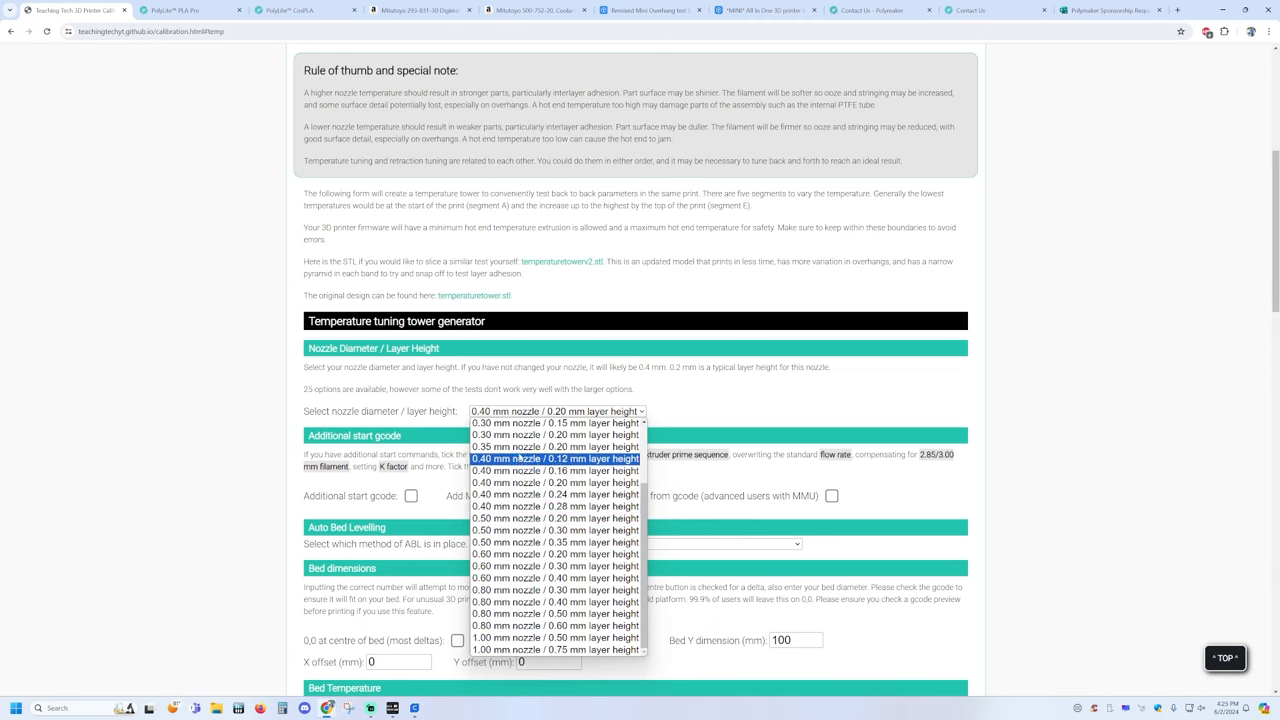
{"action": "mouse_move", "coordinate": [556, 542]}
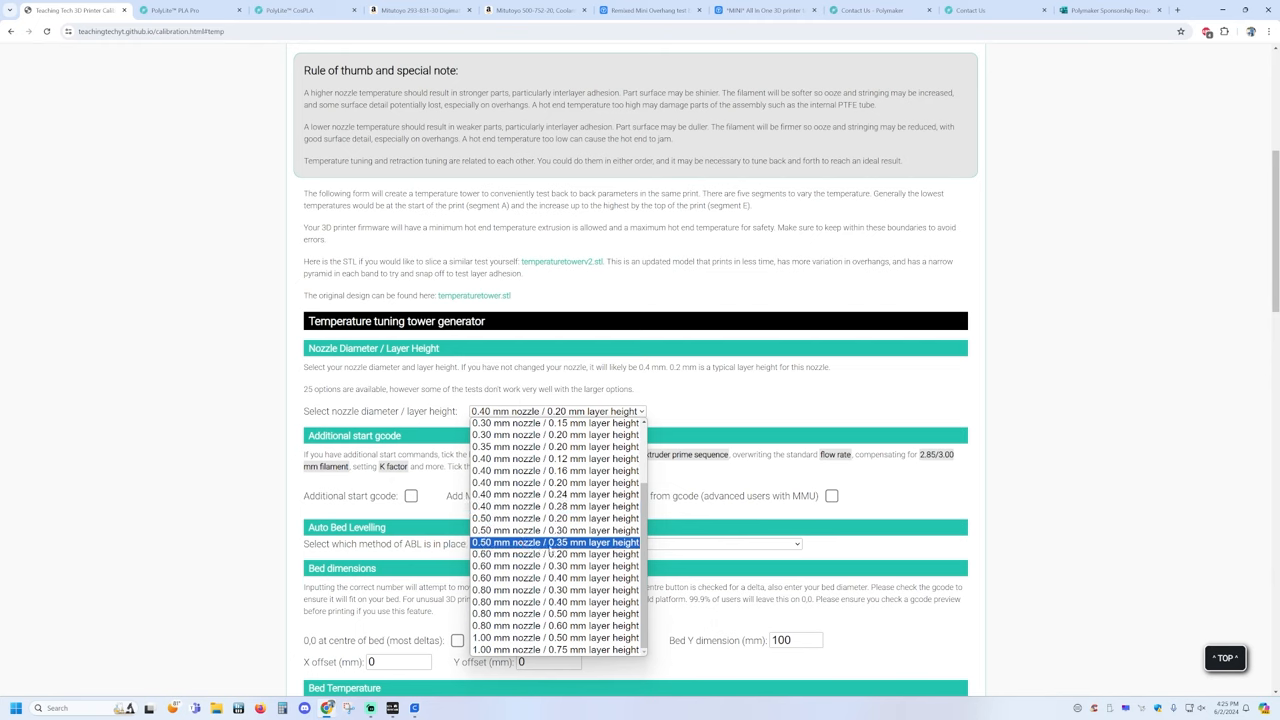
{"action": "mouse_move", "coordinate": [556, 472]}
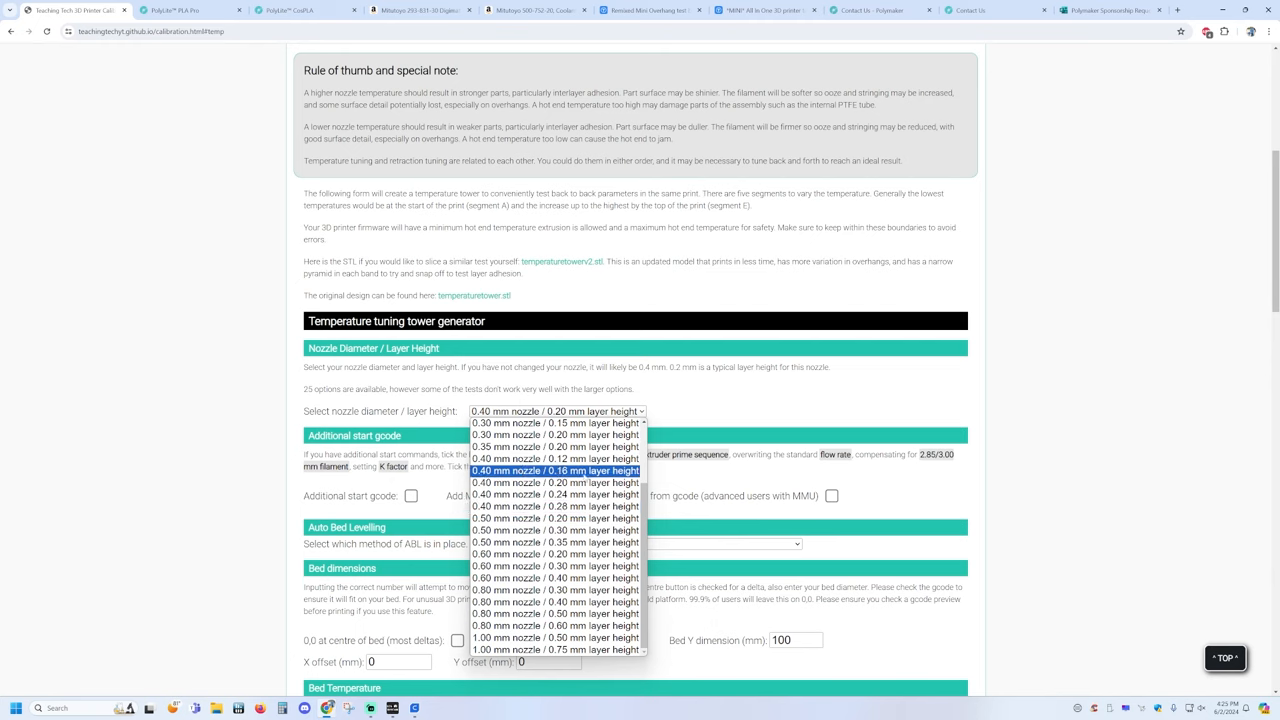
{"action": "left_click", "coordinate": [556, 482]}
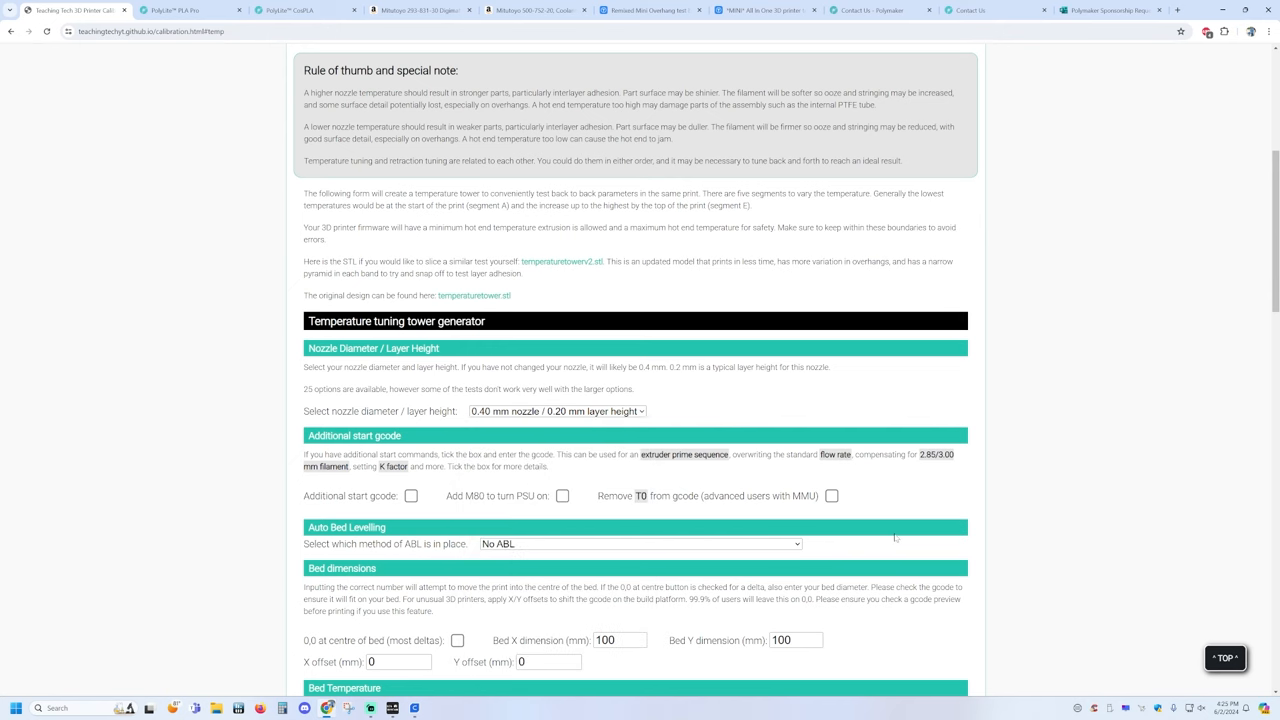
{"action": "scroll", "scroll_direction": "down", "scroll_amount": 3}
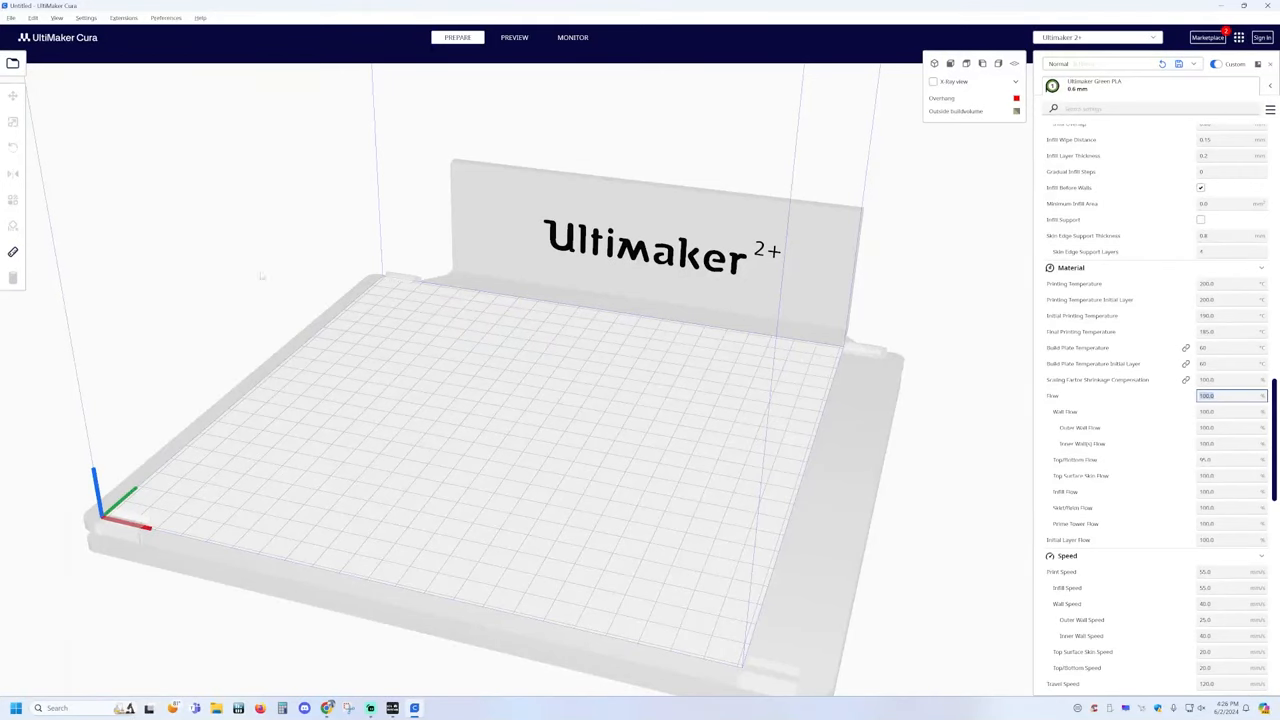
Step: Add a PLA temperature tower from the Extensions > Auto Towers plugin onto the build plate
{"action": "left_click", "coordinate": [86, 18]}
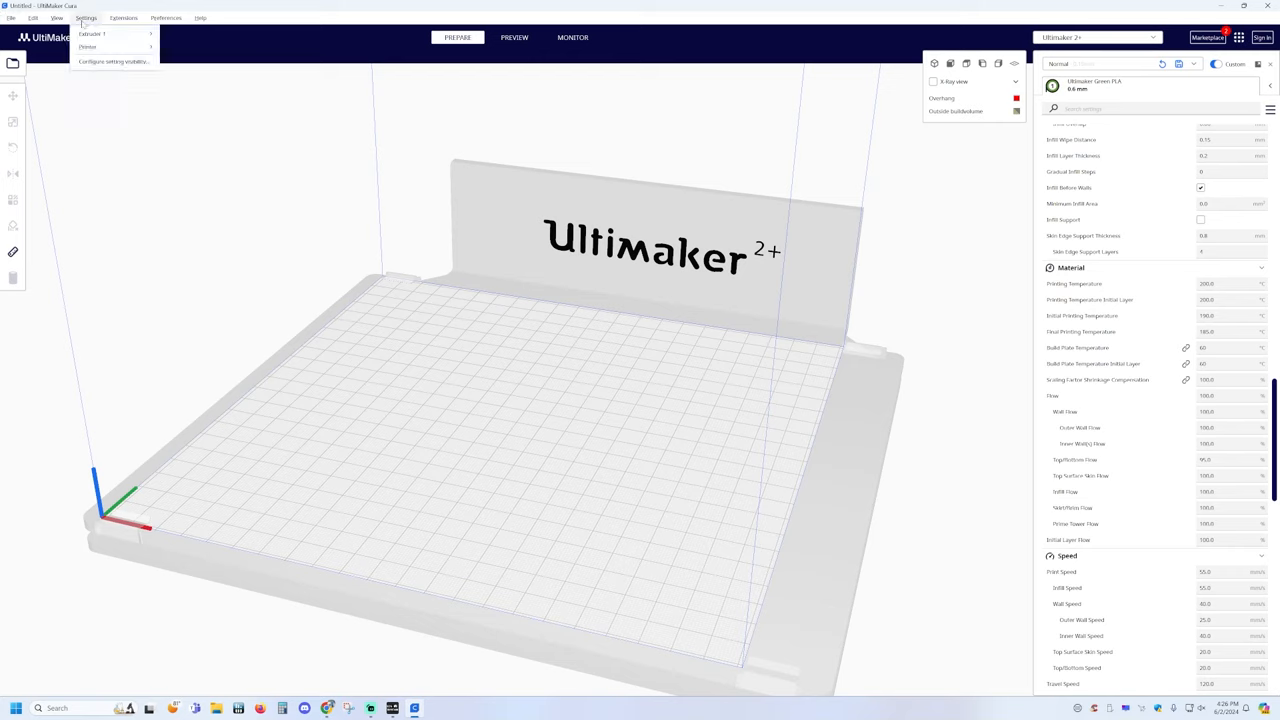
{"action": "left_click", "coordinate": [124, 18]}
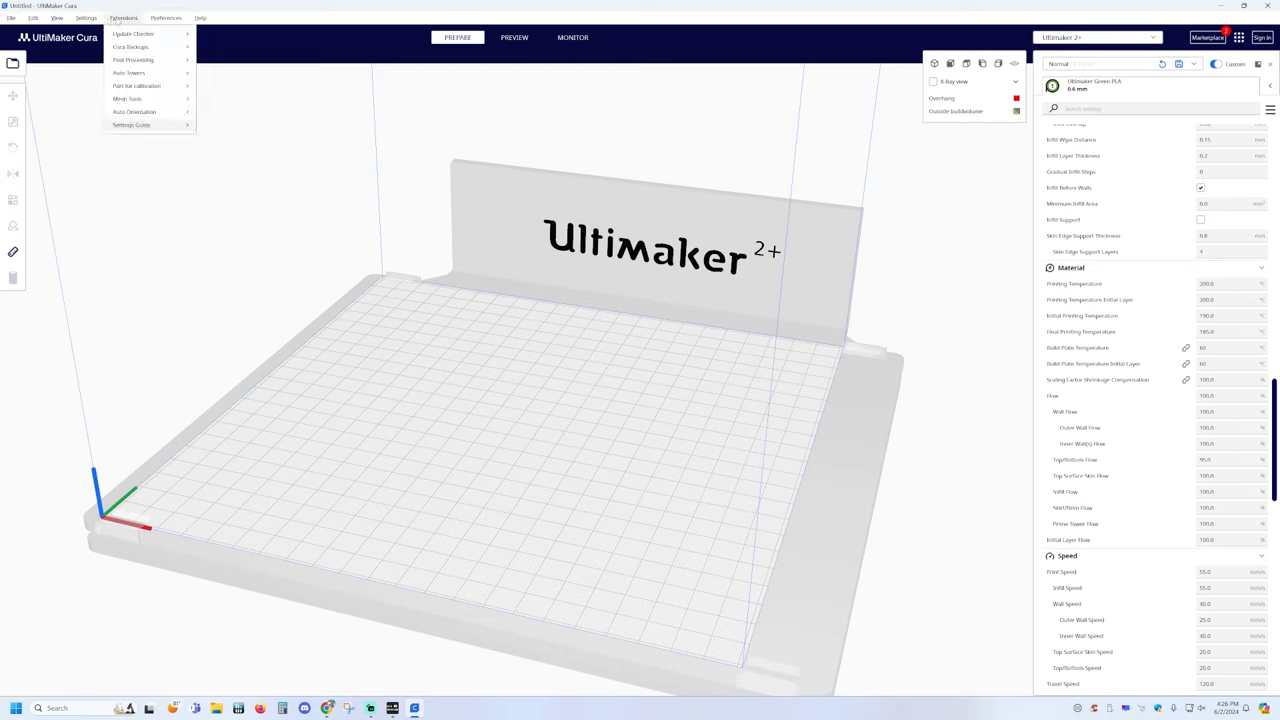
{"action": "mouse_move", "coordinate": [128, 72]}
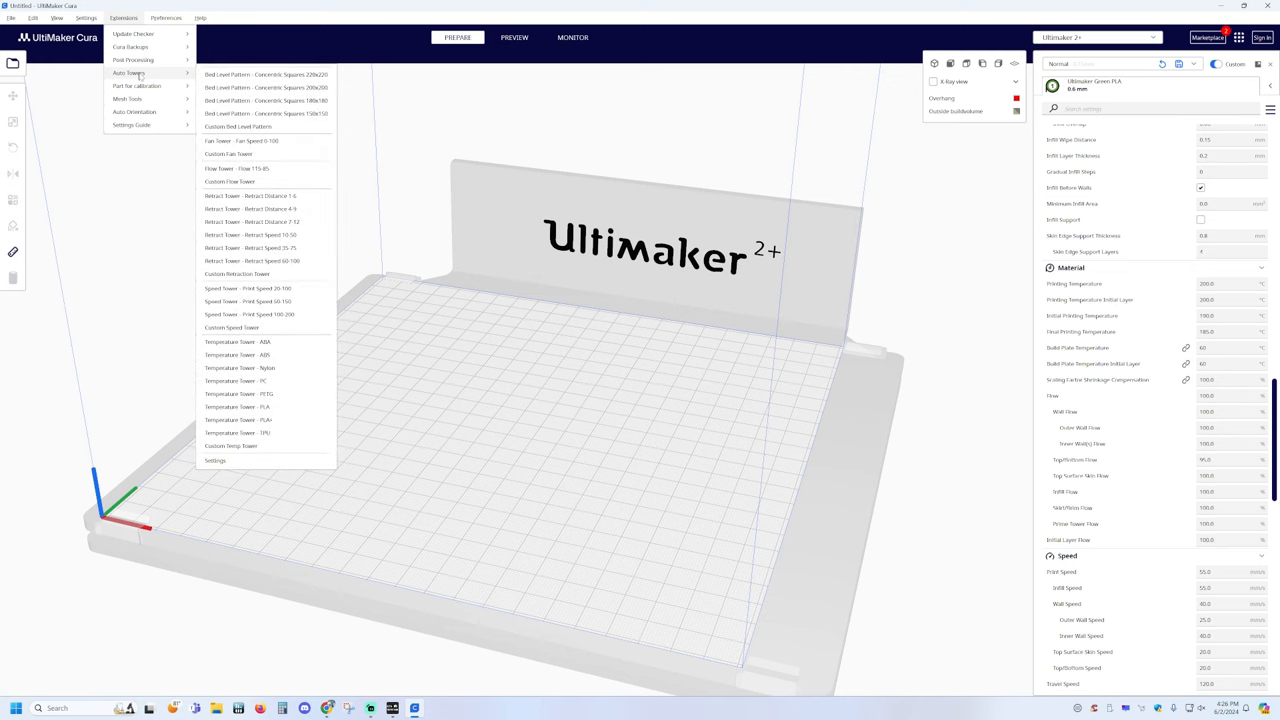
{"action": "mouse_move", "coordinate": [250, 196]}
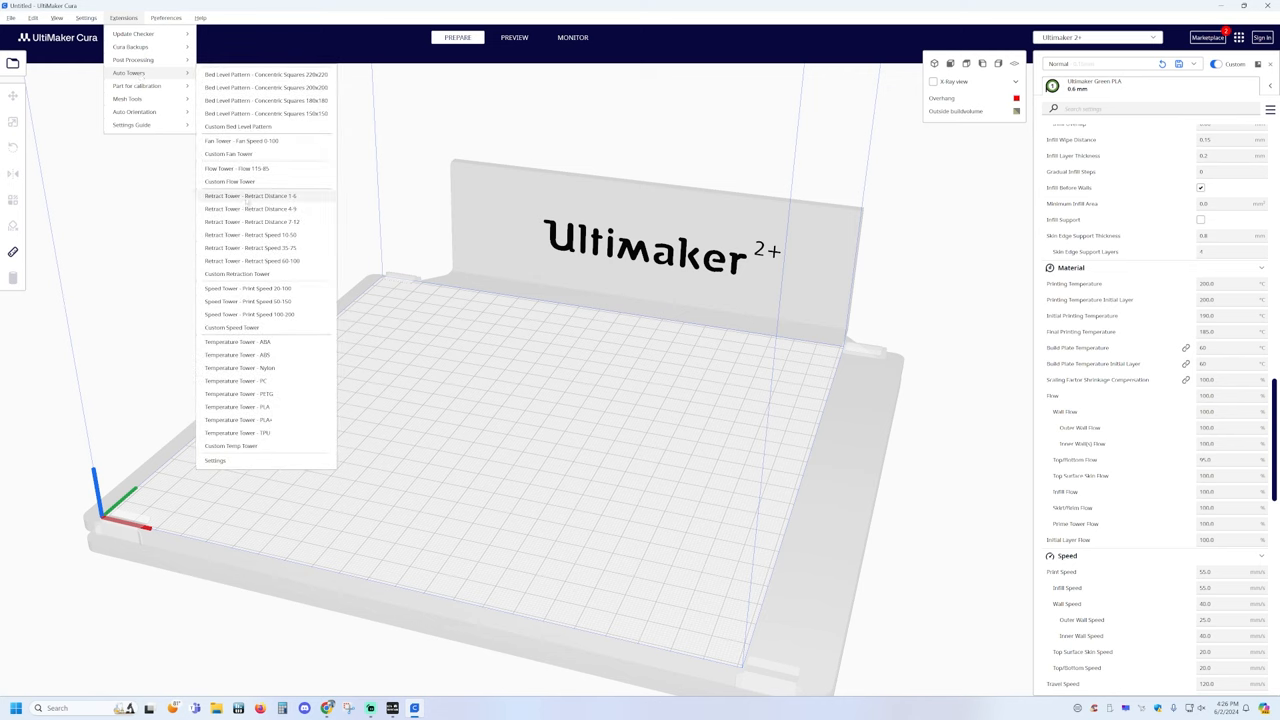
{"action": "mouse_move", "coordinate": [236, 408]}
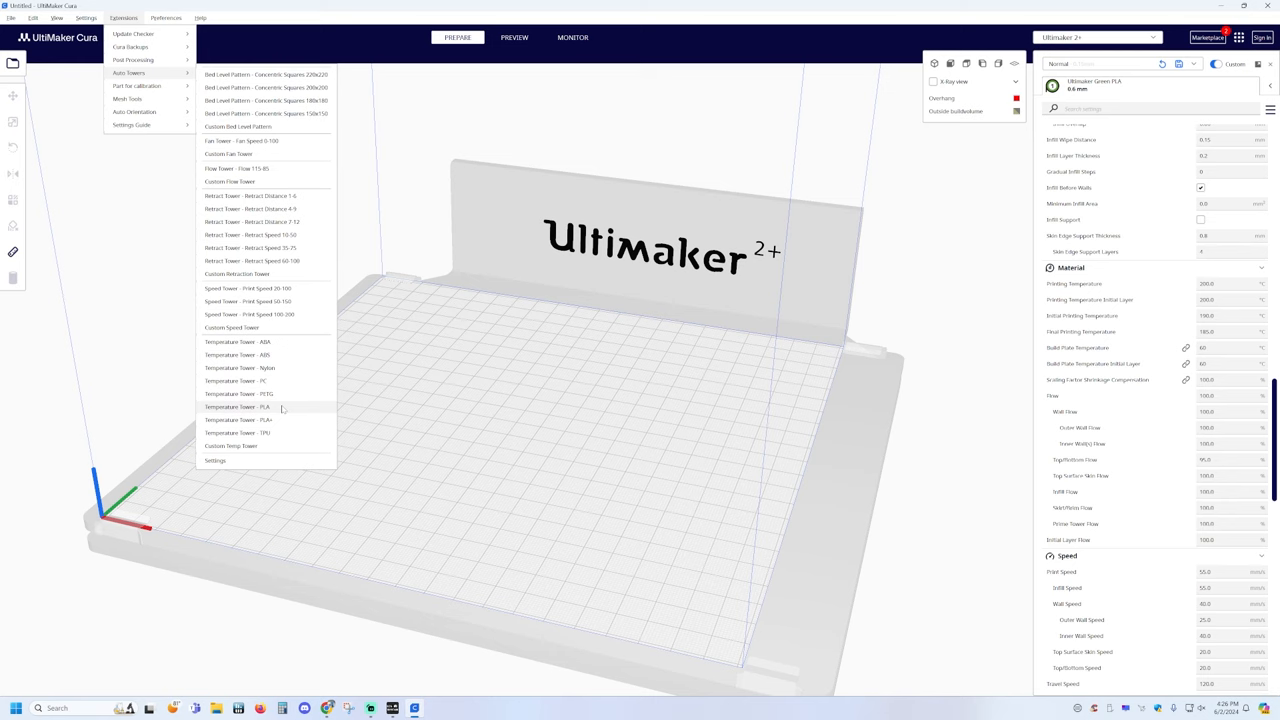
{"action": "left_click", "coordinate": [236, 408]}
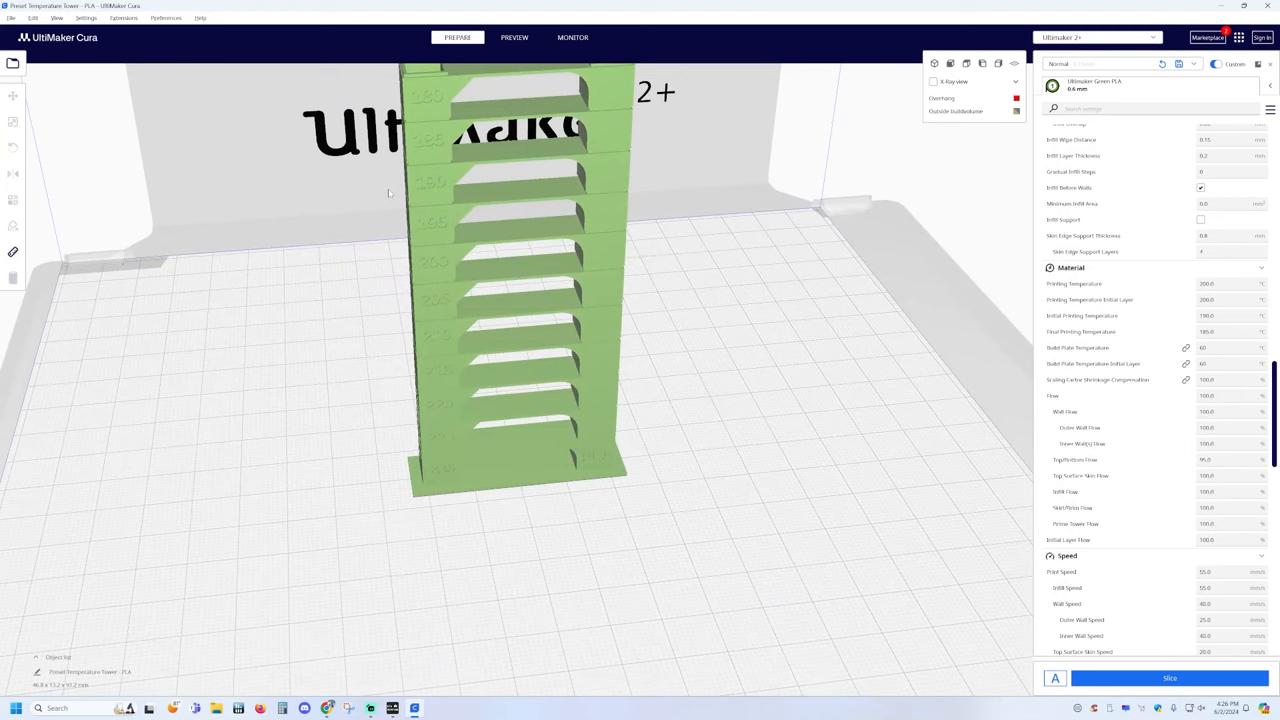
Step: Orbit the view to inspect the whole temperature tower before slicing
{"action": "left_click_drag", "start_coordinate": [500, 300], "coordinate": [500, 200]}
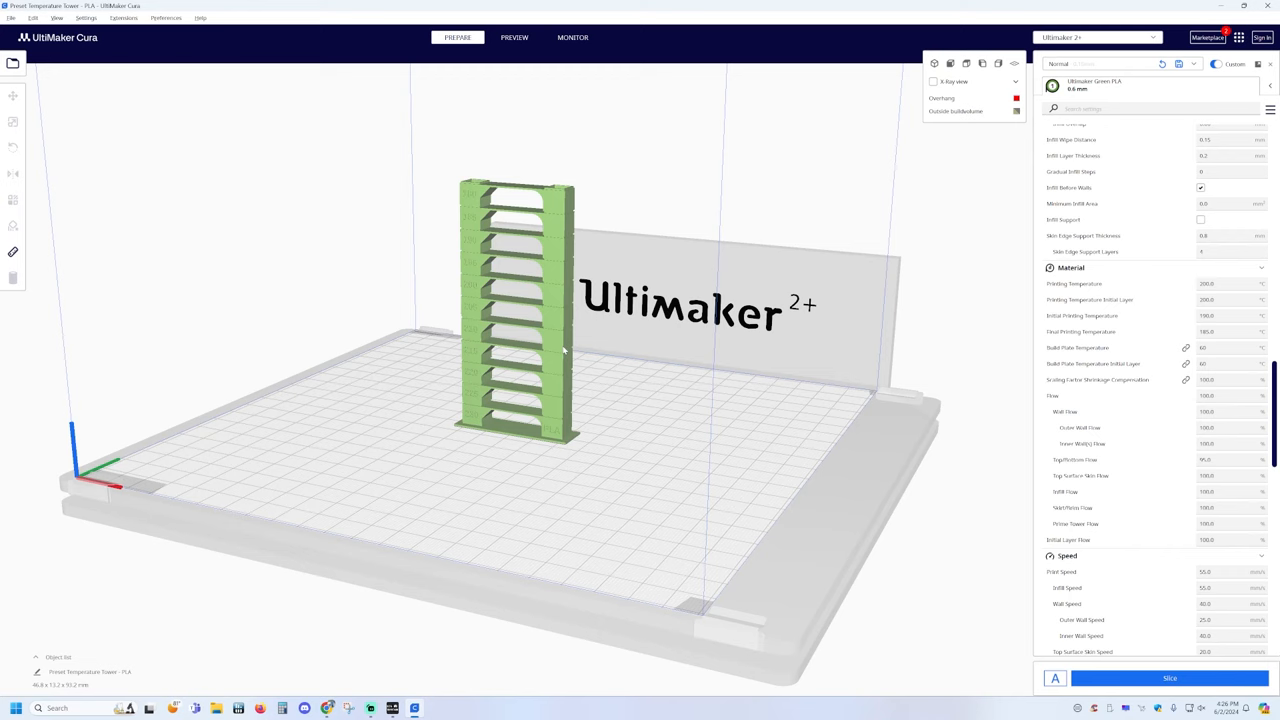
{"action": "mouse_move", "coordinate": [504, 454]}
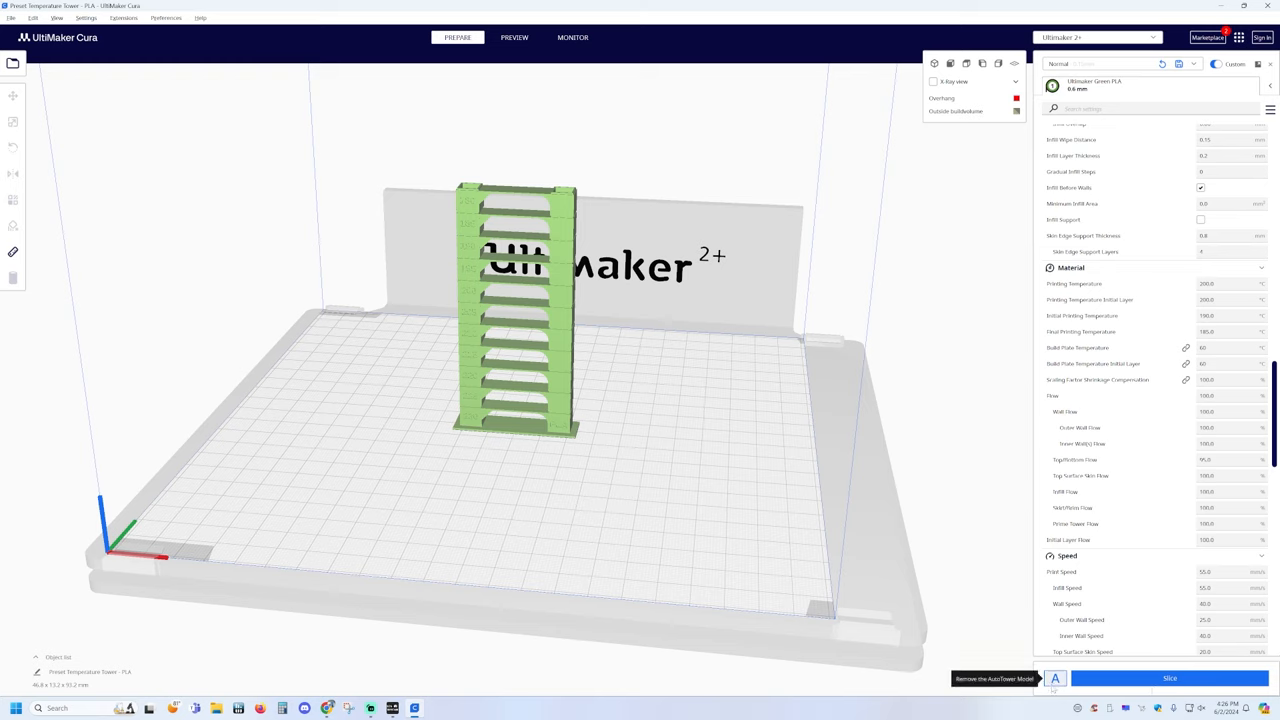
{"action": "mouse_move", "coordinate": [1136, 676]}
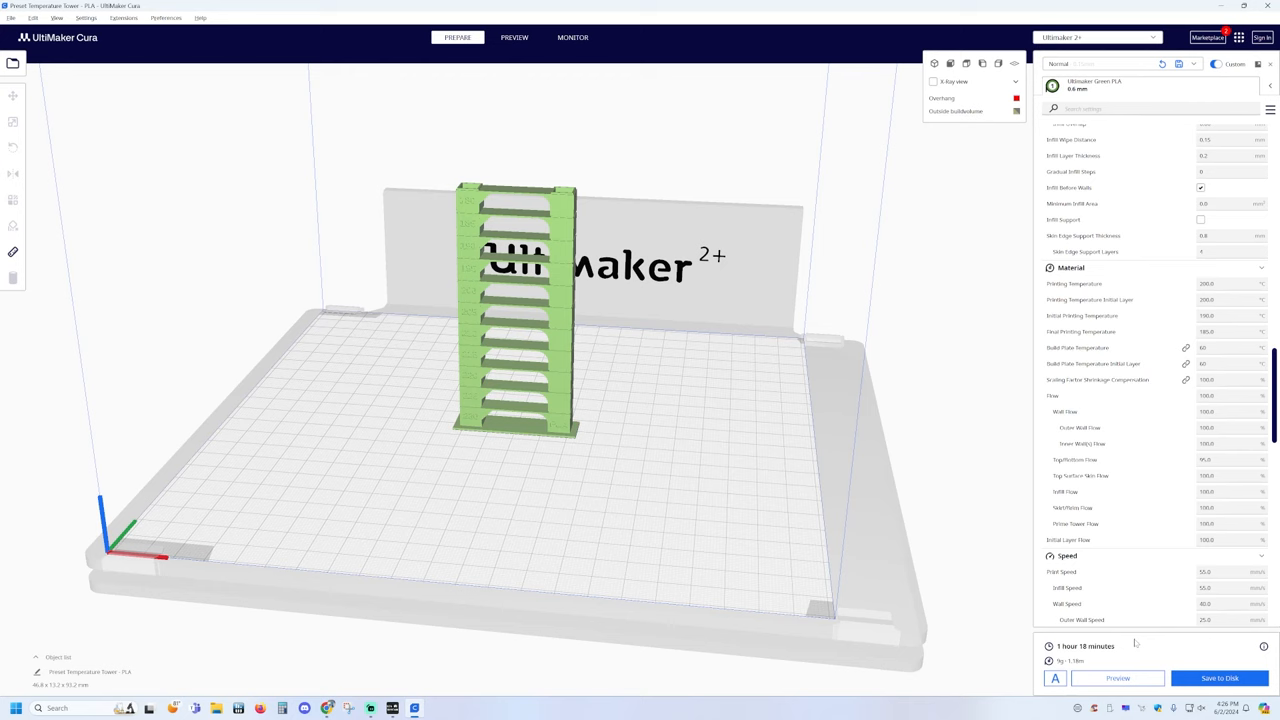
{"action": "mouse_move", "coordinate": [612, 576]}
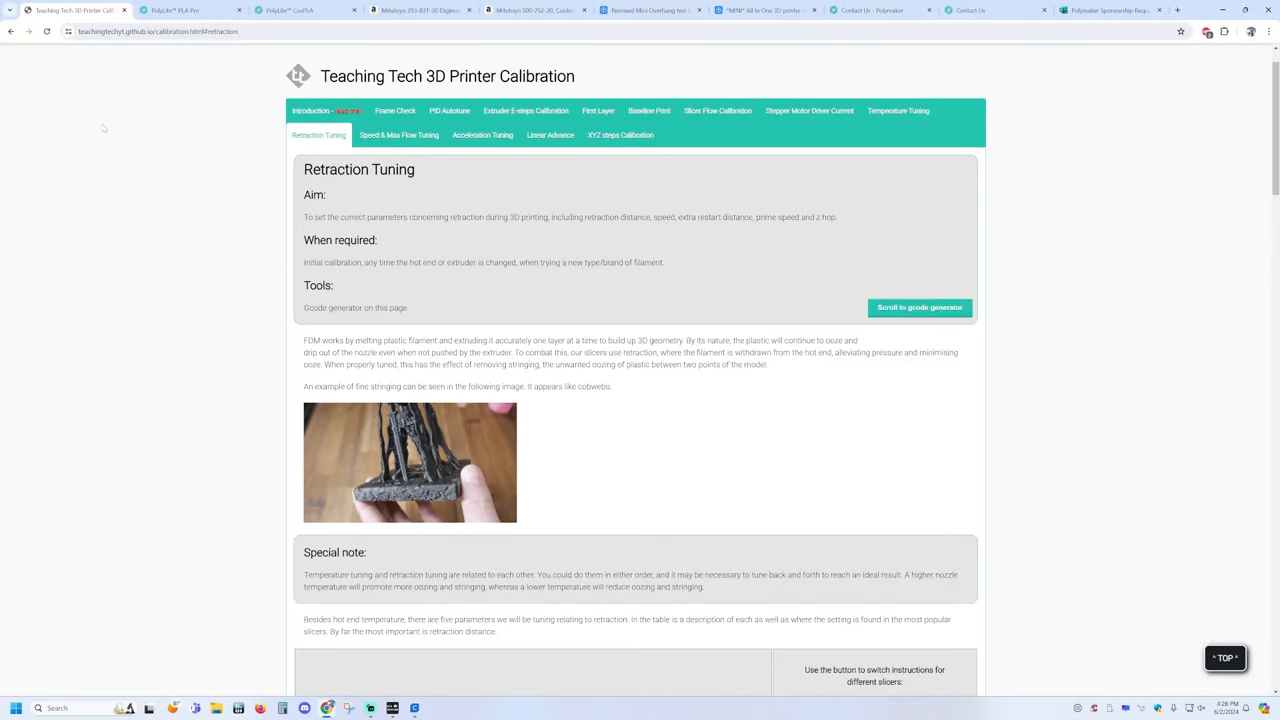
Step: Scroll the Retraction Tuning page down to the retraction tower generator and its Retraction table
{"action": "scroll", "scroll_direction": "down", "scroll_amount": 3}
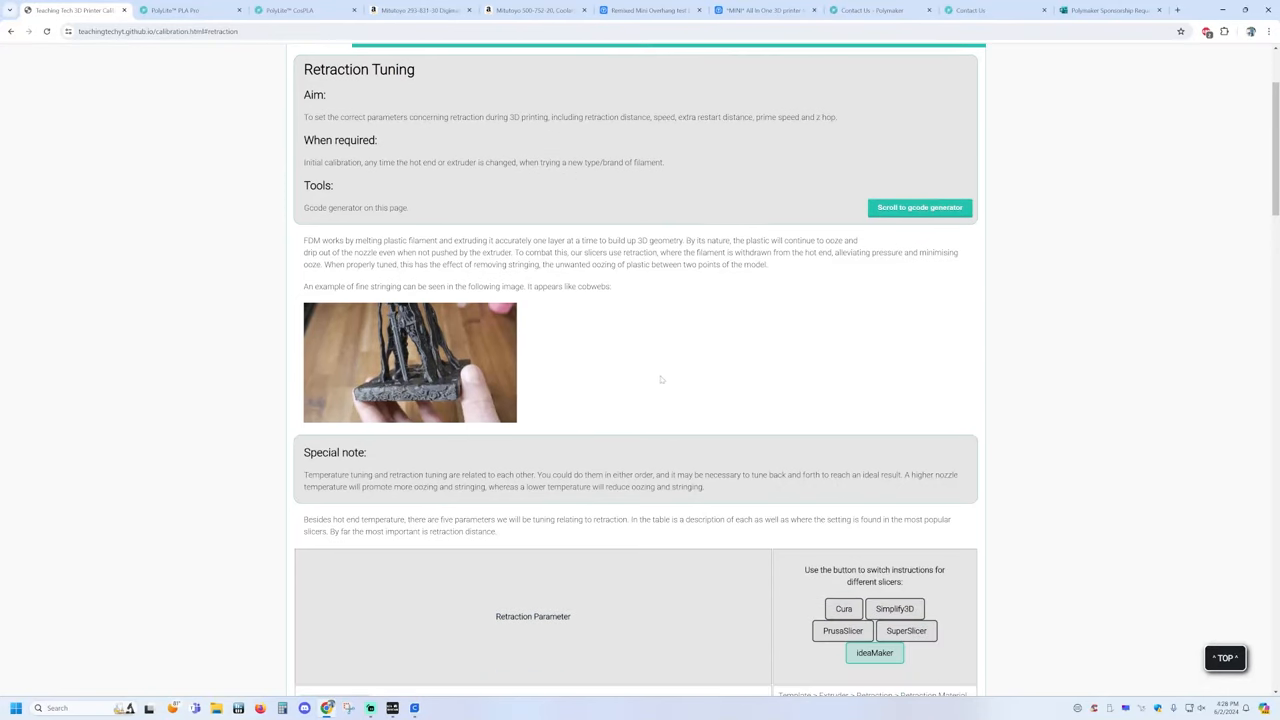
{"action": "scroll", "scroll_direction": "down", "scroll_amount": 3}
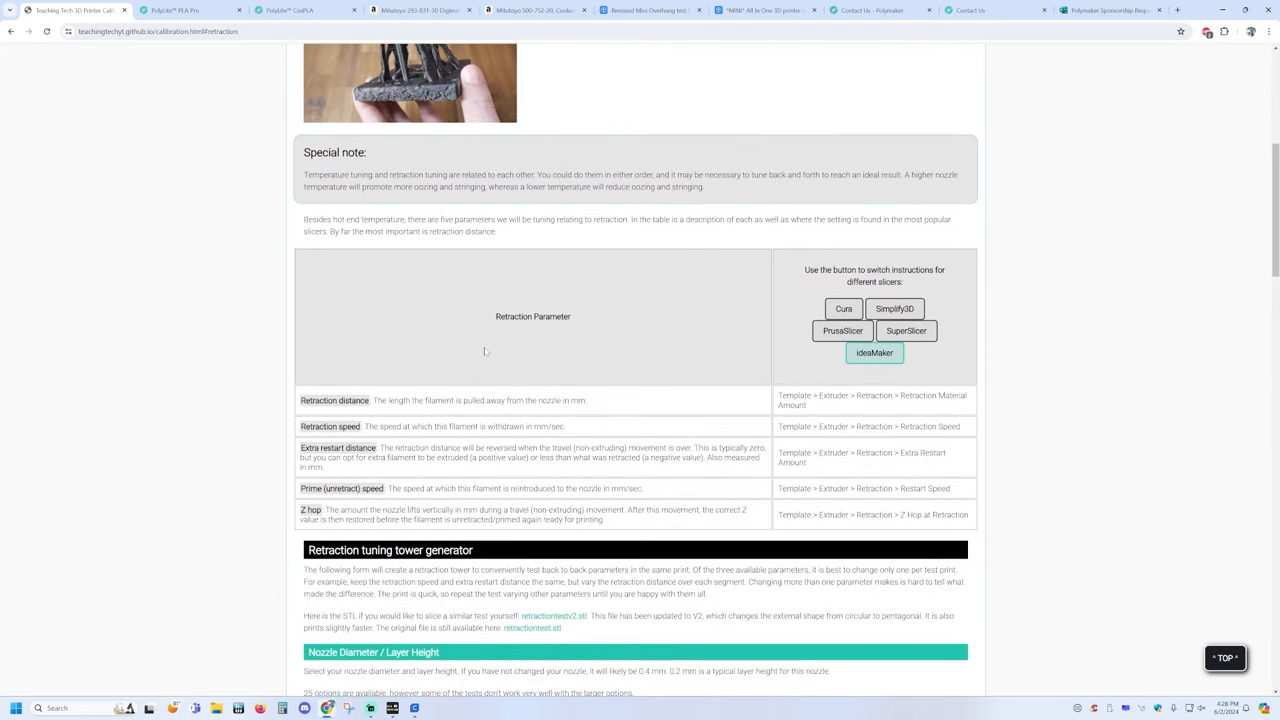
{"action": "mouse_move", "coordinate": [484, 352]}
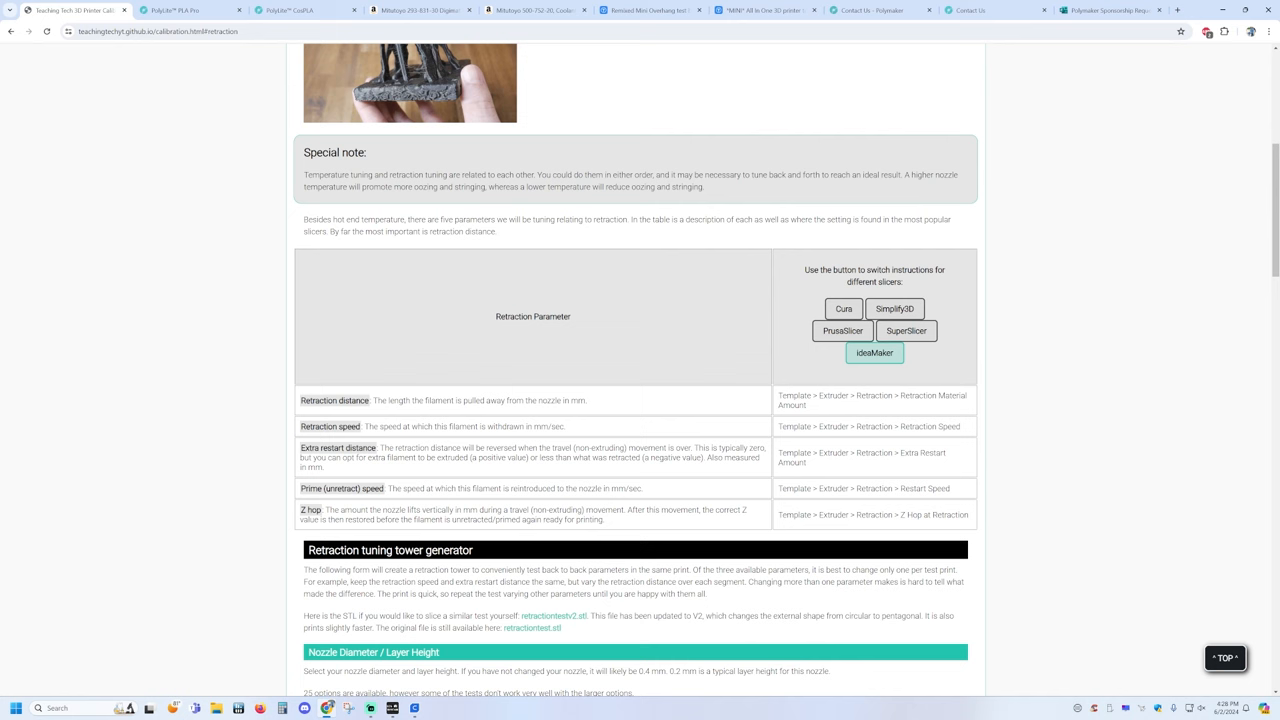
{"action": "scroll", "scroll_direction": "down", "scroll_amount": 3}
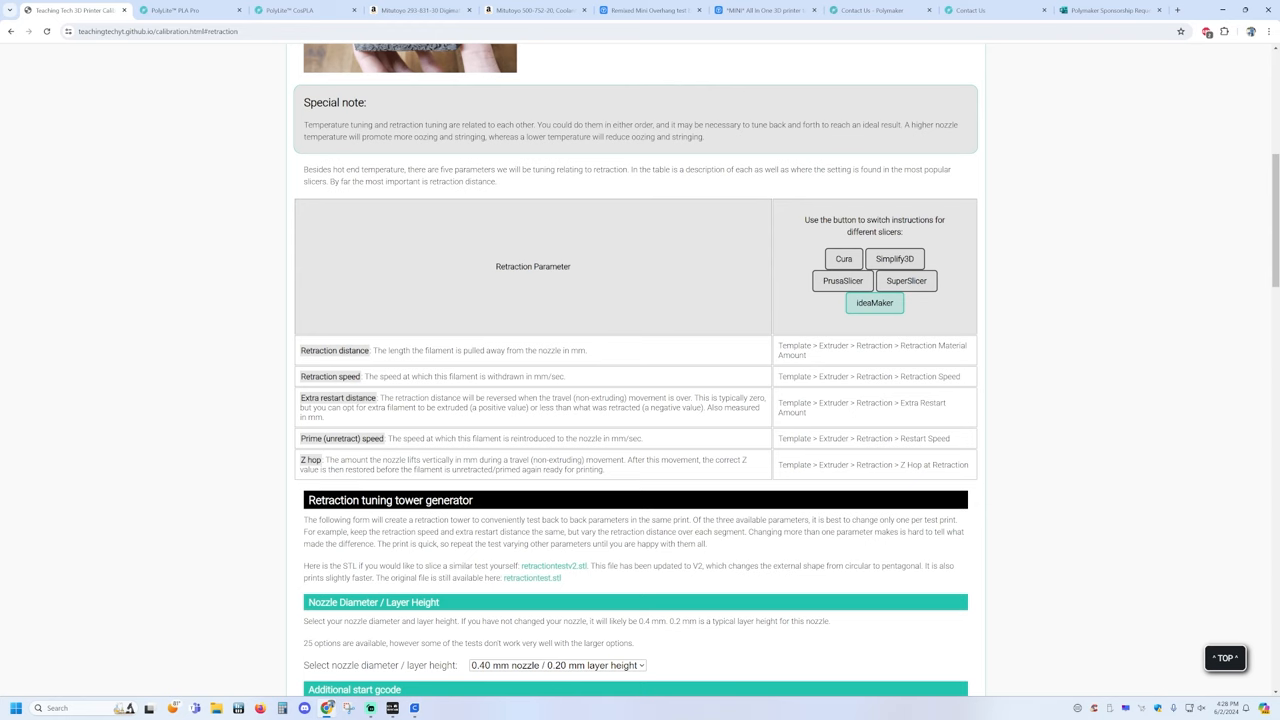
{"action": "scroll", "scroll_direction": "down", "scroll_amount": 3}
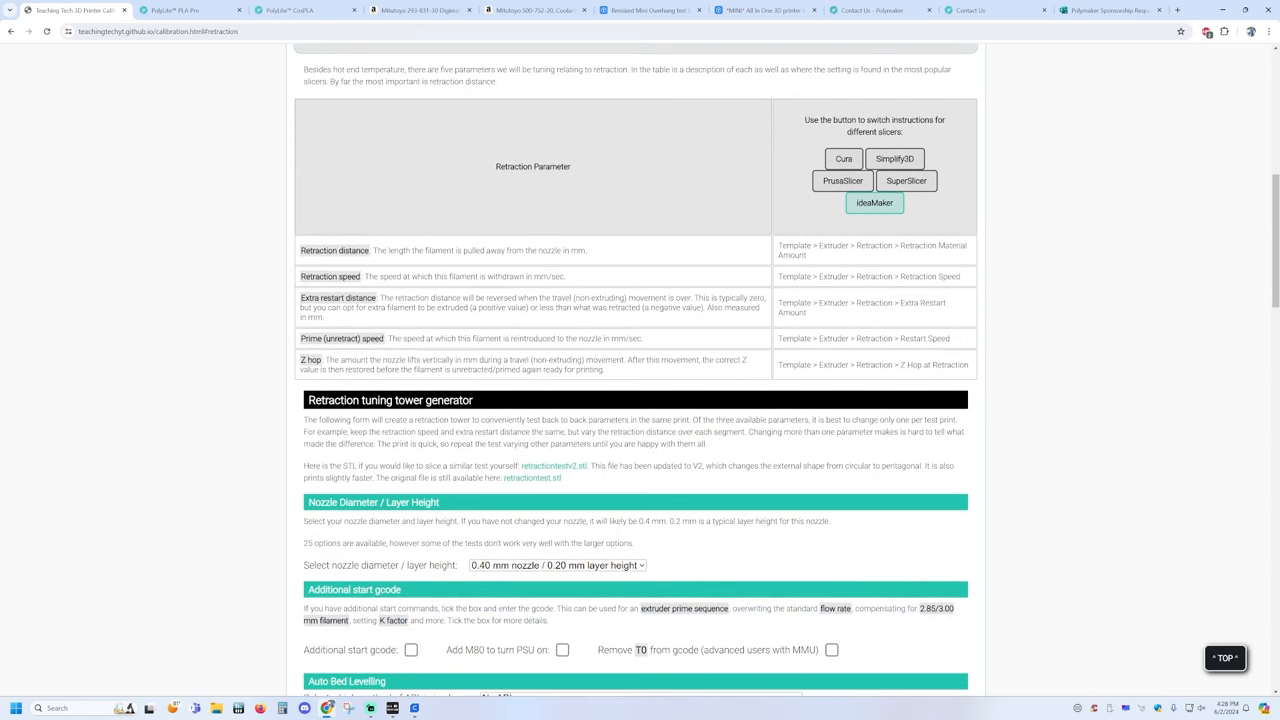
{"action": "scroll", "scroll_direction": "down", "scroll_amount": 3}
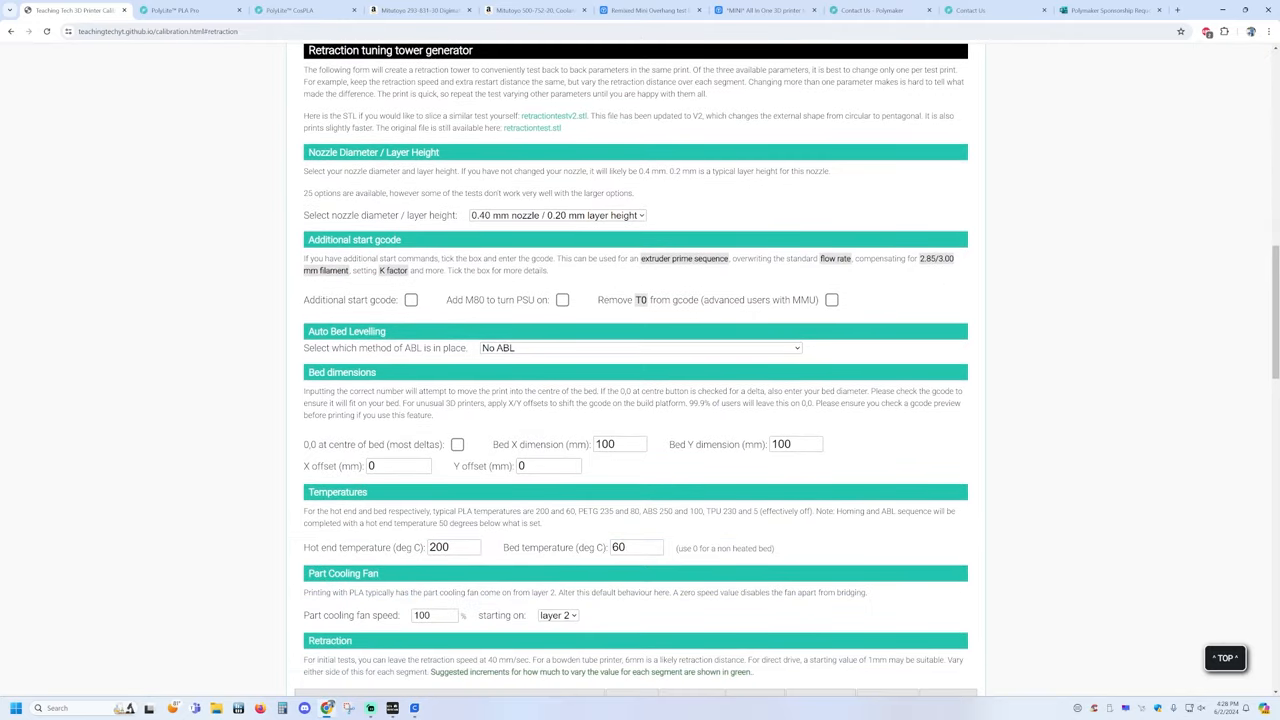
{"action": "left_click", "coordinate": [556, 216]}
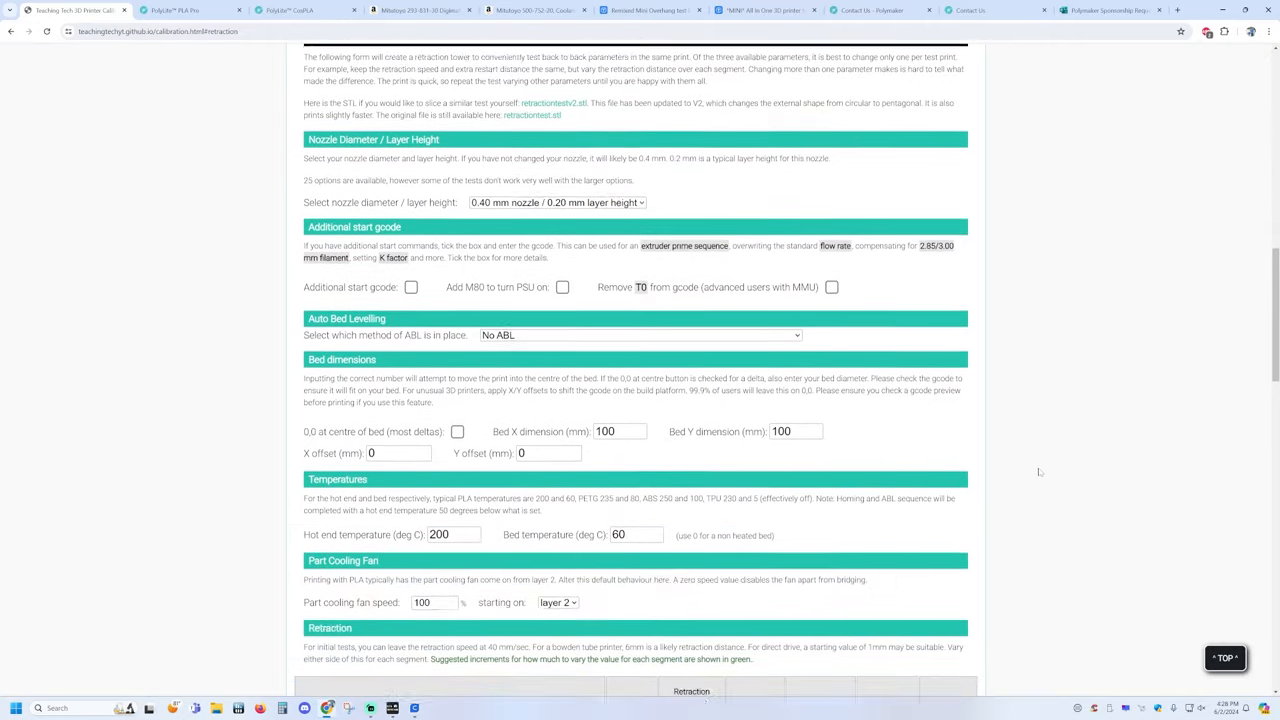
{"action": "scroll", "scroll_direction": "down", "scroll_amount": 3}
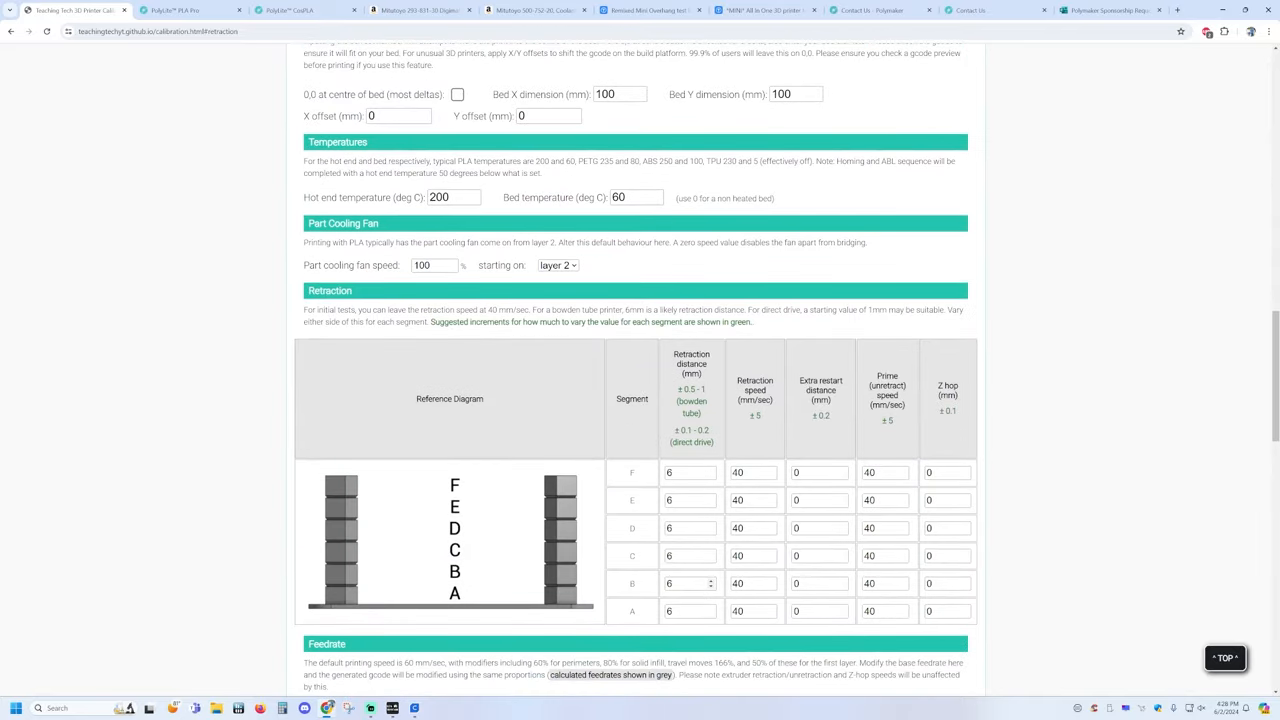
Step: Enter retraction distances 0.4 and 0.5 for the bottom segments and a top-segment retraction speed of 35
{"action": "left_click", "coordinate": [688, 556]}
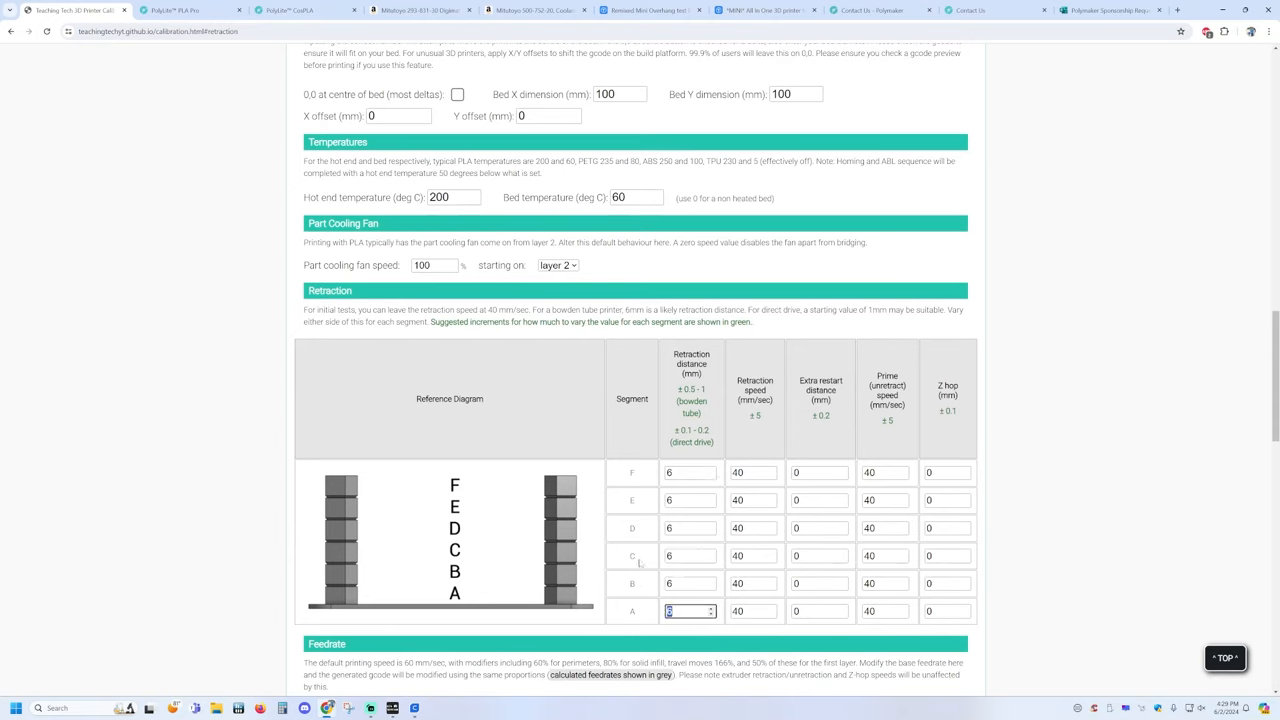
{"action": "type", "text": "0.4"}
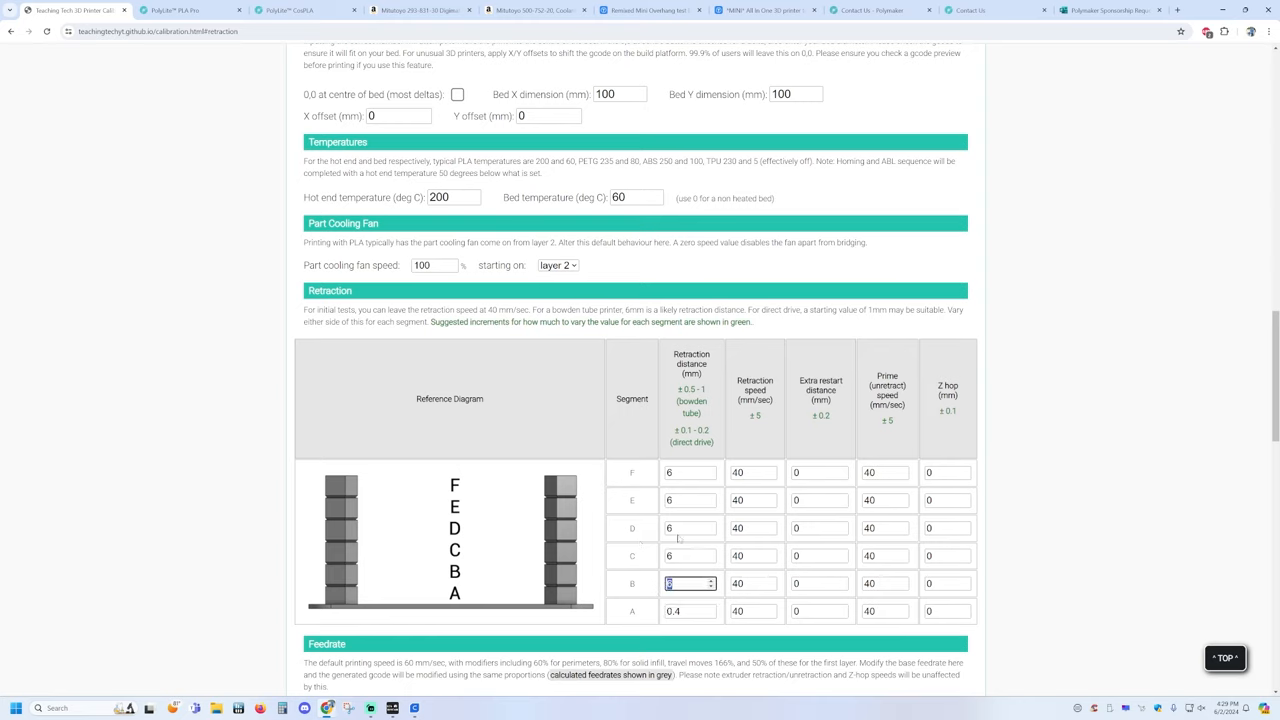
{"action": "type", "text": "0.5"}
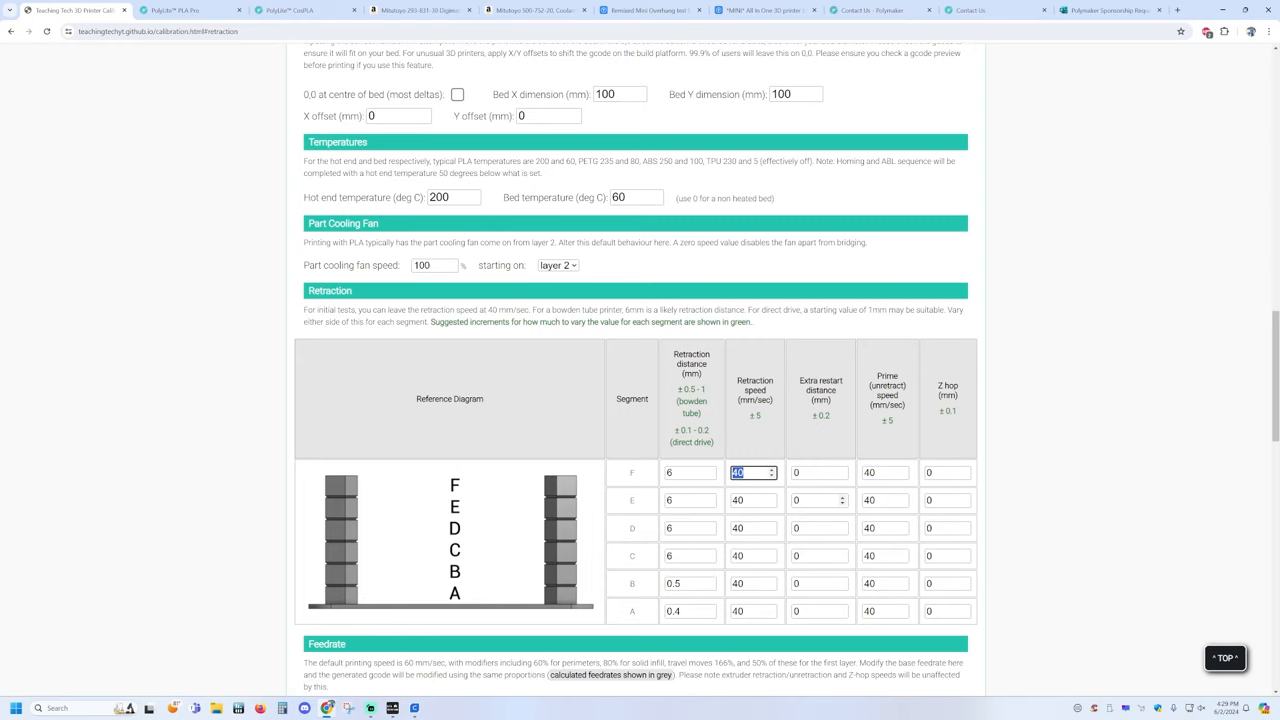
{"action": "type", "text": "35"}
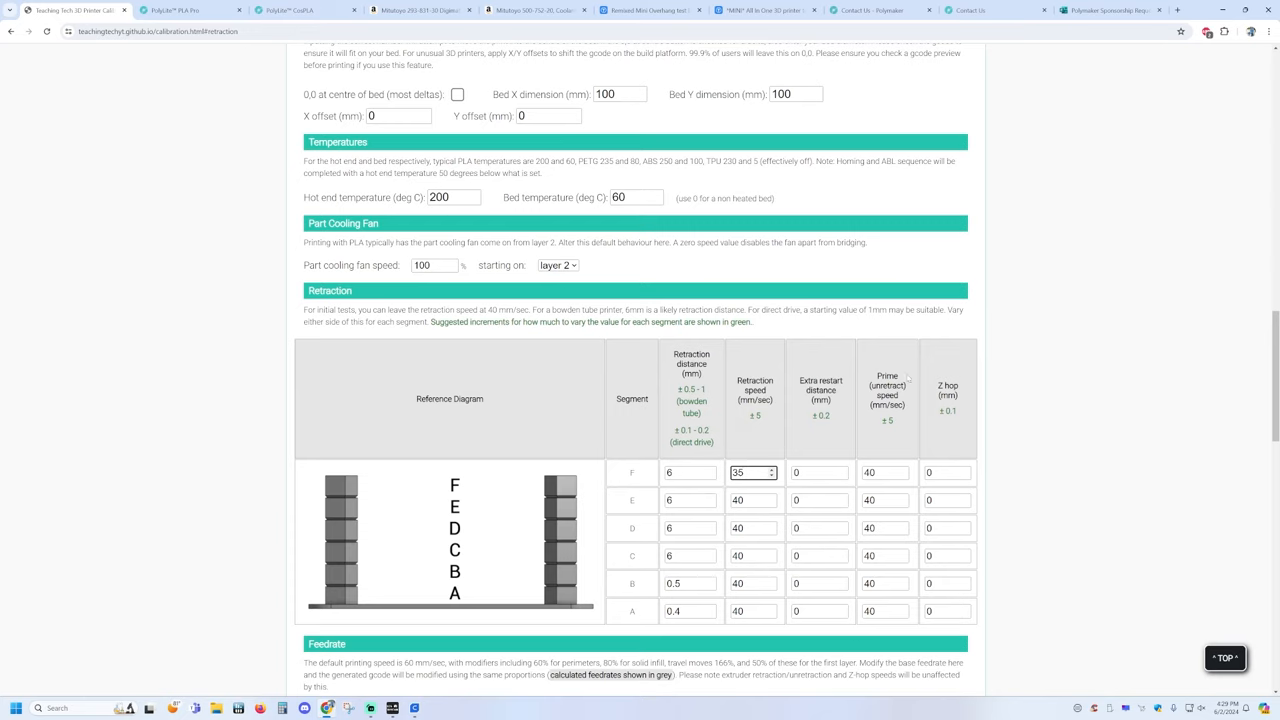
{"action": "left_click", "coordinate": [940, 612]}
{"action": "type", "text": "1"}
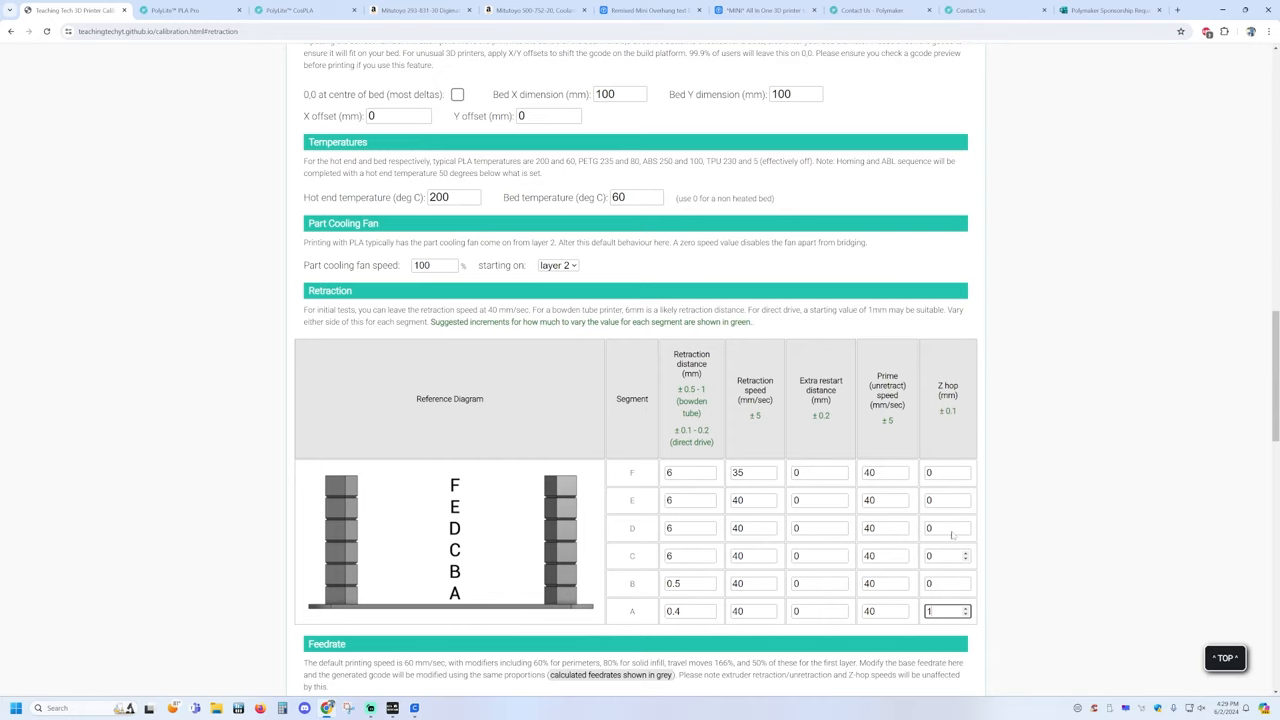
{"action": "scroll", "scroll_direction": "down", "scroll_amount": 3}
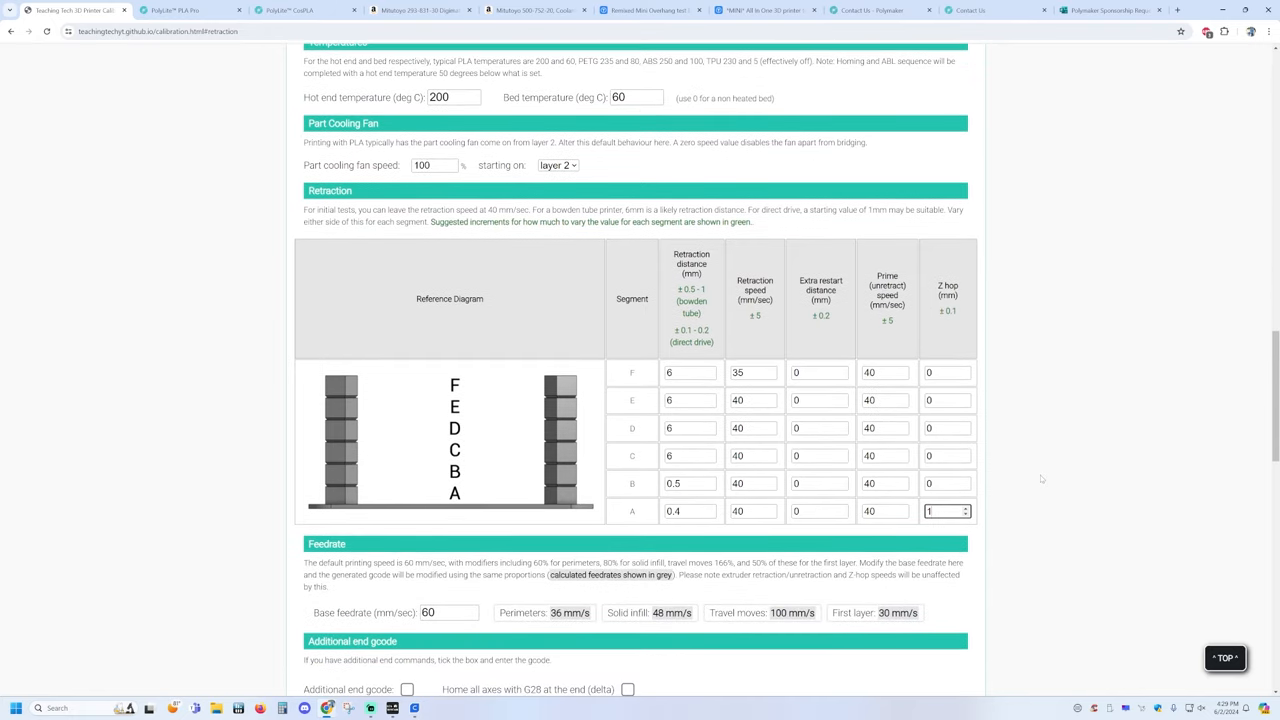
Step: Switch to the Linear Advance Tuning page from the tab bar
{"action": "left_click", "coordinate": [550, 184]}
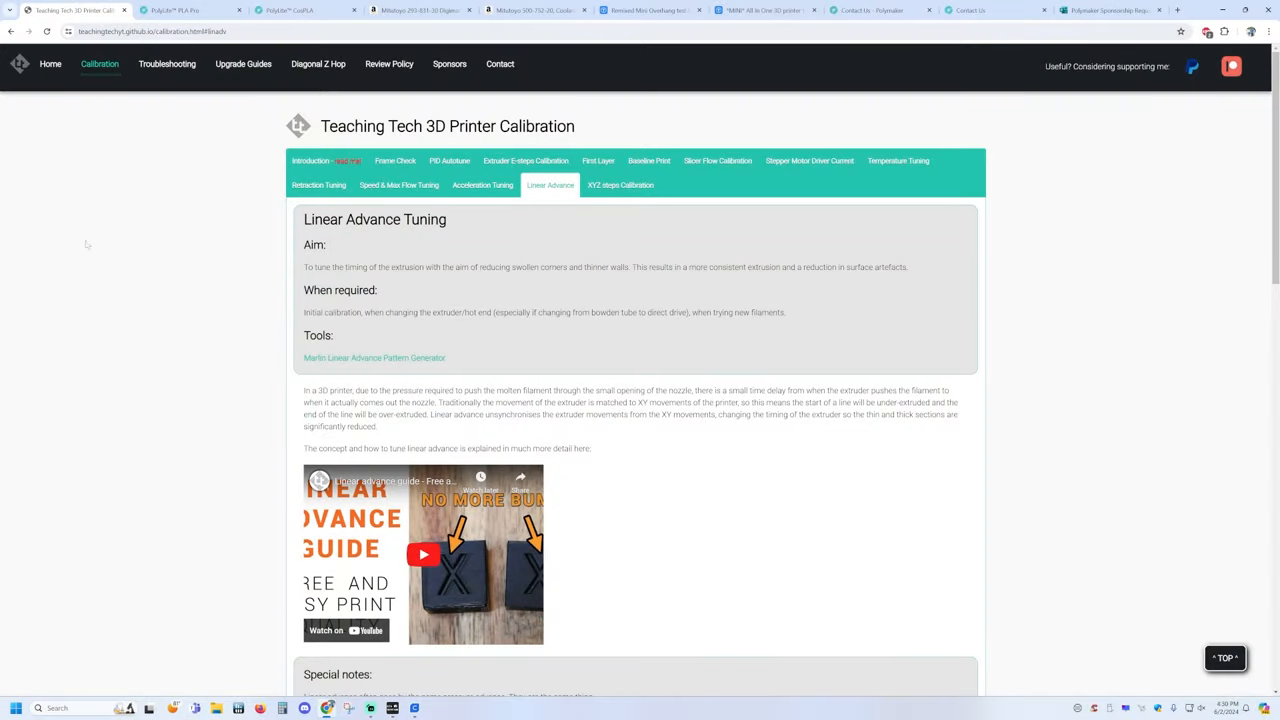
Step: Review the Speed & Max Flow Tuning page's feedrate limit and slicer modifier sections
{"action": "left_click", "coordinate": [400, 184]}
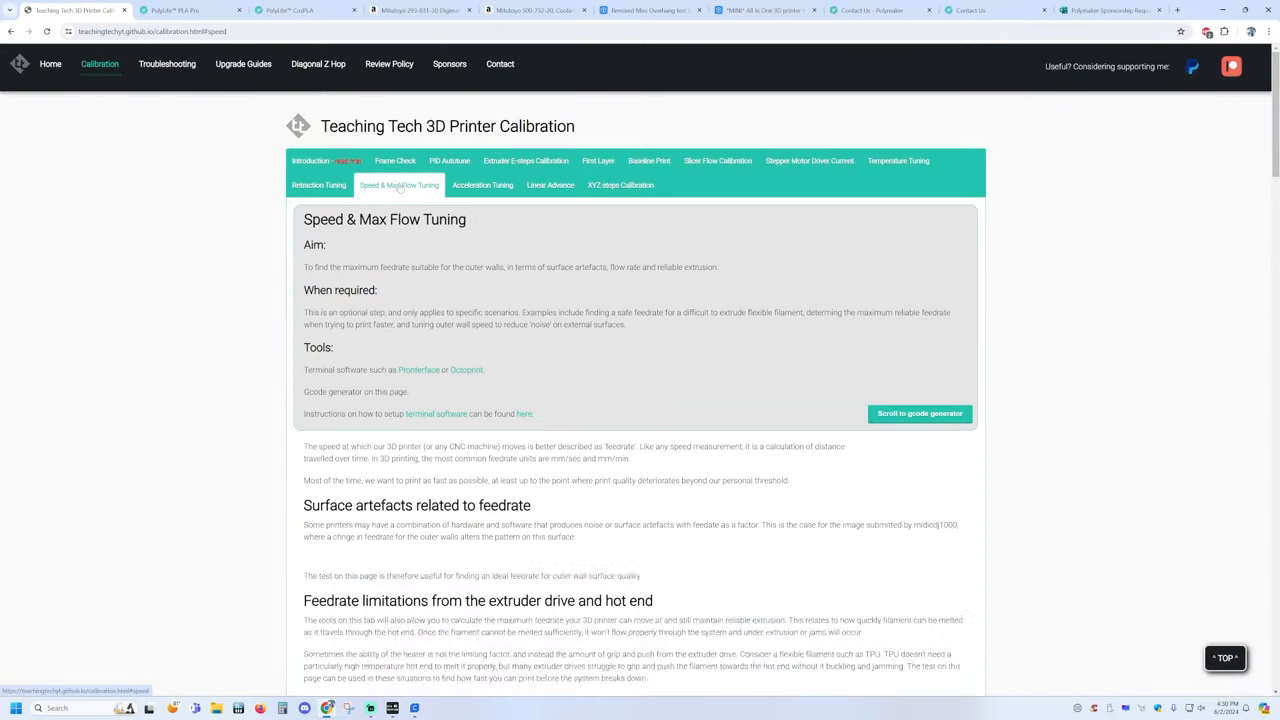
{"action": "scroll", "scroll_direction": "down", "scroll_amount": 3}
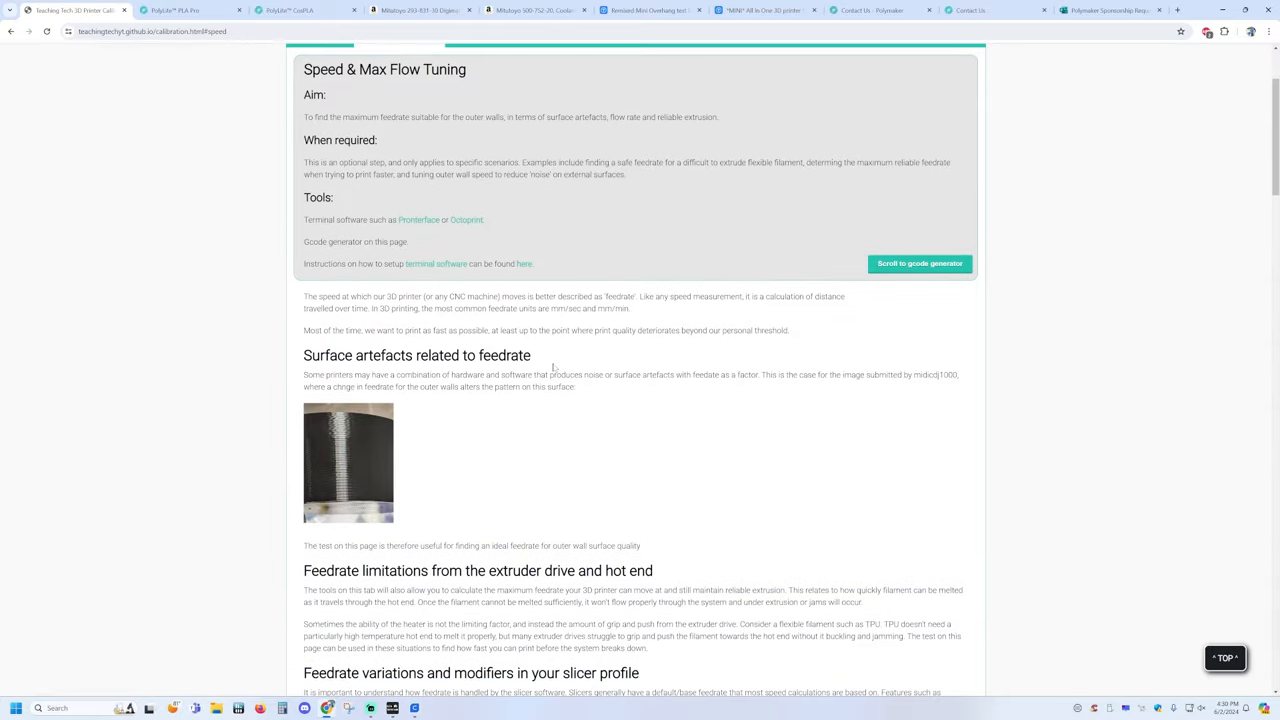
{"action": "scroll", "scroll_direction": "down", "scroll_amount": 3}
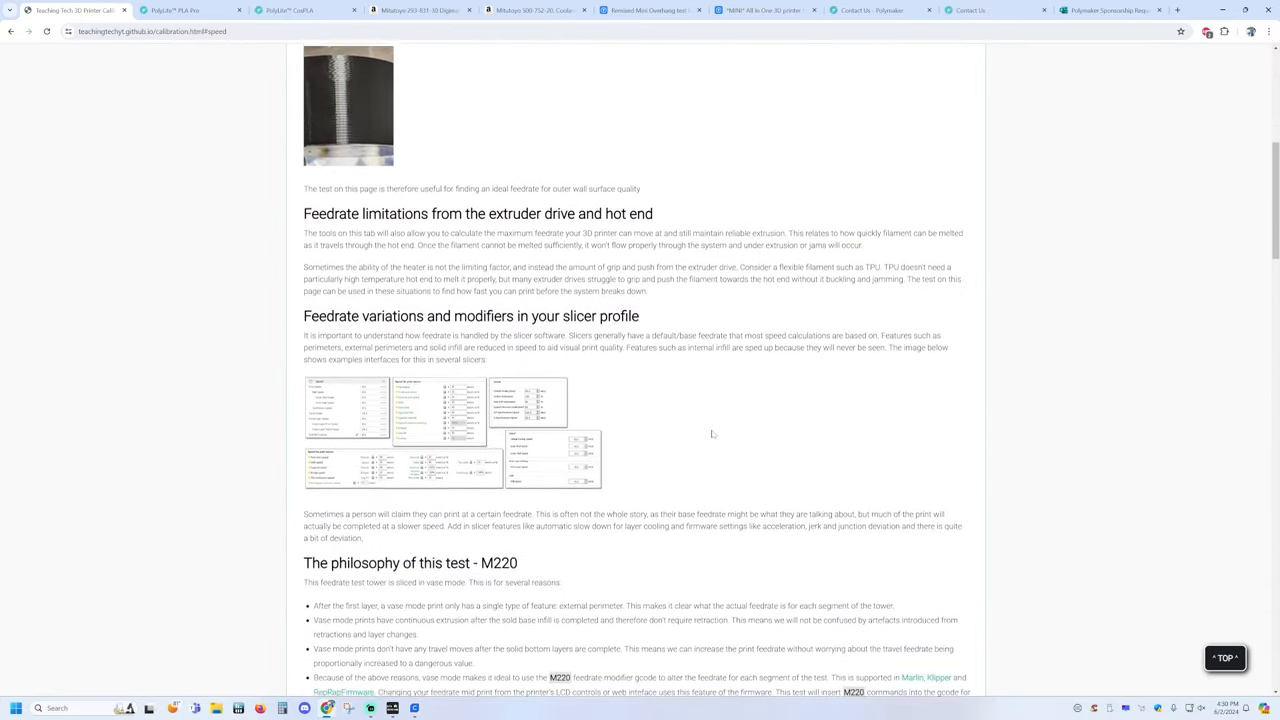
{"action": "scroll", "scroll_direction": "up", "scroll_amount": 3}
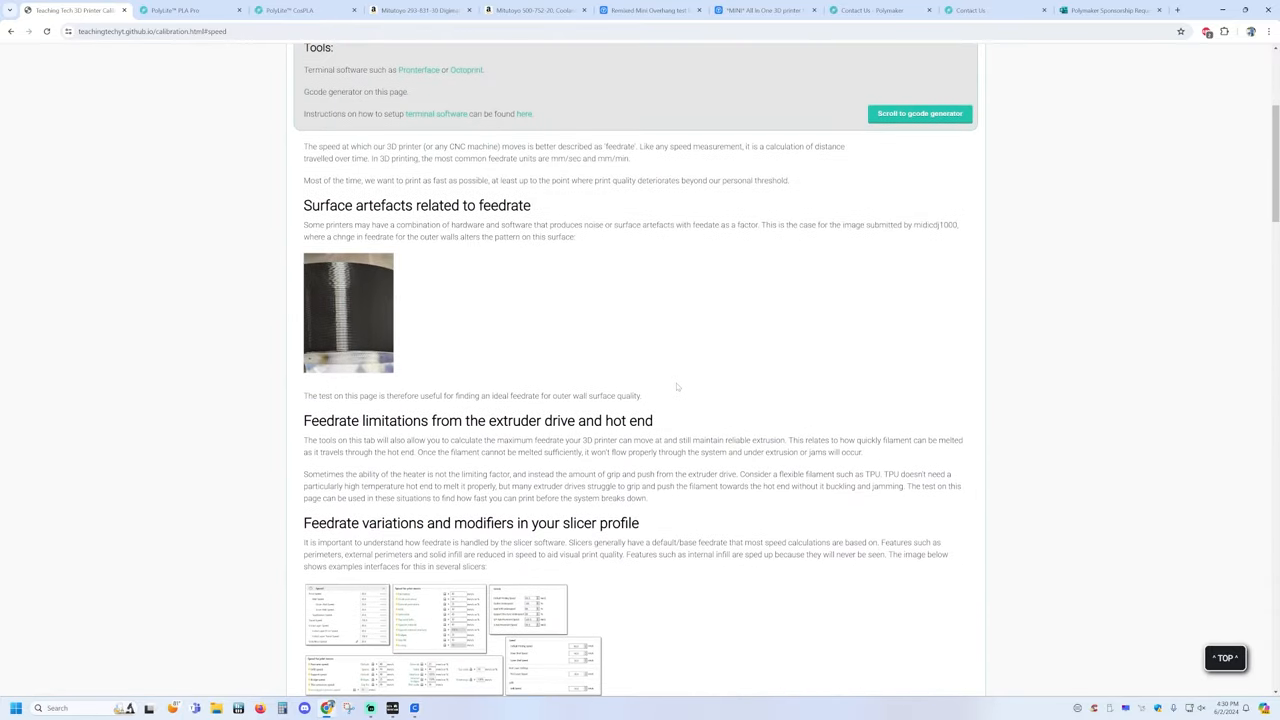
{"action": "scroll", "scroll_direction": "up", "scroll_amount": 3}
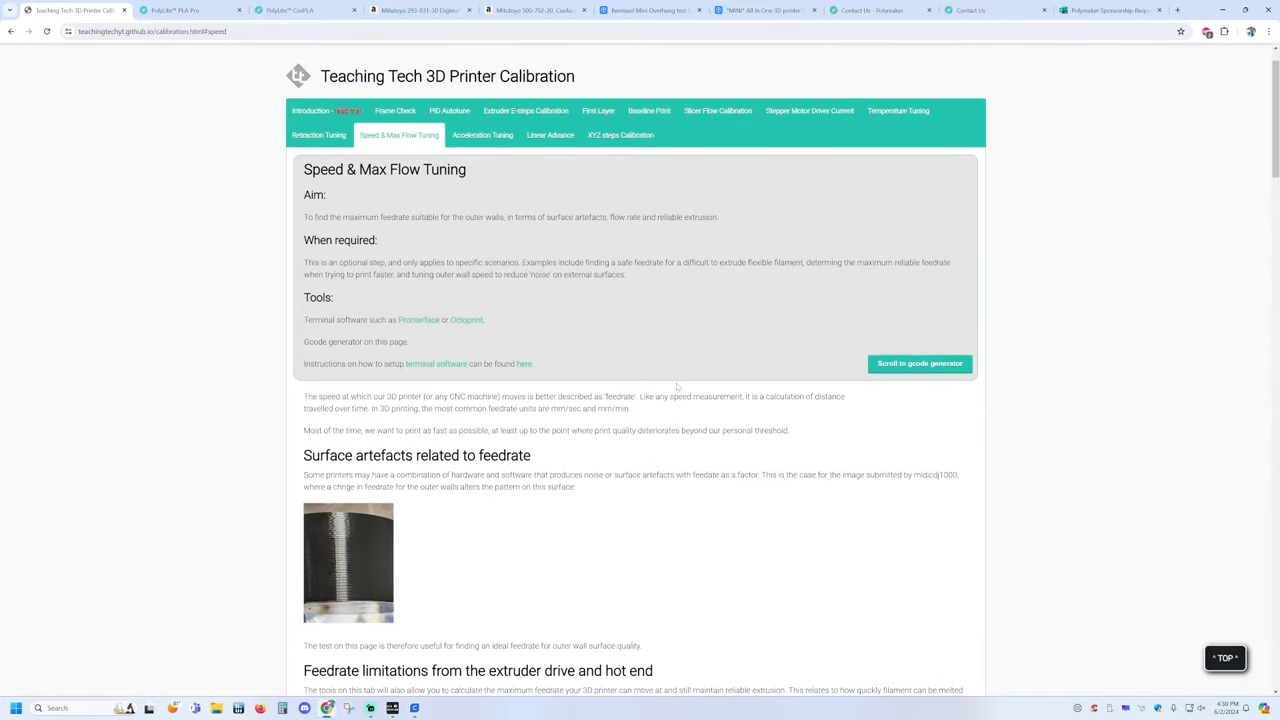
{"action": "mouse_move", "coordinate": [638, 324]}
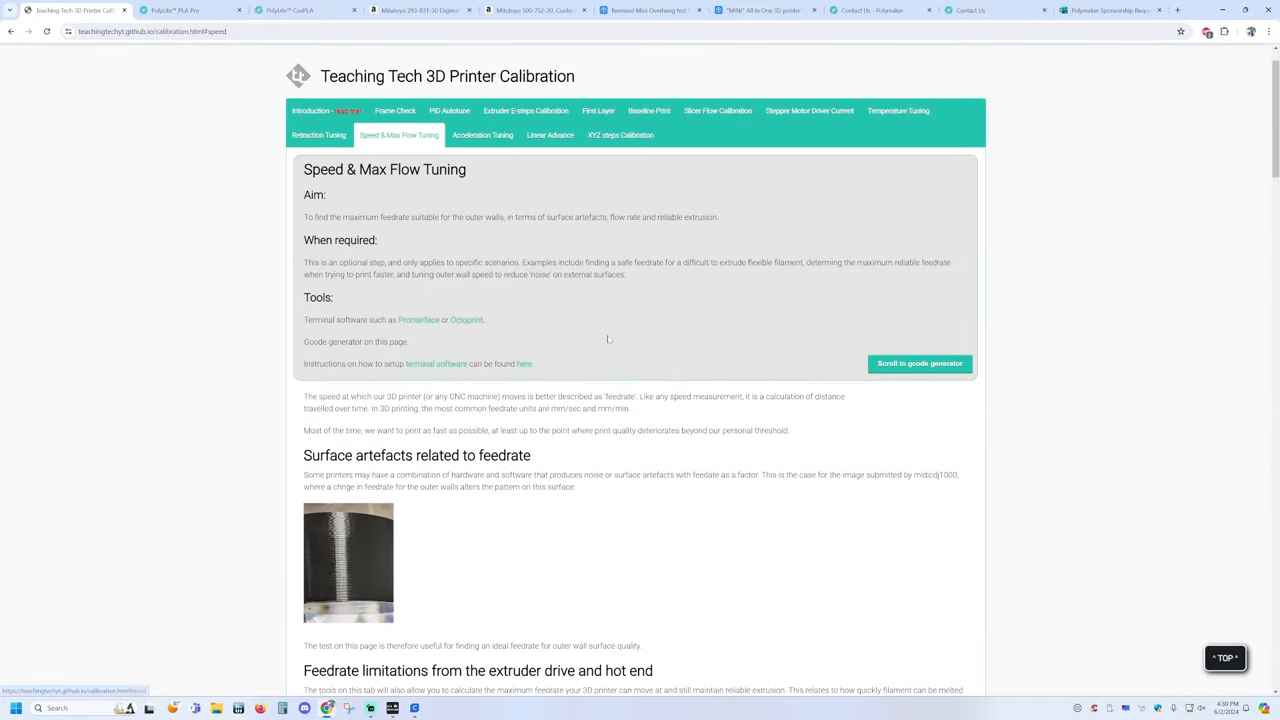
{"action": "scroll", "scroll_direction": "down", "scroll_amount": 3}
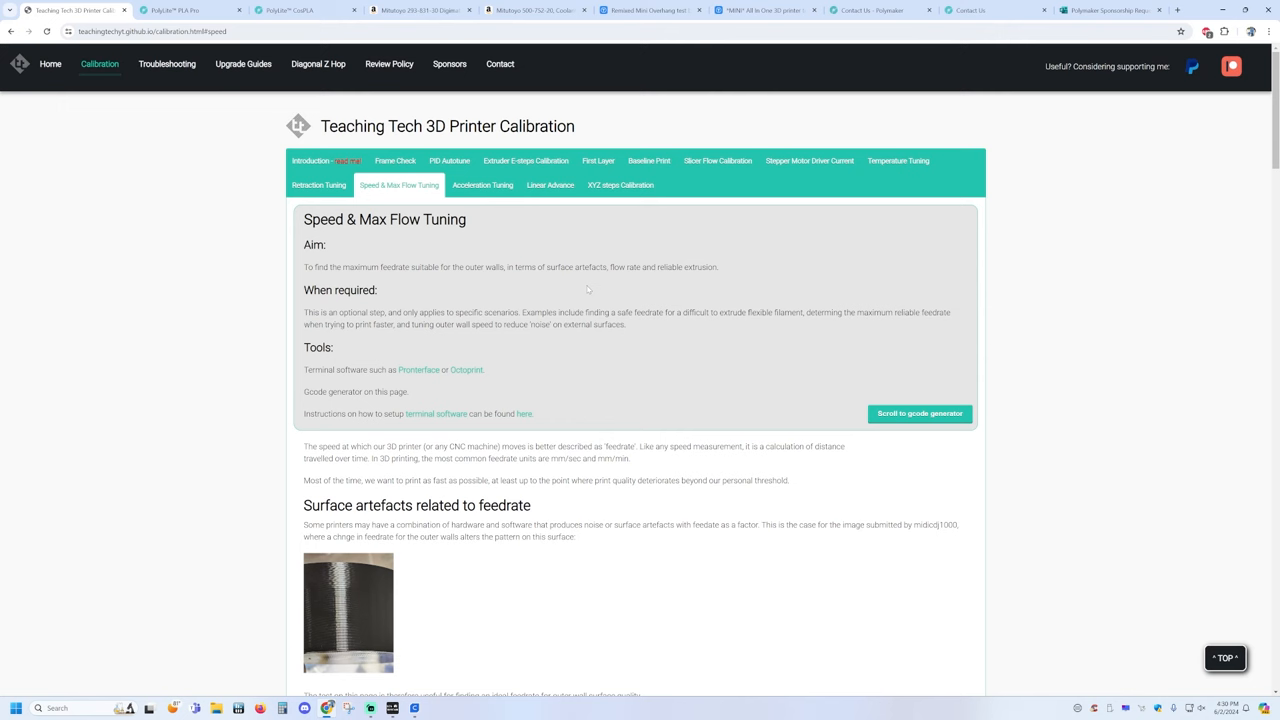
Step: Review the Acceleration Tuning page's ghosting video and rule of thumb, returning to the top
{"action": "left_click", "coordinate": [484, 184]}
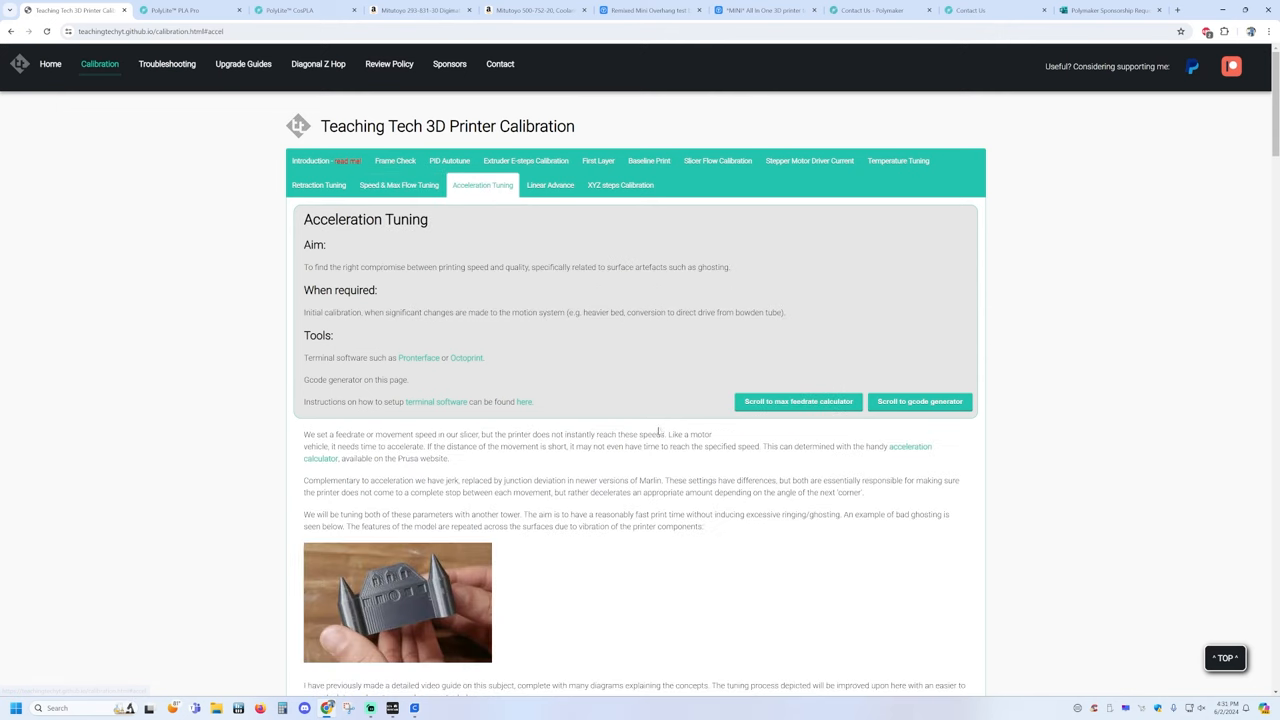
{"action": "scroll", "scroll_direction": "down", "scroll_amount": 3}
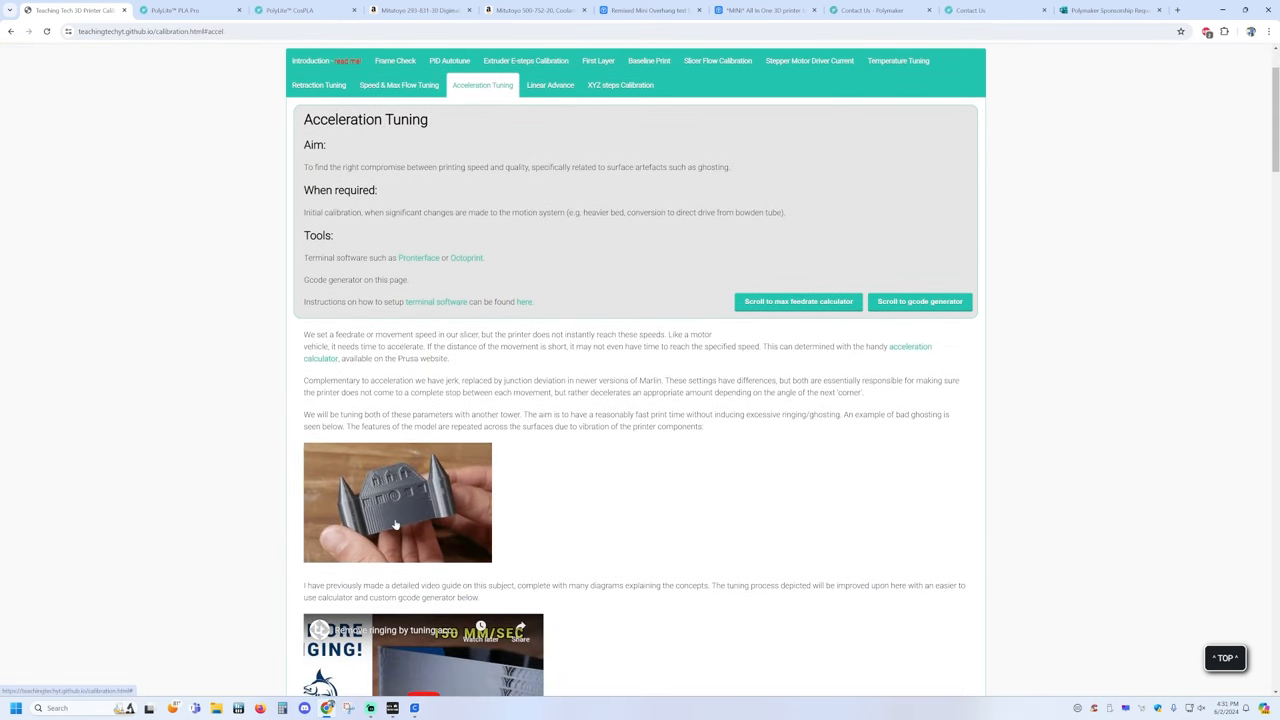
{"action": "scroll", "scroll_direction": "down", "scroll_amount": 3}
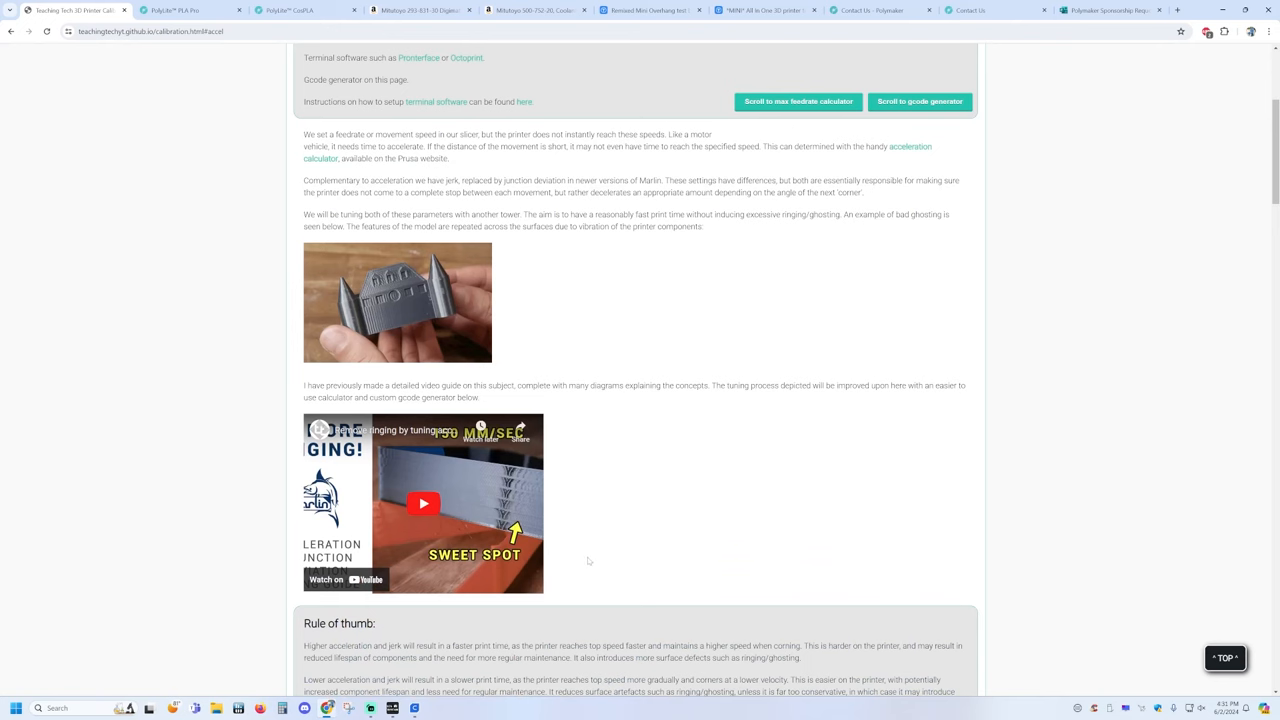
{"action": "scroll", "scroll_direction": "down", "scroll_amount": 3}
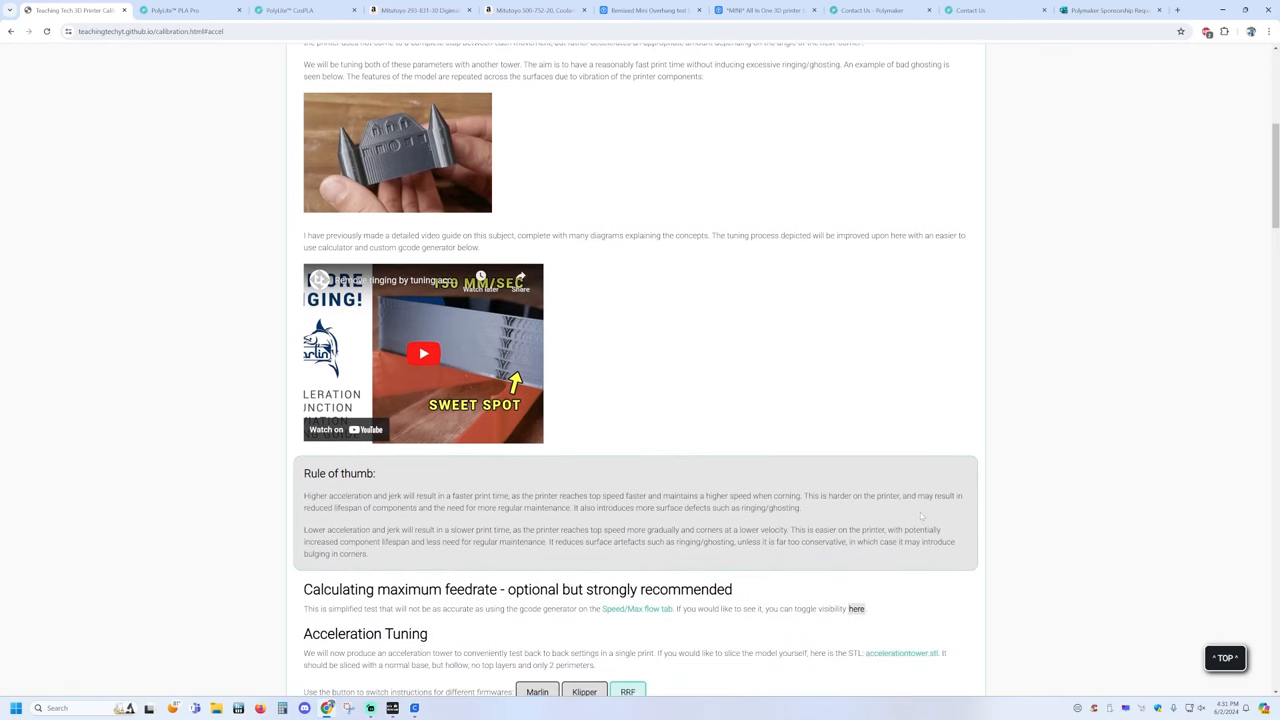
{"action": "mouse_move", "coordinate": [856, 452]}
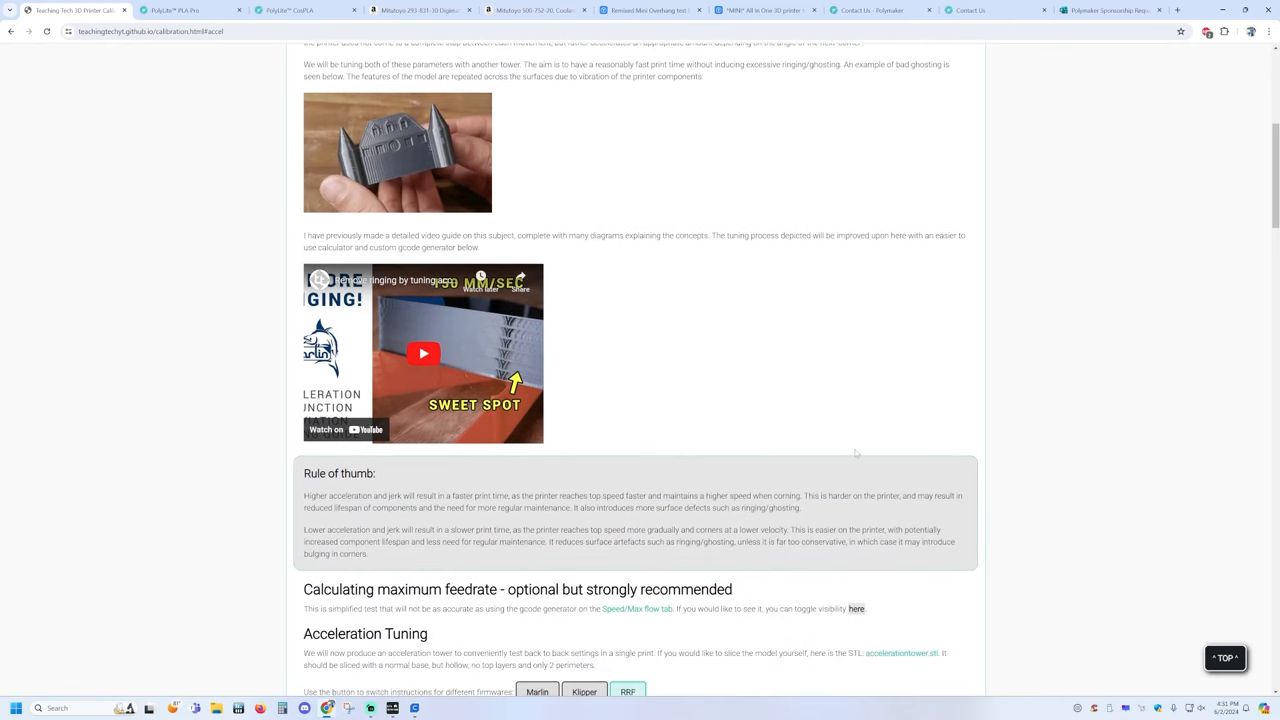
{"action": "scroll", "scroll_direction": "up", "scroll_amount": 3}
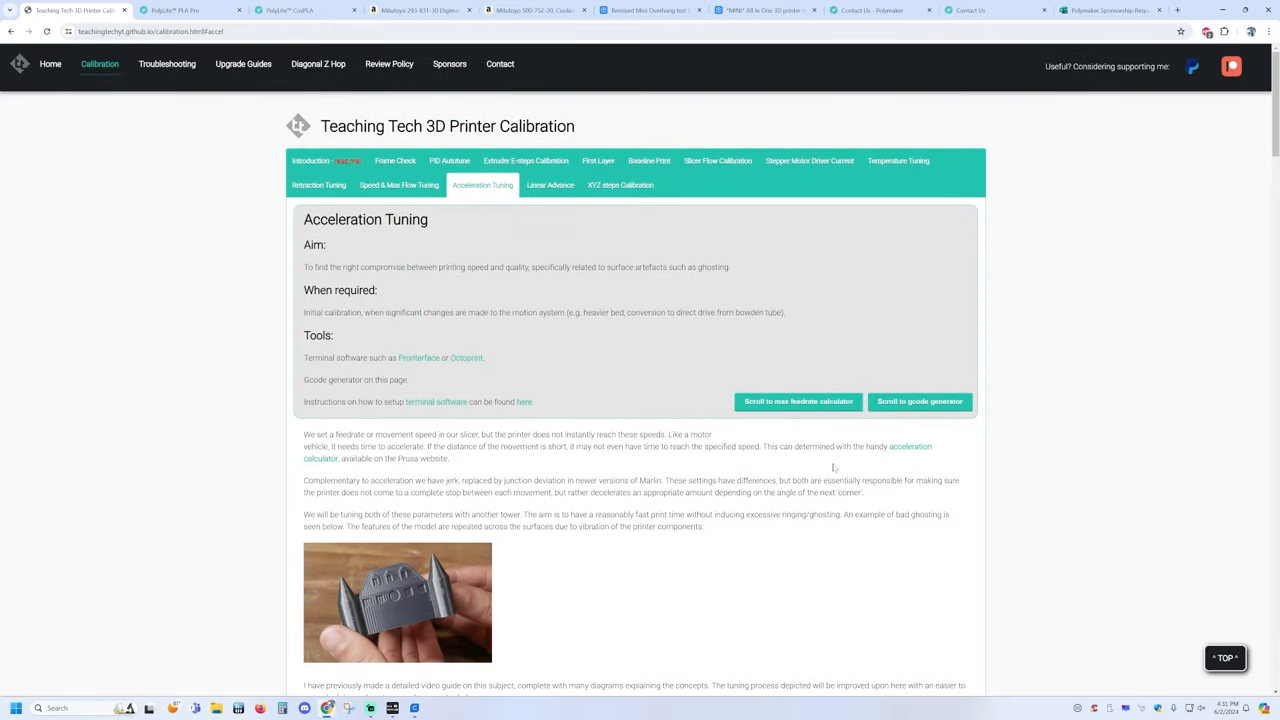
{"action": "mouse_move", "coordinate": [550, 184]}
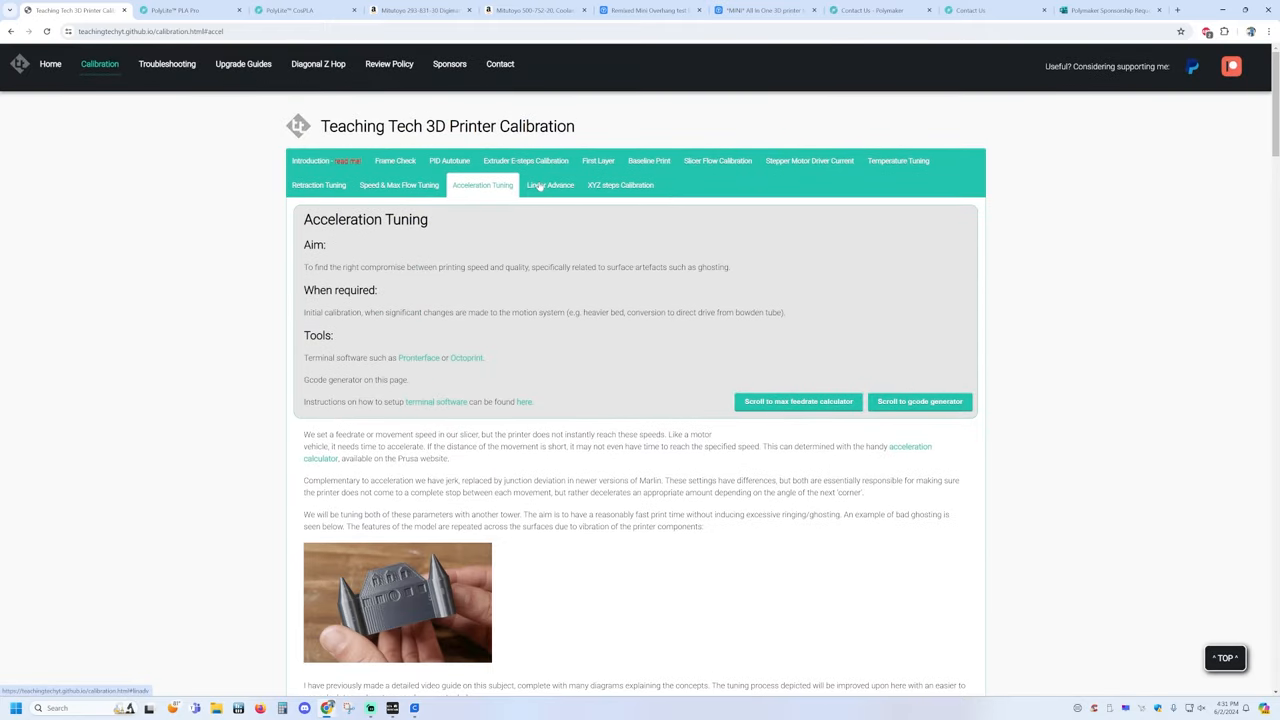
Step: Go to the Linear Advance page's Interpreting results section and enlarge the K-factor test print photo
{"action": "left_click", "coordinate": [548, 184]}
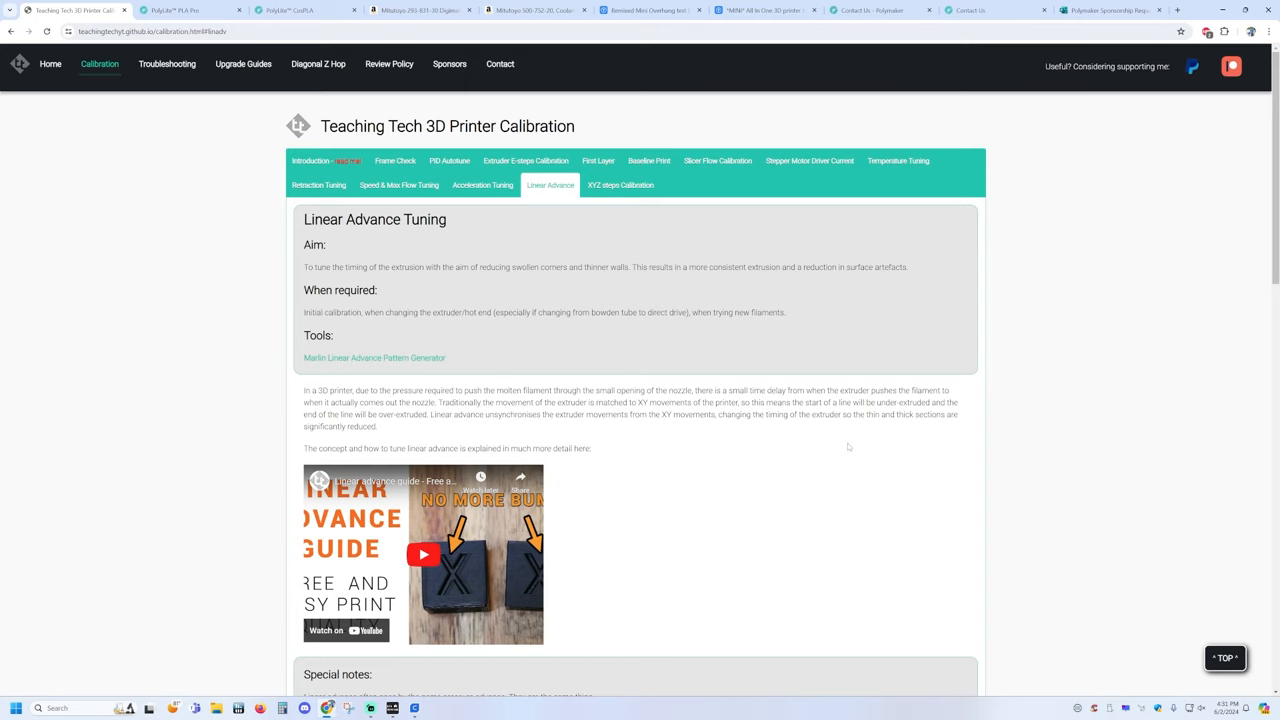
{"action": "mouse_move", "coordinate": [740, 470]}
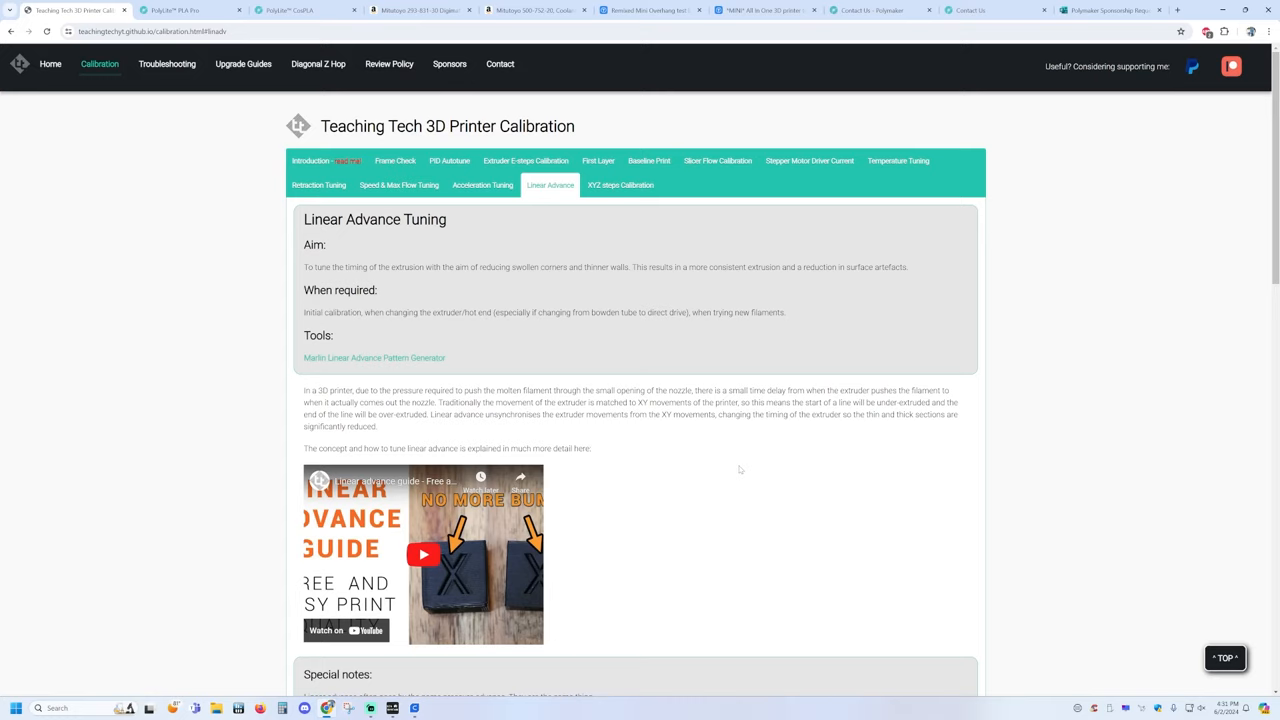
{"action": "mouse_move", "coordinate": [732, 442]}
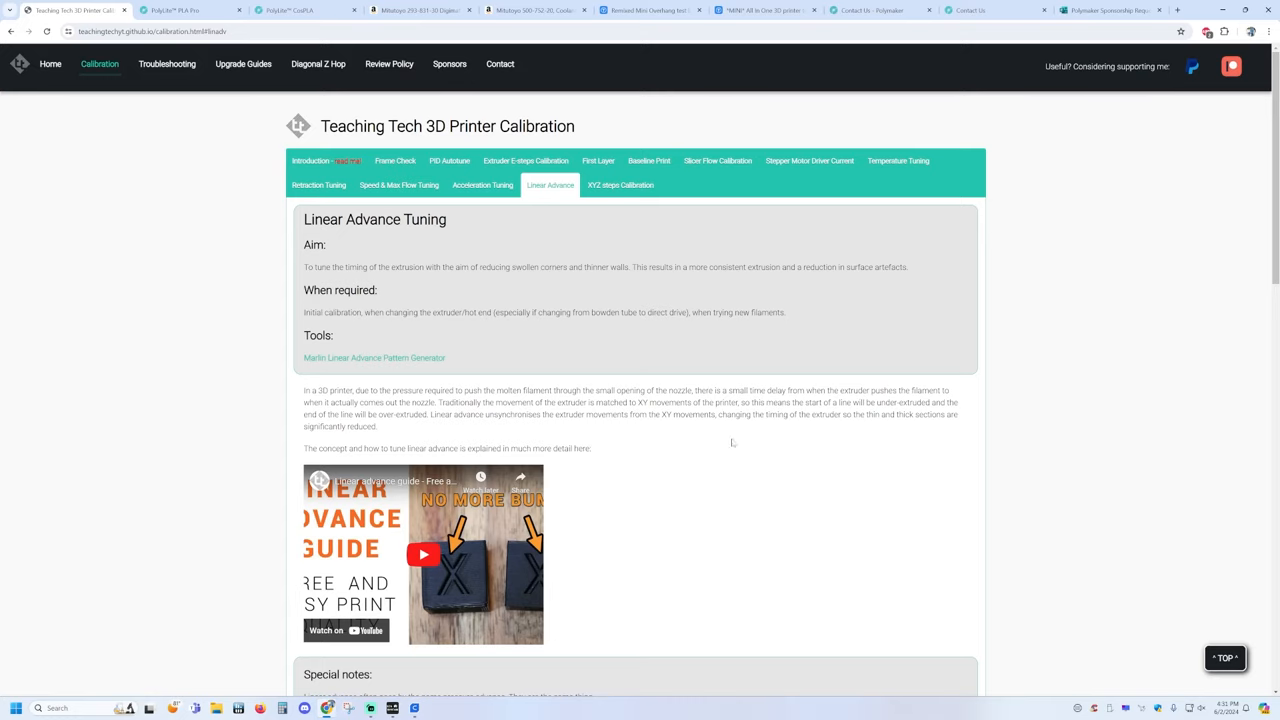
{"action": "mouse_move", "coordinate": [732, 380]}
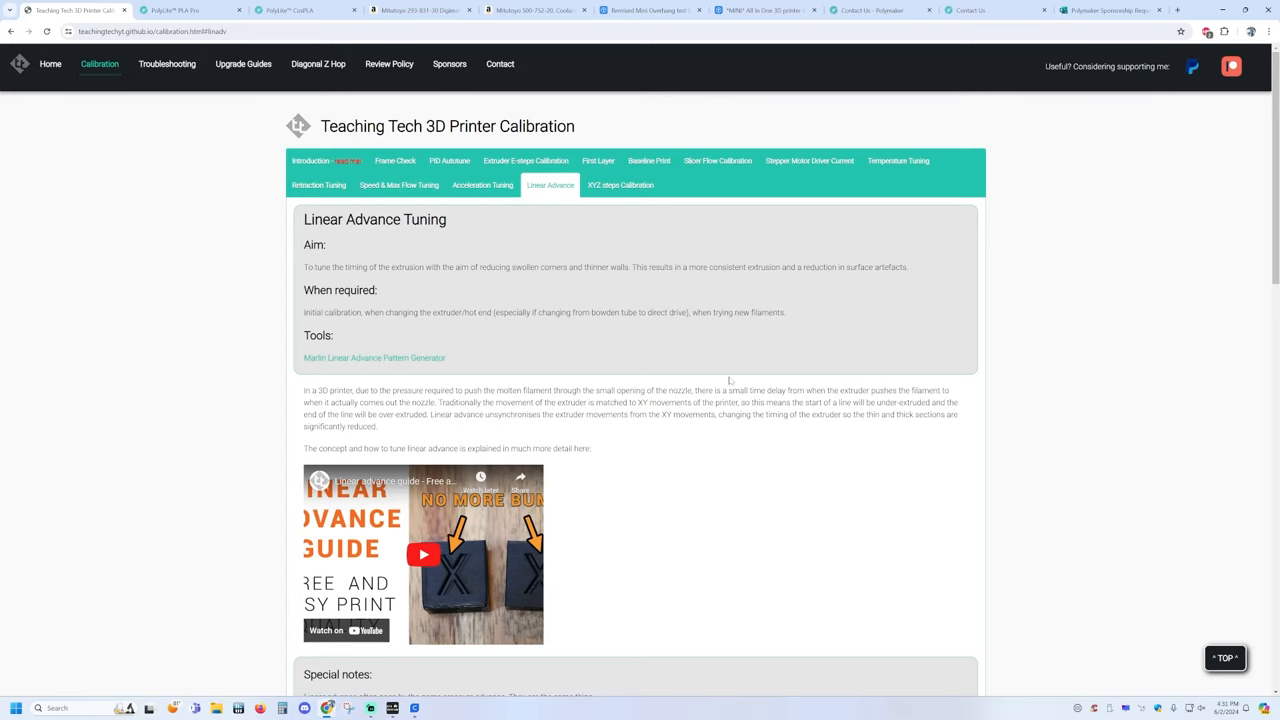
{"action": "scroll", "scroll_direction": "down", "scroll_amount": 3}
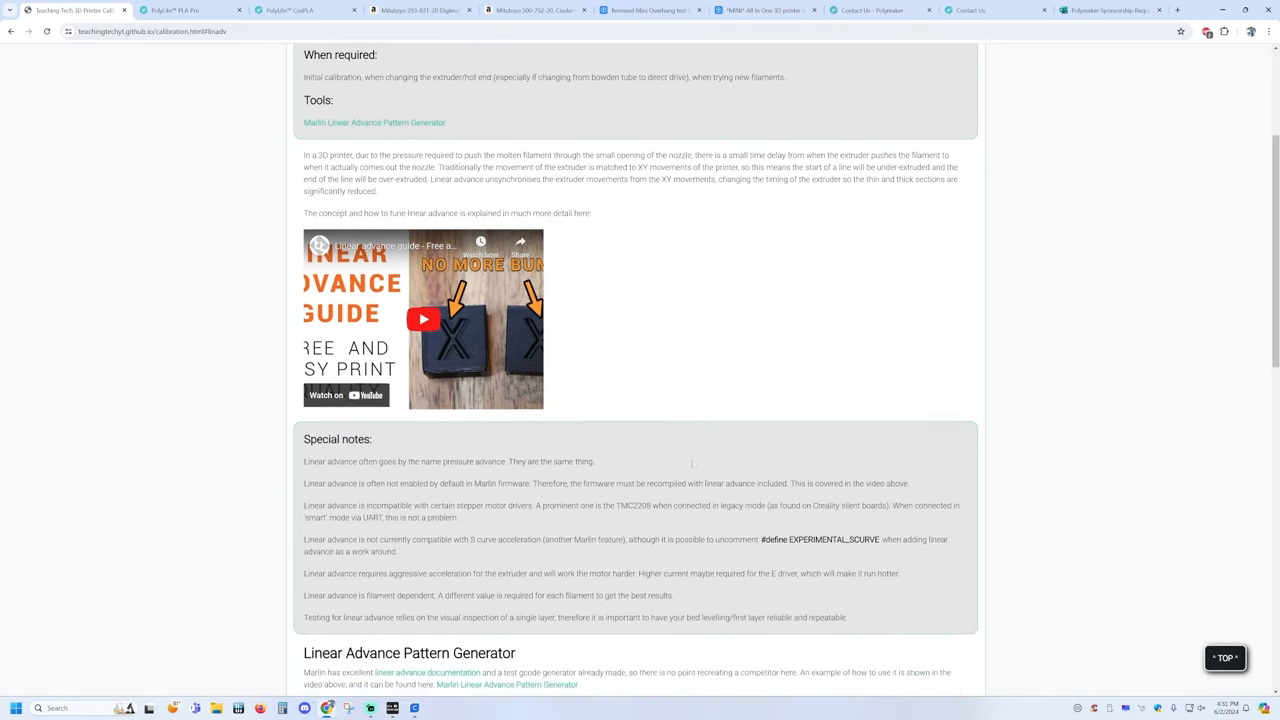
{"action": "scroll", "scroll_direction": "down", "scroll_amount": 3}
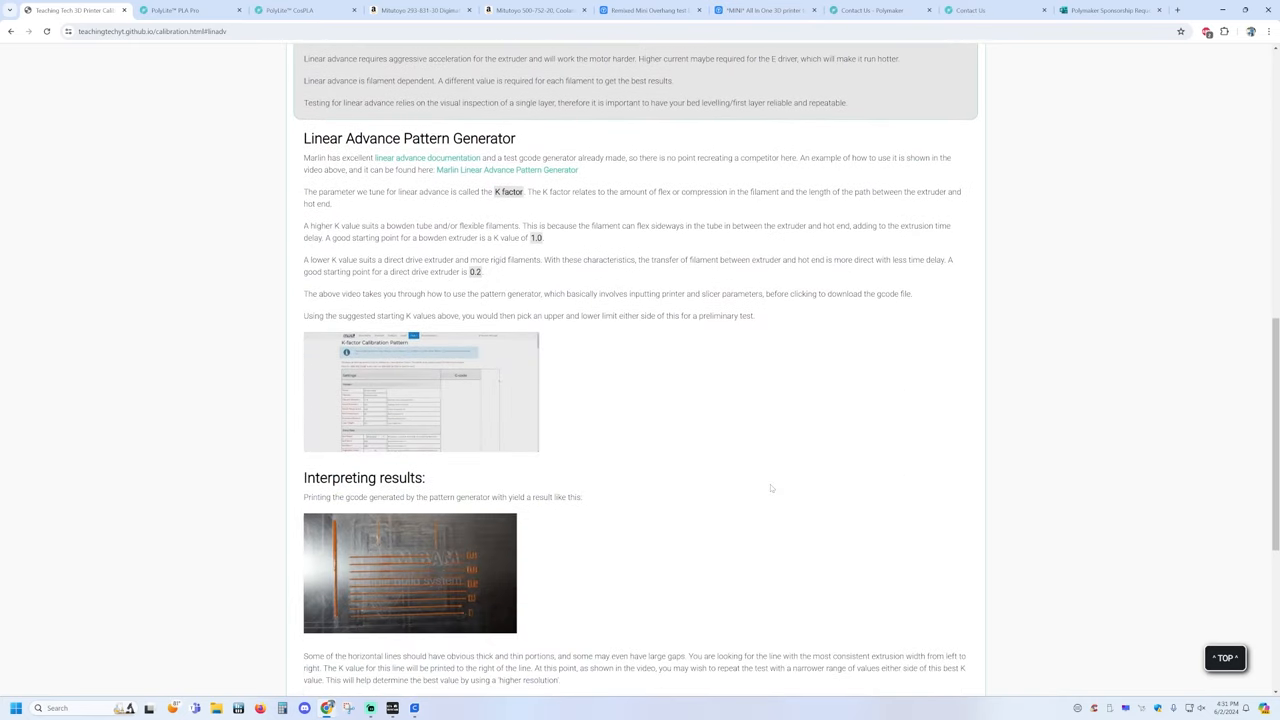
{"action": "scroll", "scroll_direction": "down", "scroll_amount": 3}
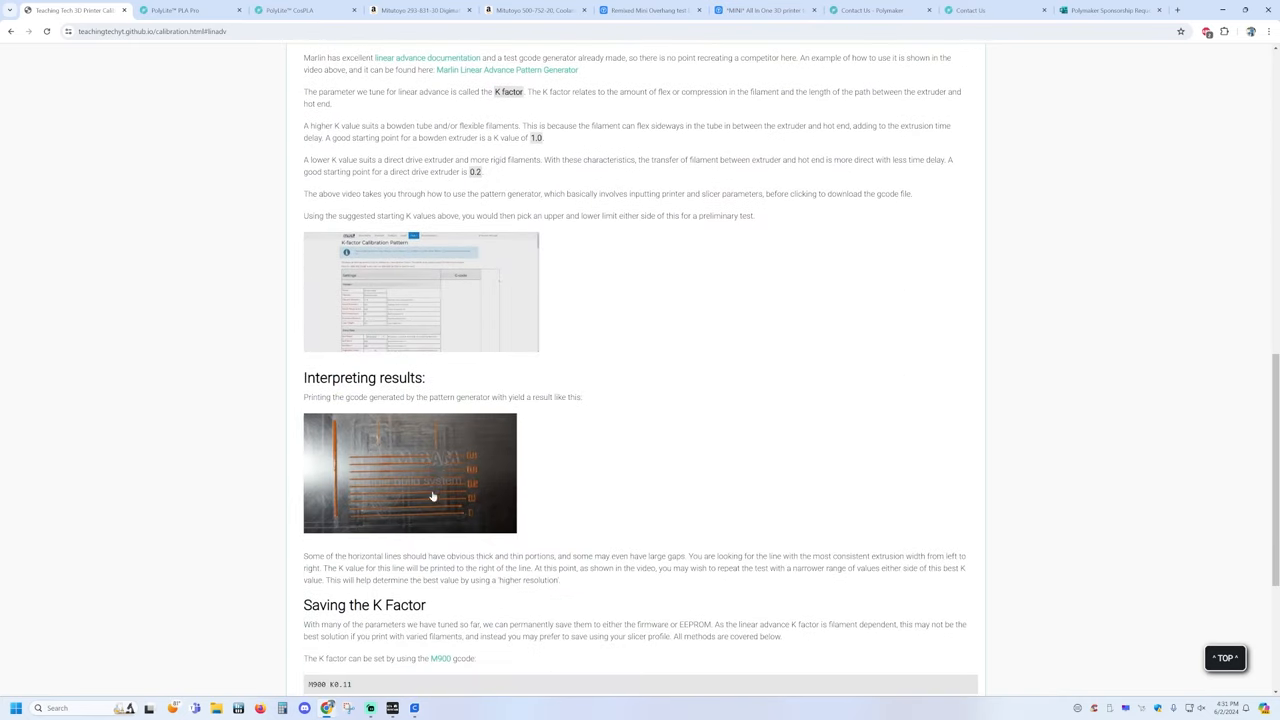
{"action": "scroll", "scroll_direction": "down", "scroll_amount": 3}
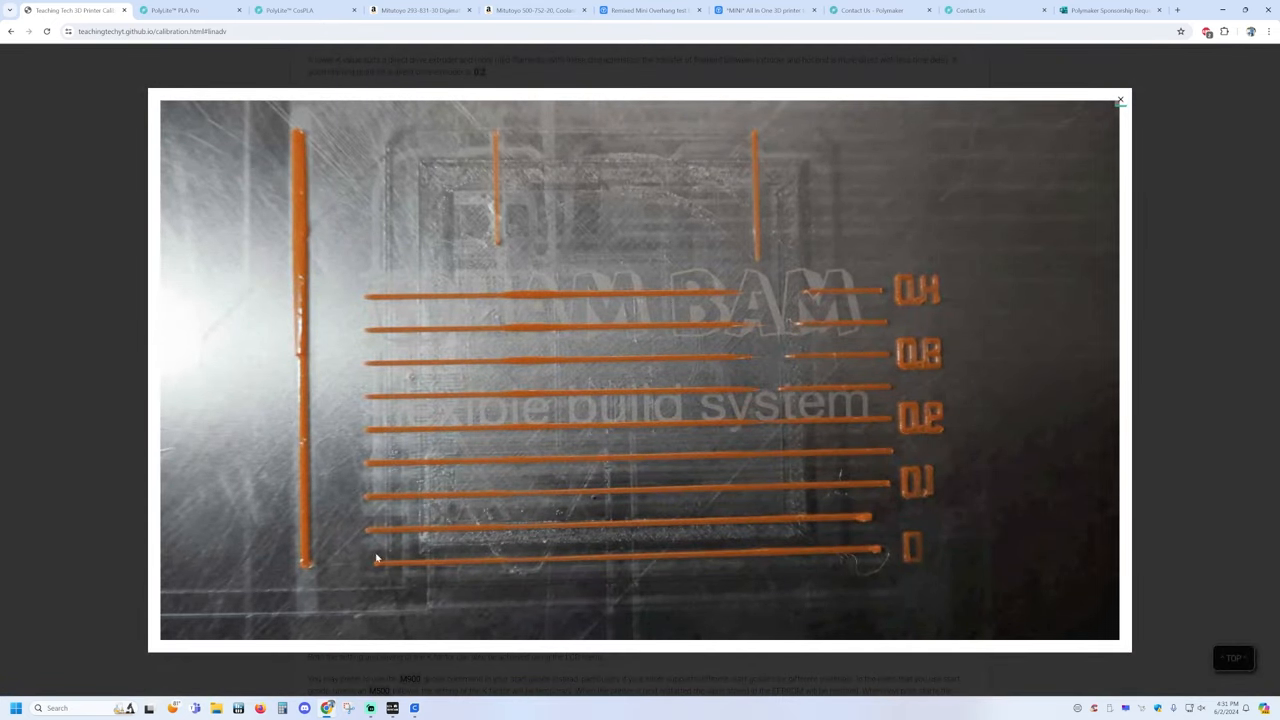
{"action": "mouse_move", "coordinate": [868, 570]}
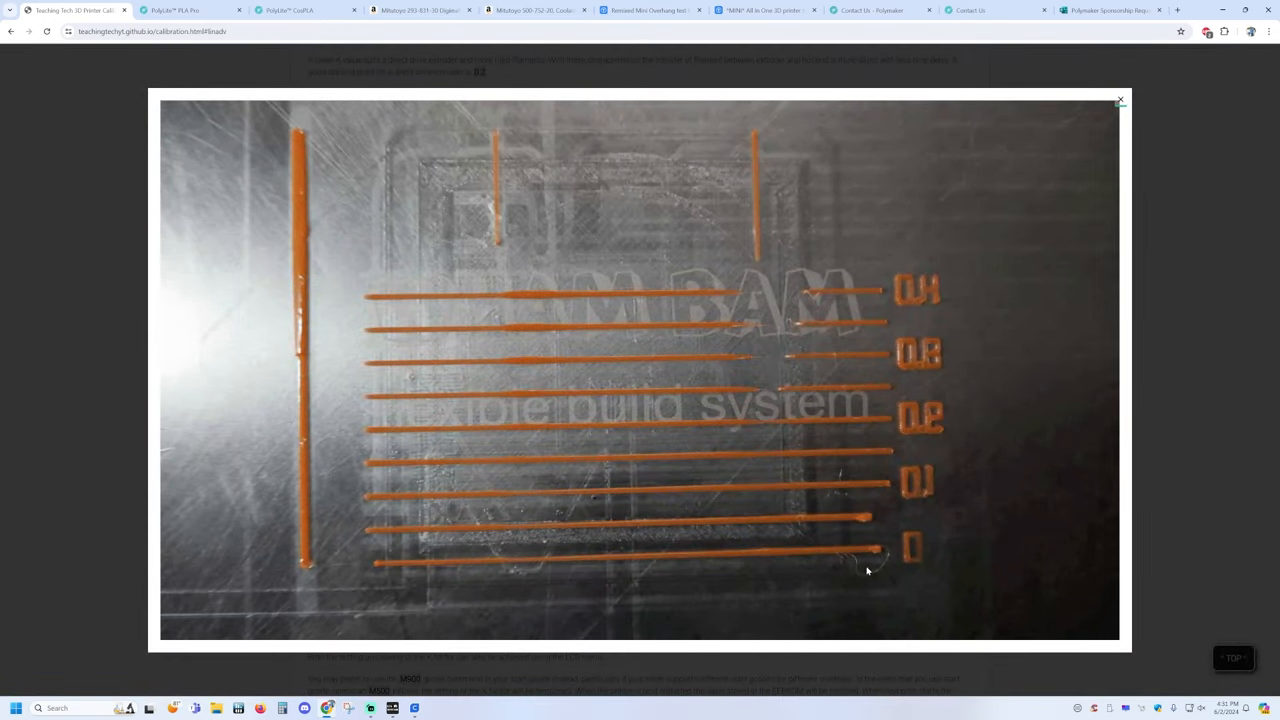
{"action": "mouse_move", "coordinate": [382, 568]}
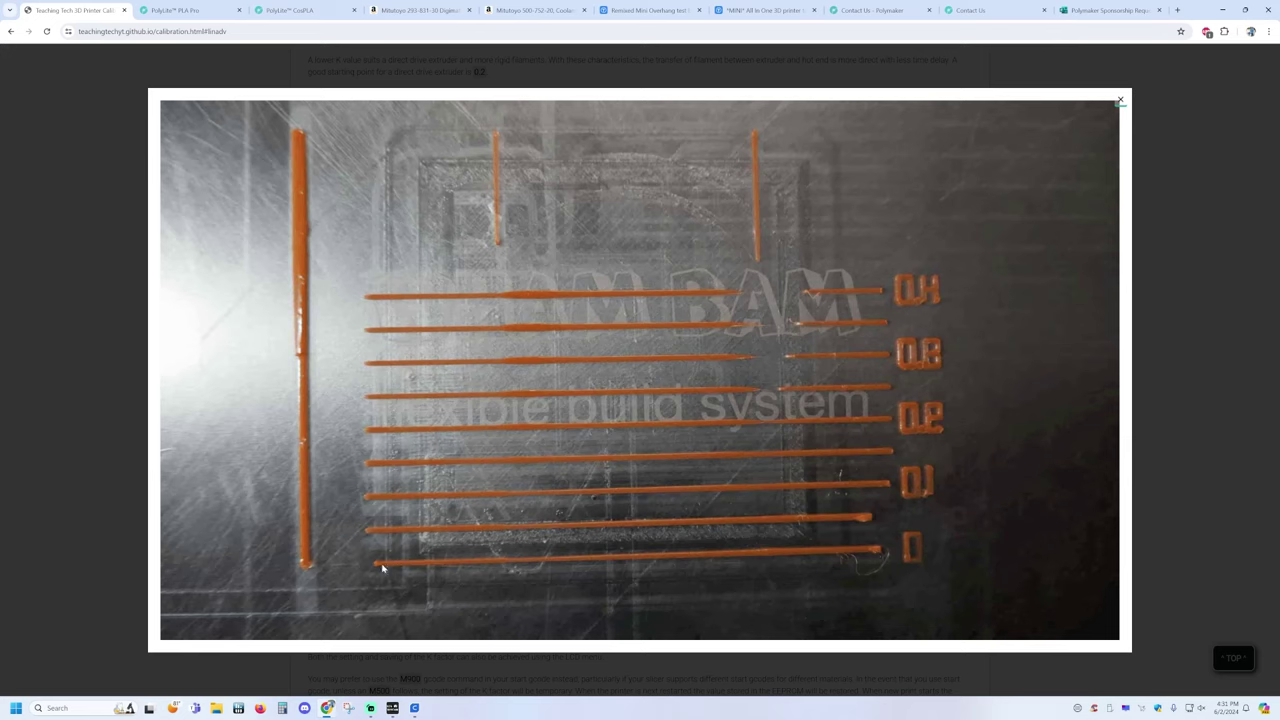
{"action": "mouse_move", "coordinate": [388, 480]}
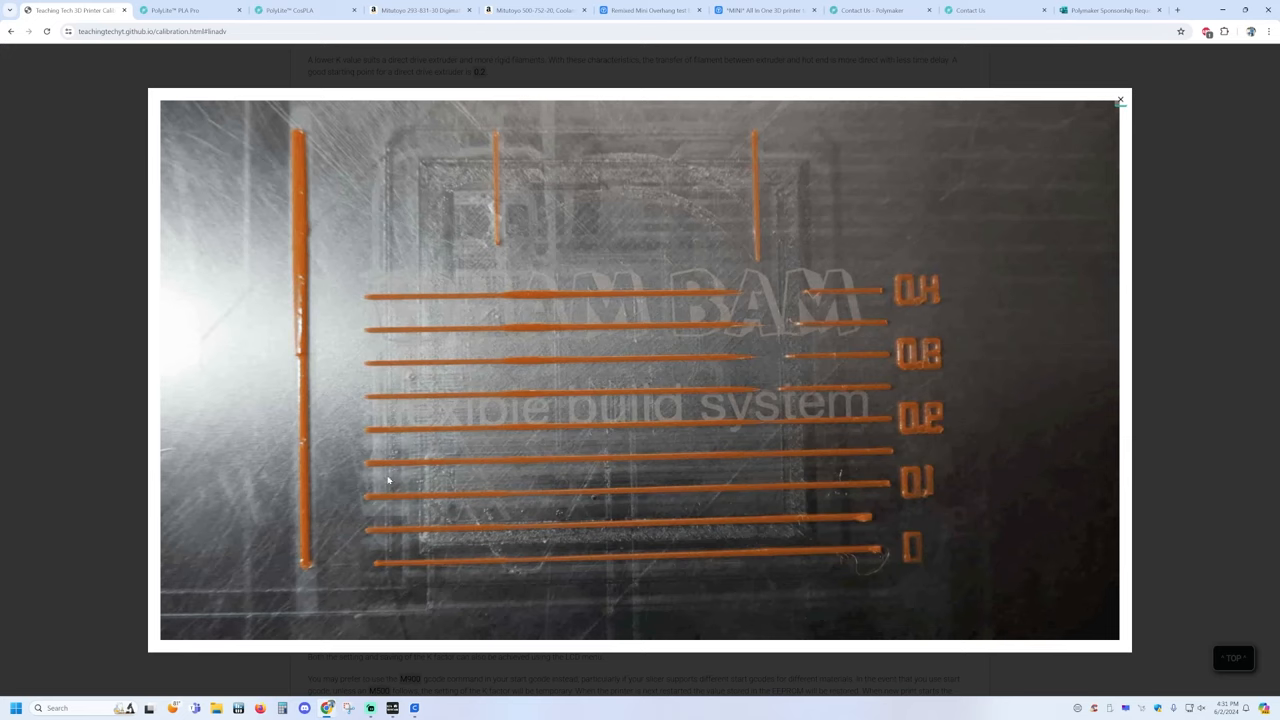
{"action": "mouse_move", "coordinate": [720, 464]}
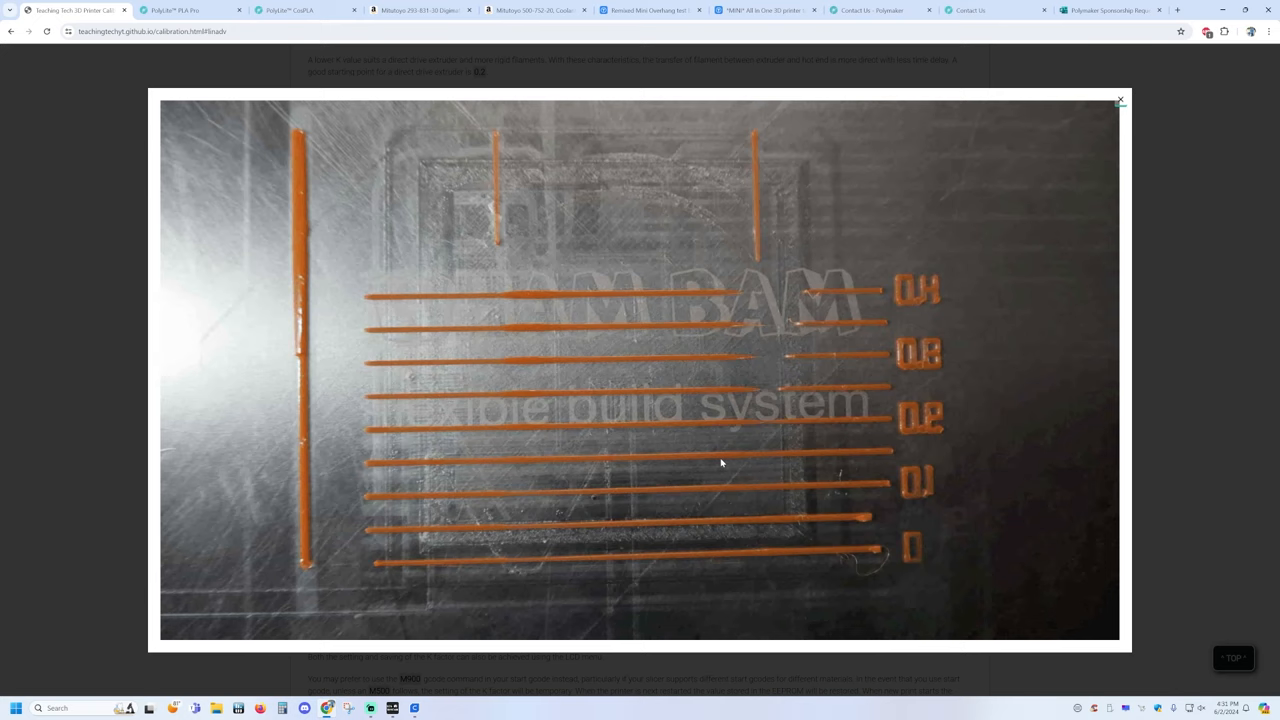
{"action": "mouse_move", "coordinate": [398, 460]}
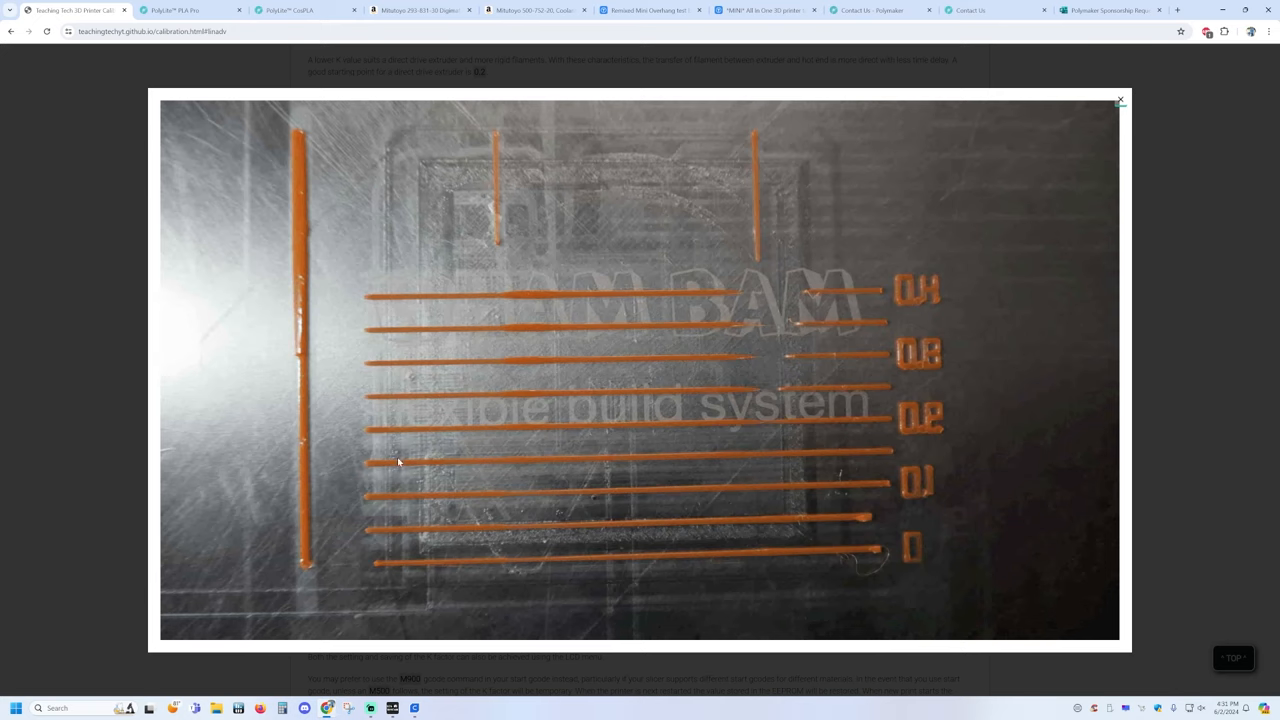
{"action": "mouse_move", "coordinate": [422, 480]}
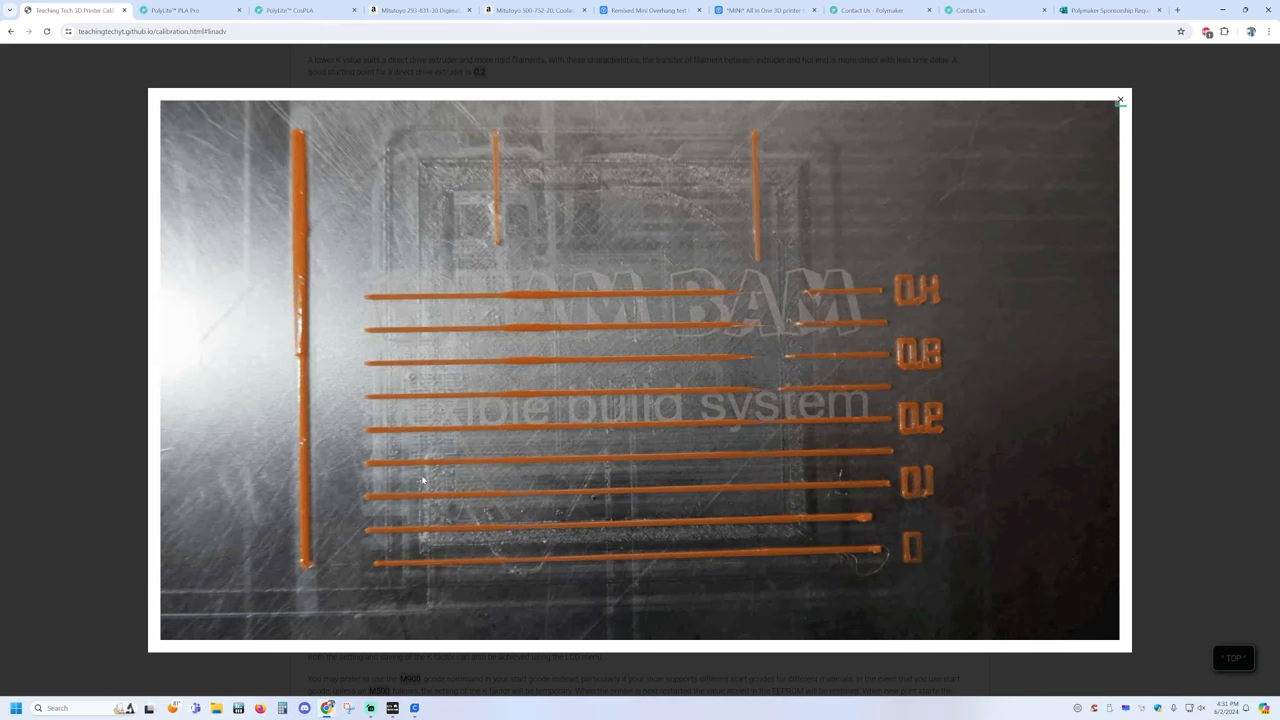
{"action": "mouse_move", "coordinate": [514, 420]}
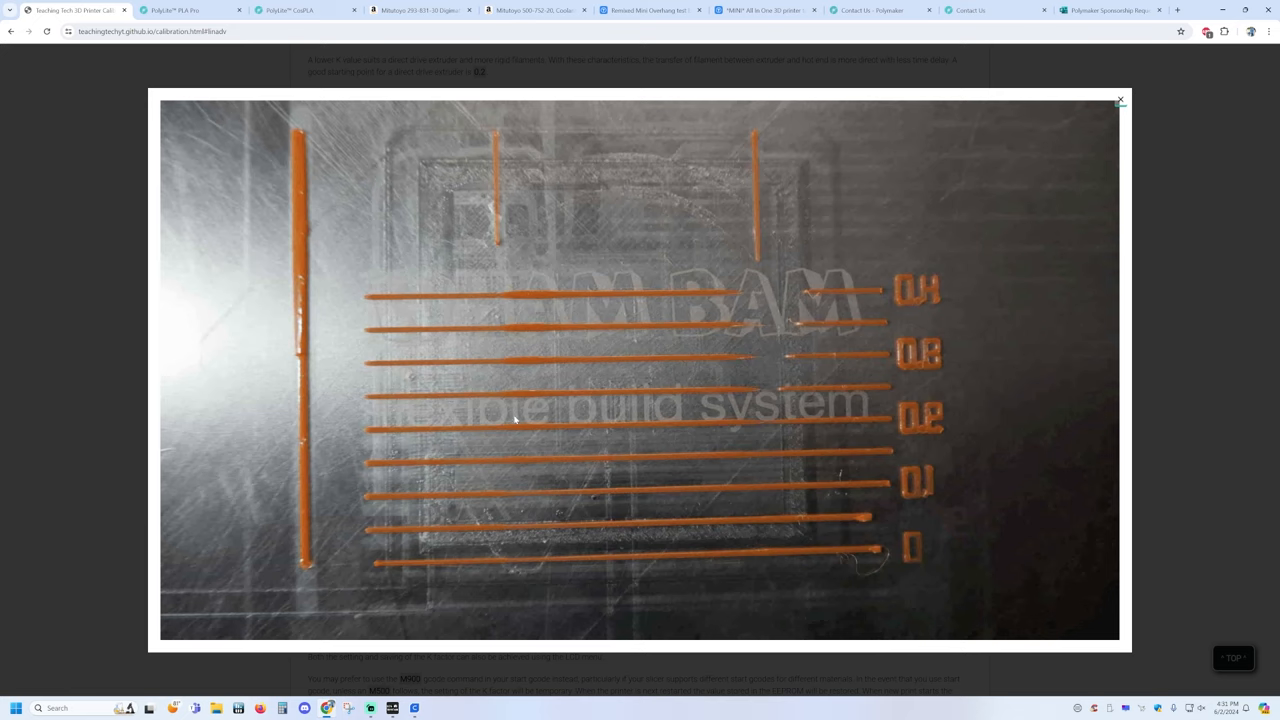
{"action": "mouse_move", "coordinate": [686, 482]}
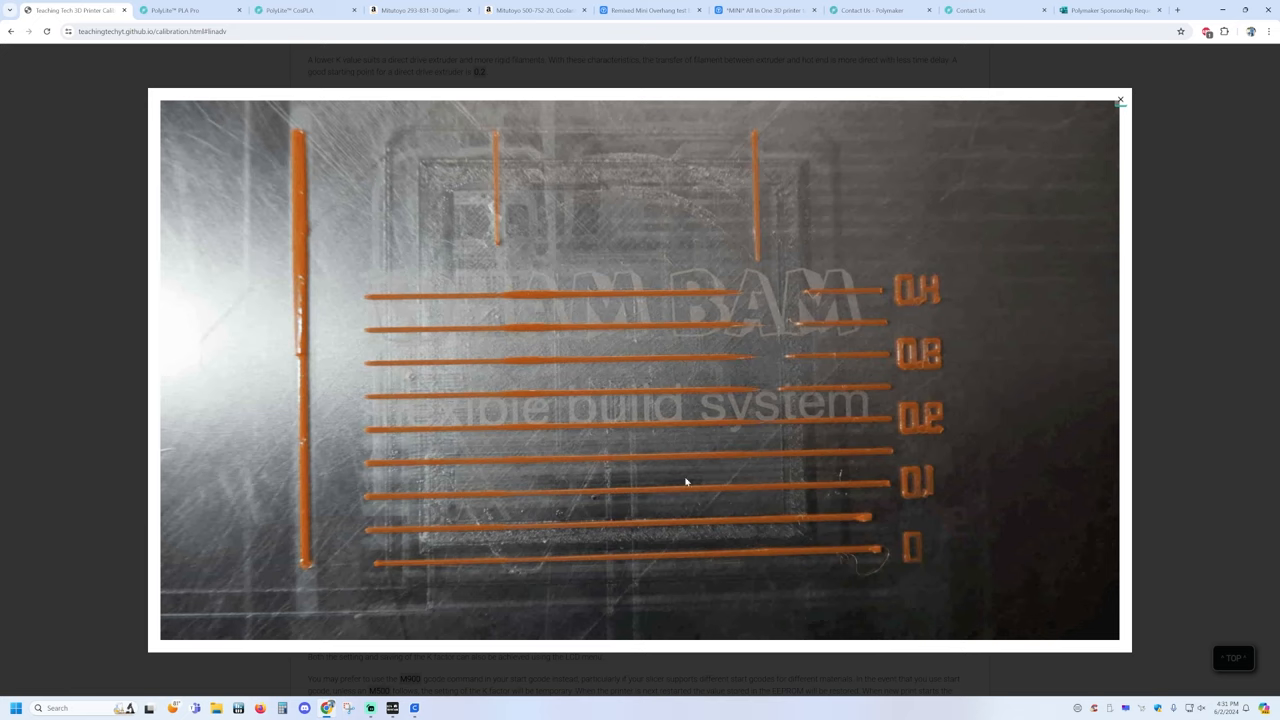
{"action": "mouse_move", "coordinate": [784, 426]}
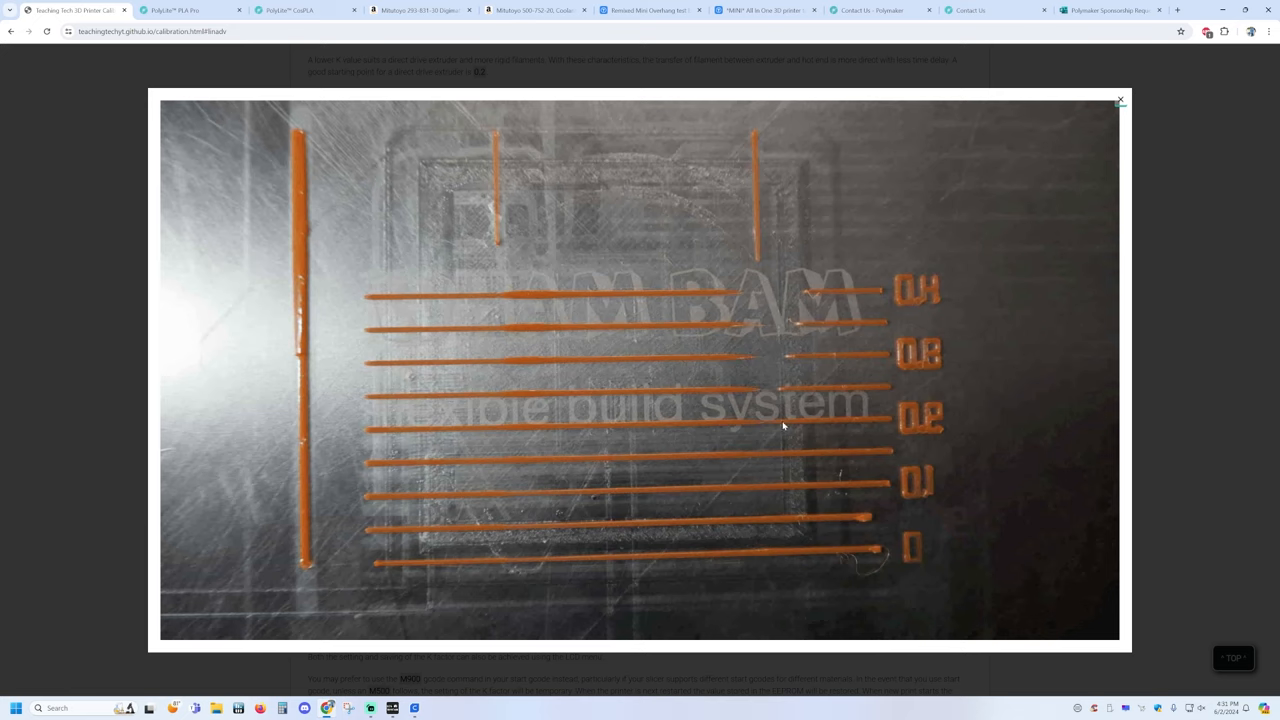
{"action": "mouse_move", "coordinate": [856, 456]}
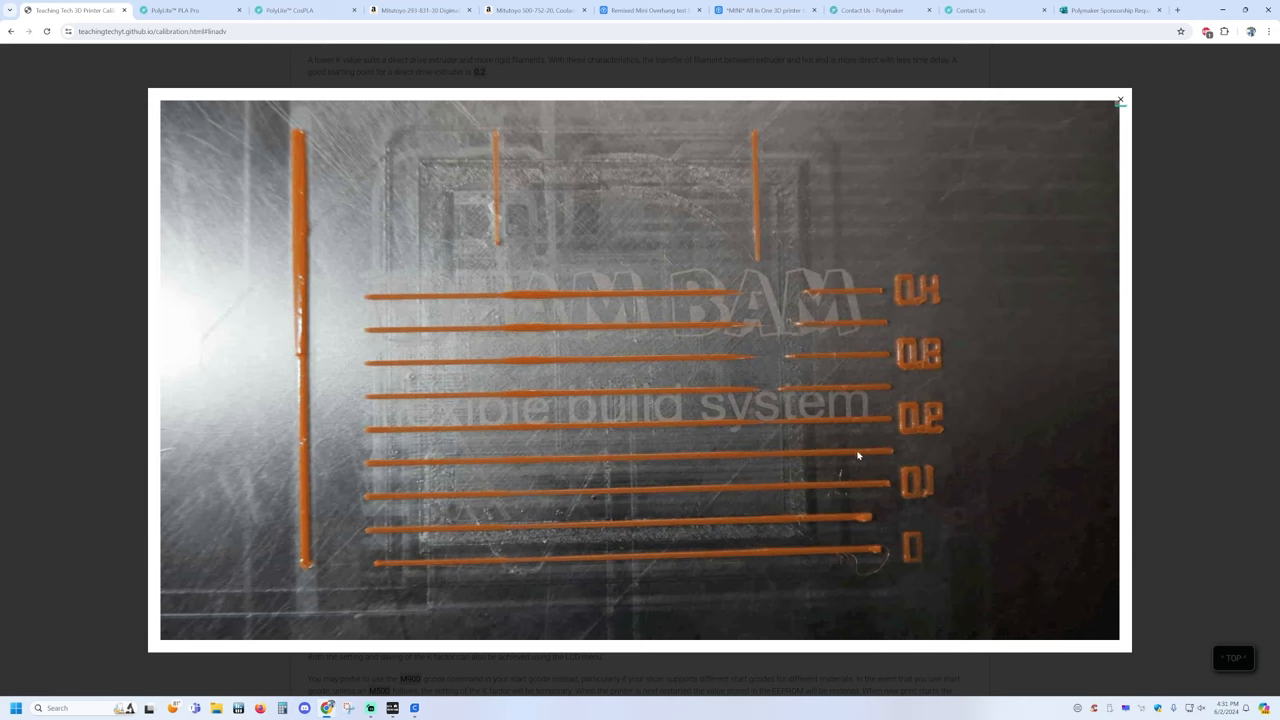
{"action": "mouse_move", "coordinate": [376, 468]}
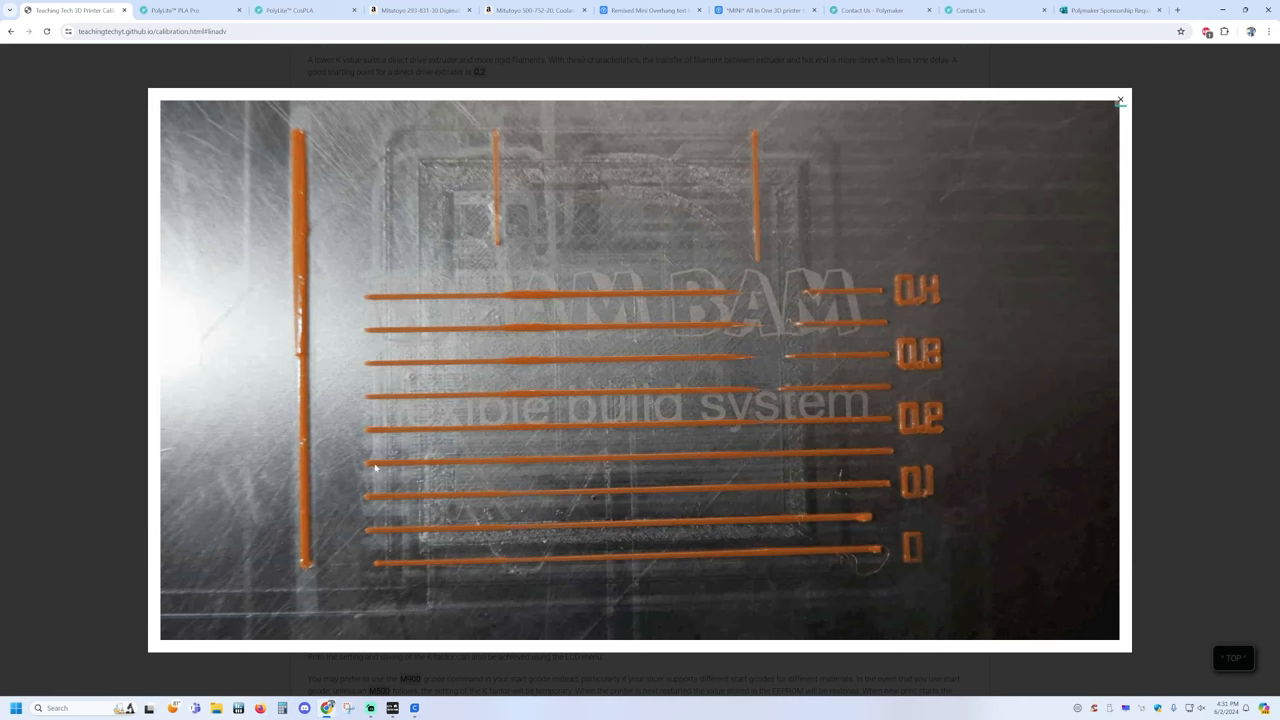
{"action": "mouse_move", "coordinate": [402, 476]}
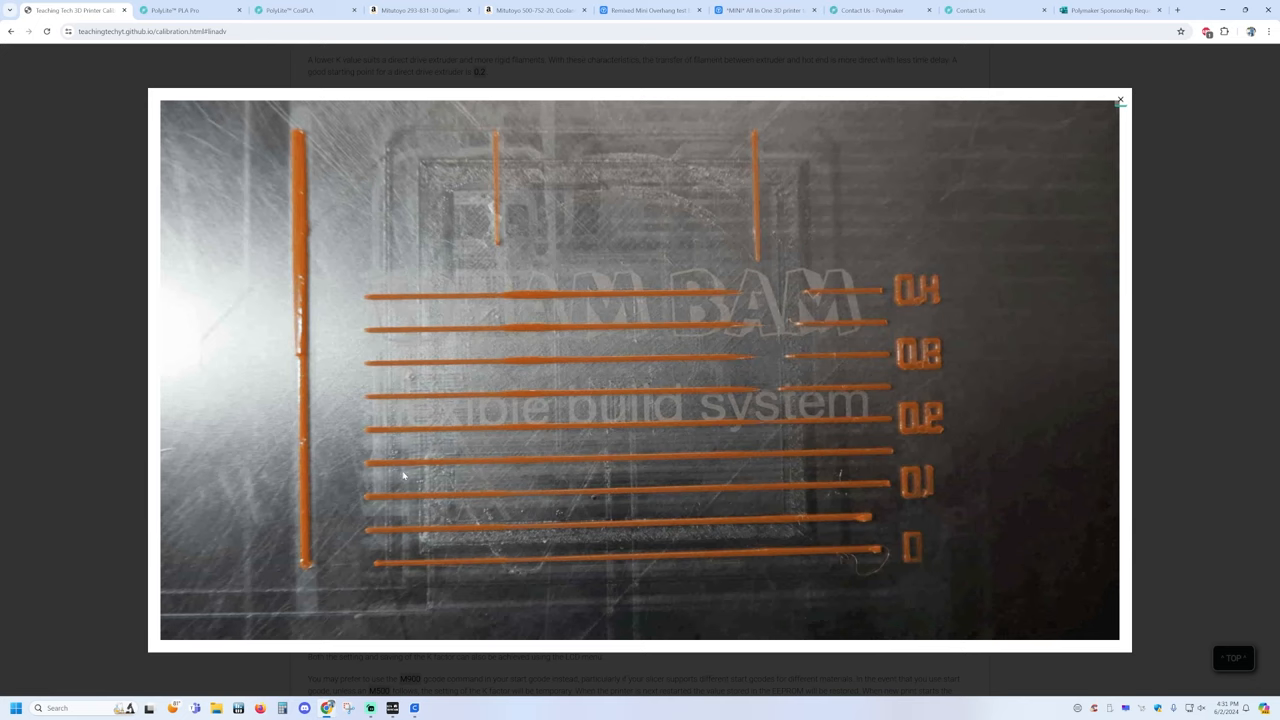
{"action": "mouse_move", "coordinate": [582, 524]}
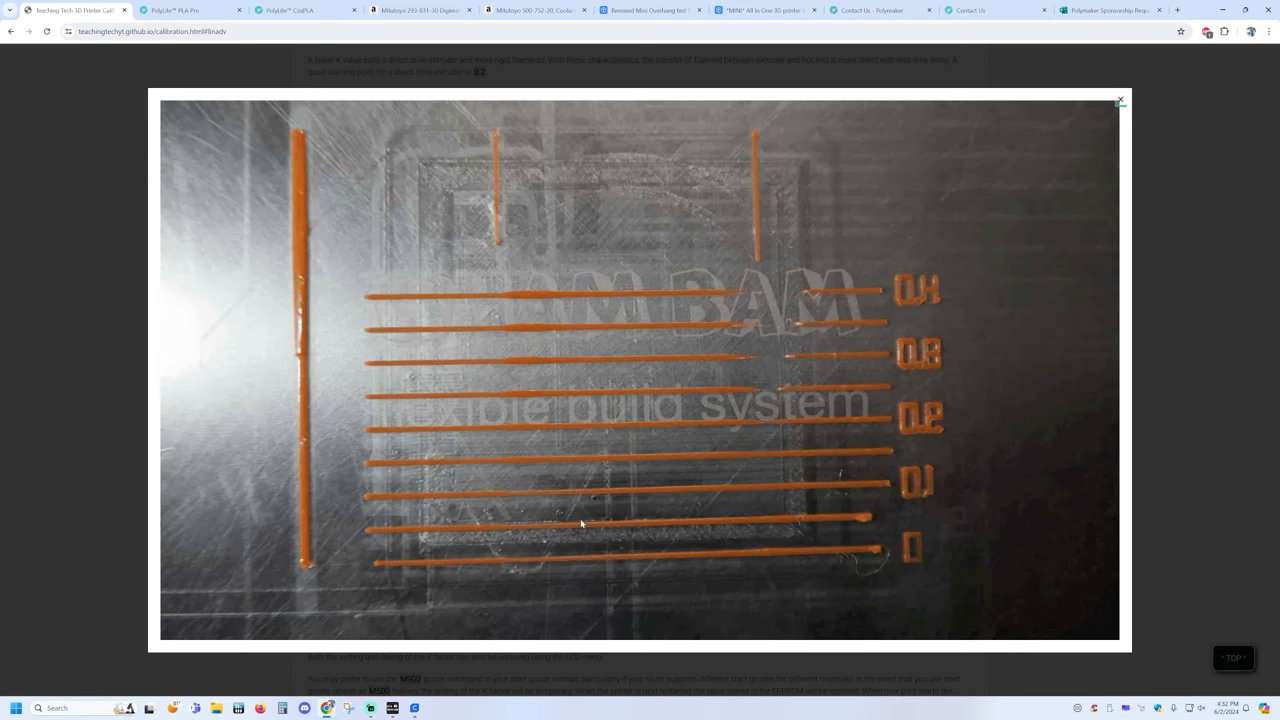
{"action": "mouse_move", "coordinate": [948, 284]}
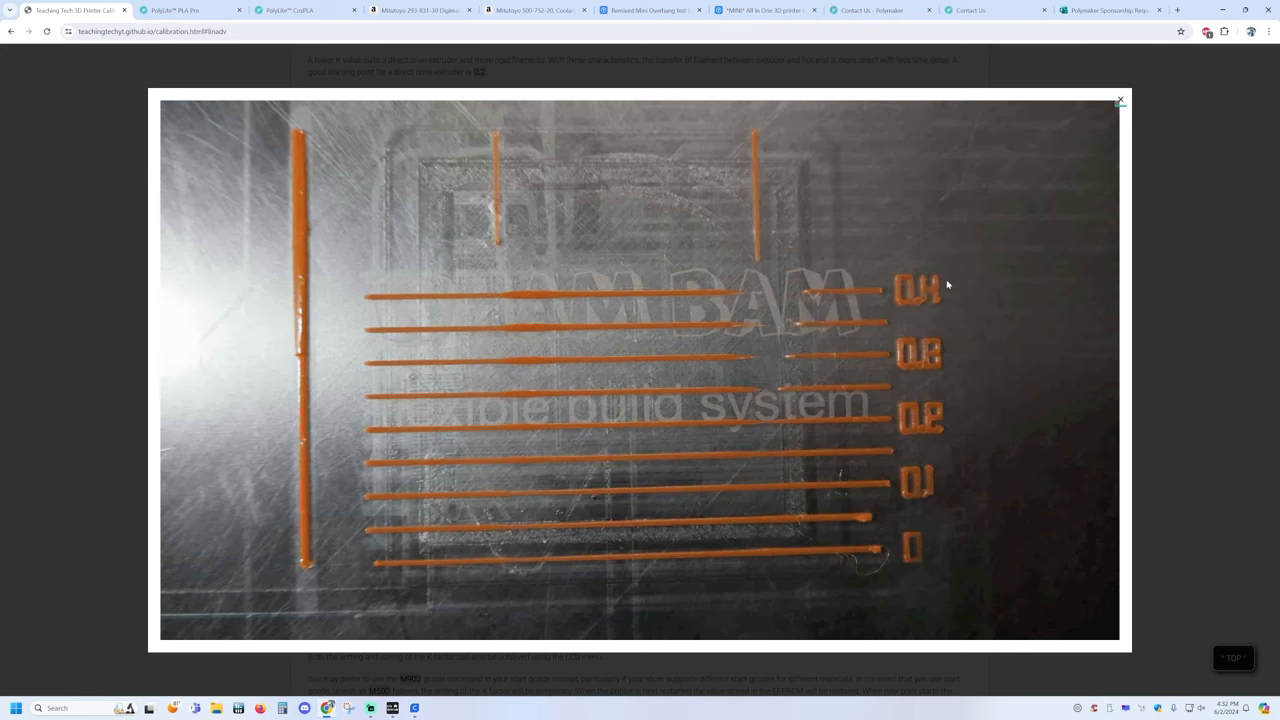
Step: Dismiss the enlarged linear advance test-lines photo to return to Interpreting results
{"action": "left_click", "coordinate": [1120, 100]}
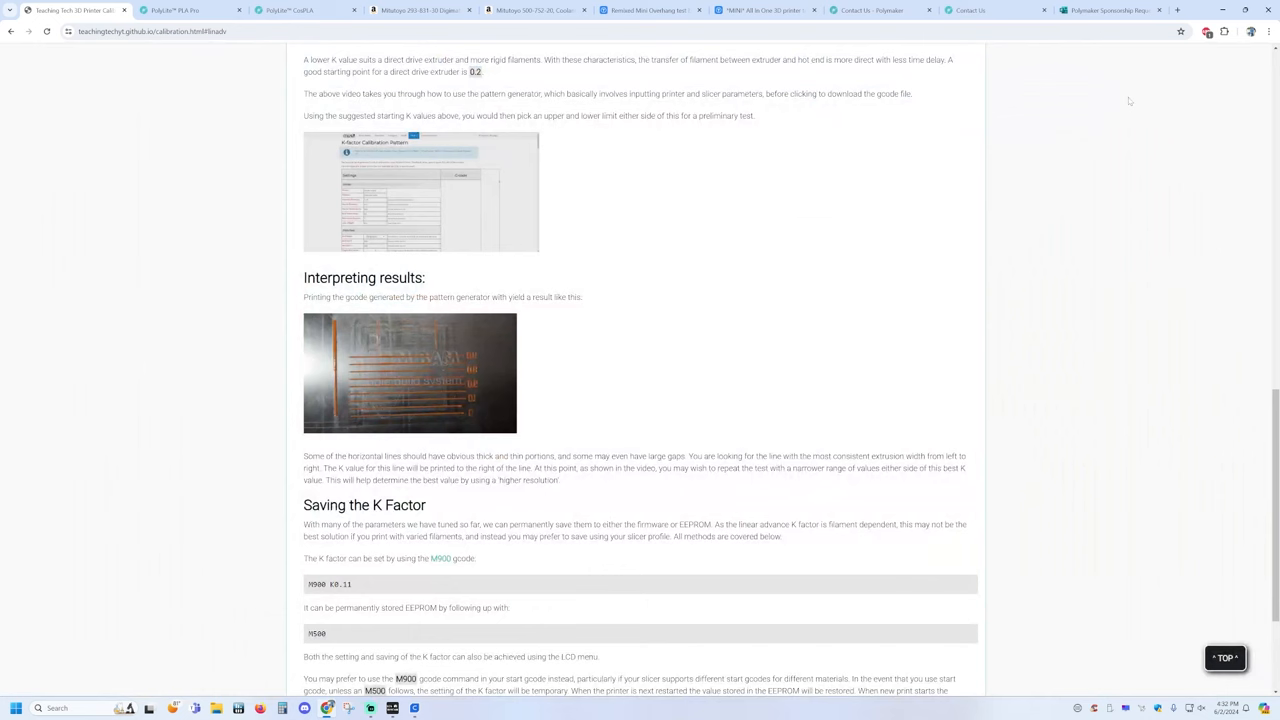
Step: Switch to the Thingiverse browser tab showing the Remixed Mini Overhang test listing
{"action": "left_click", "coordinate": [650, 10]}
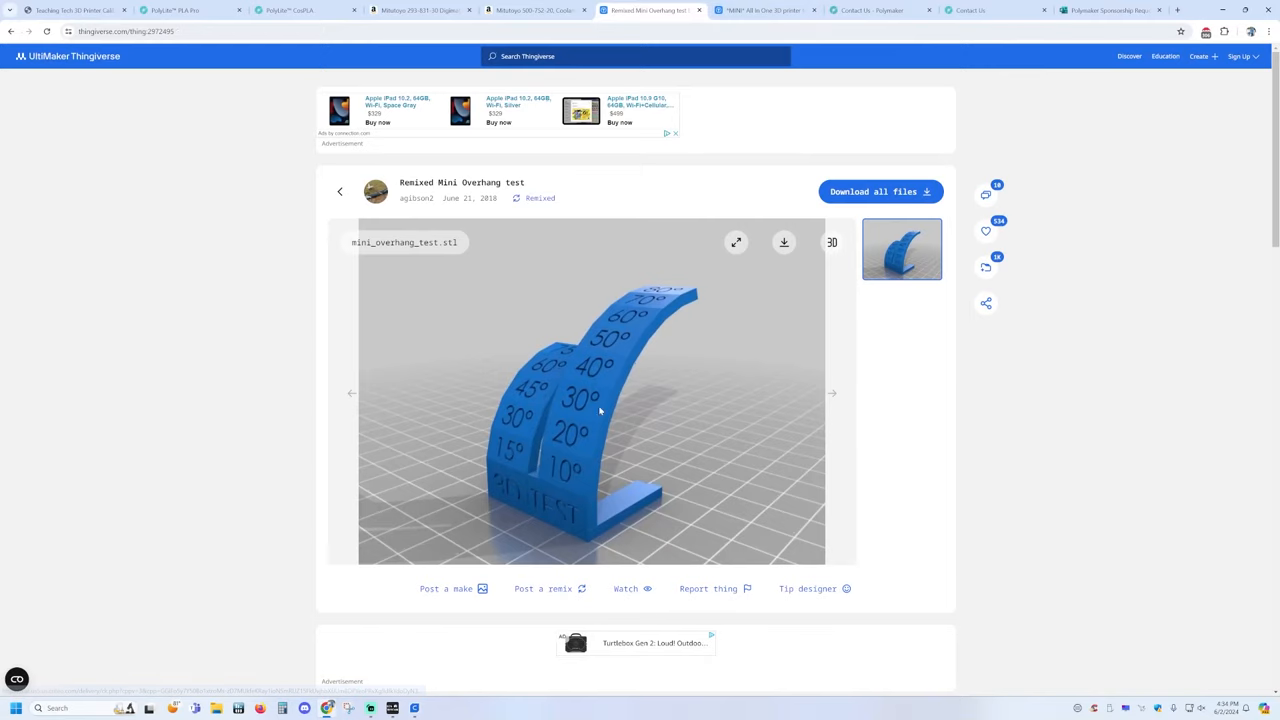
{"action": "mouse_move", "coordinate": [644, 396]}
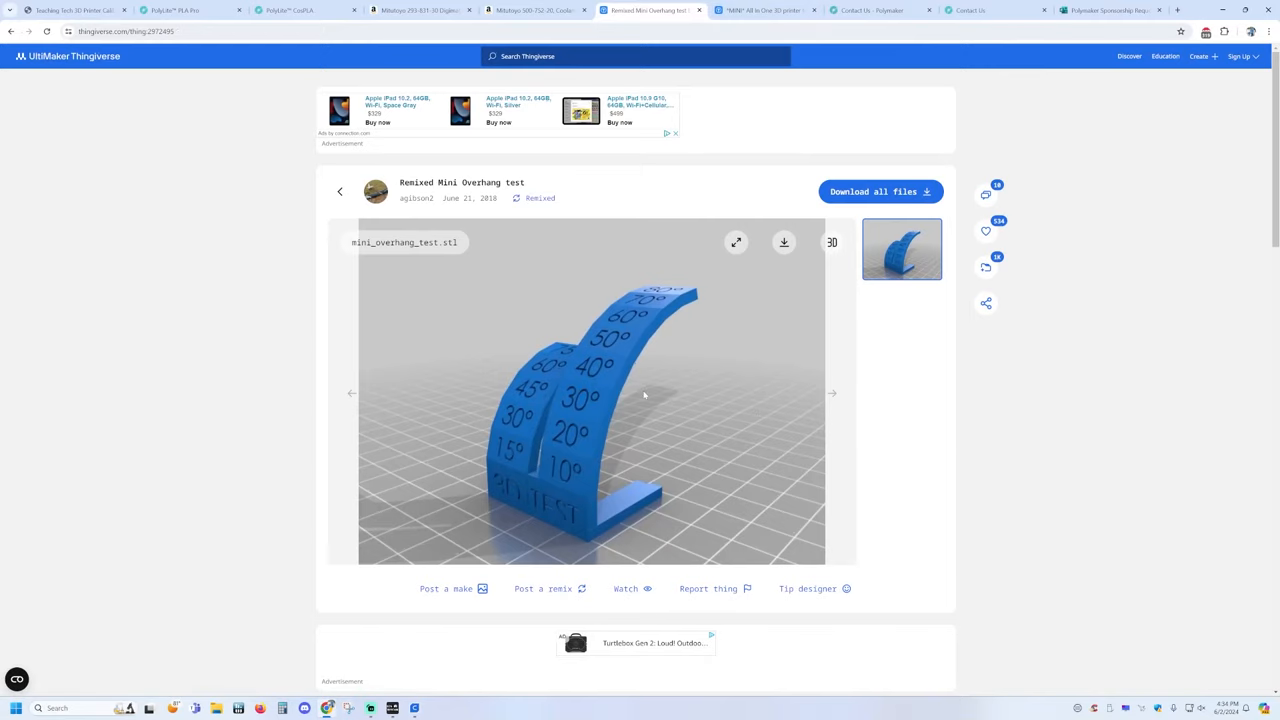
{"action": "left_click", "coordinate": [760, 10]}
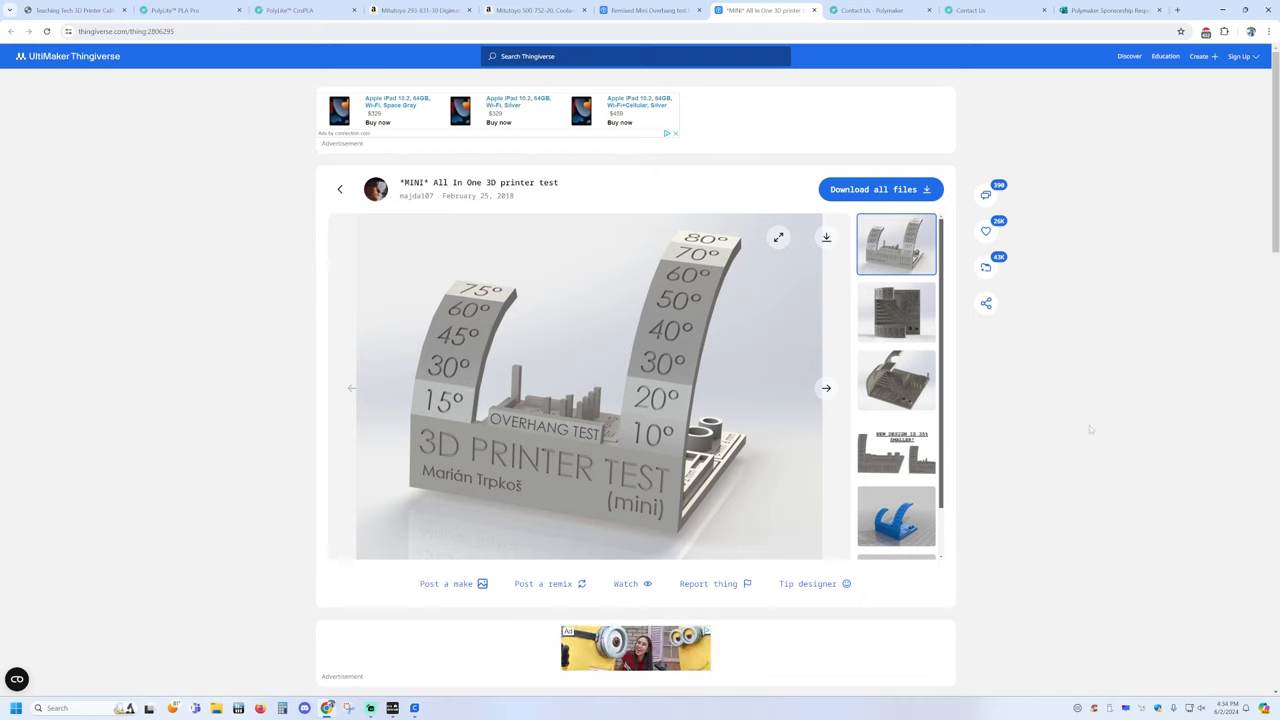
{"action": "mouse_move", "coordinate": [660, 456]}
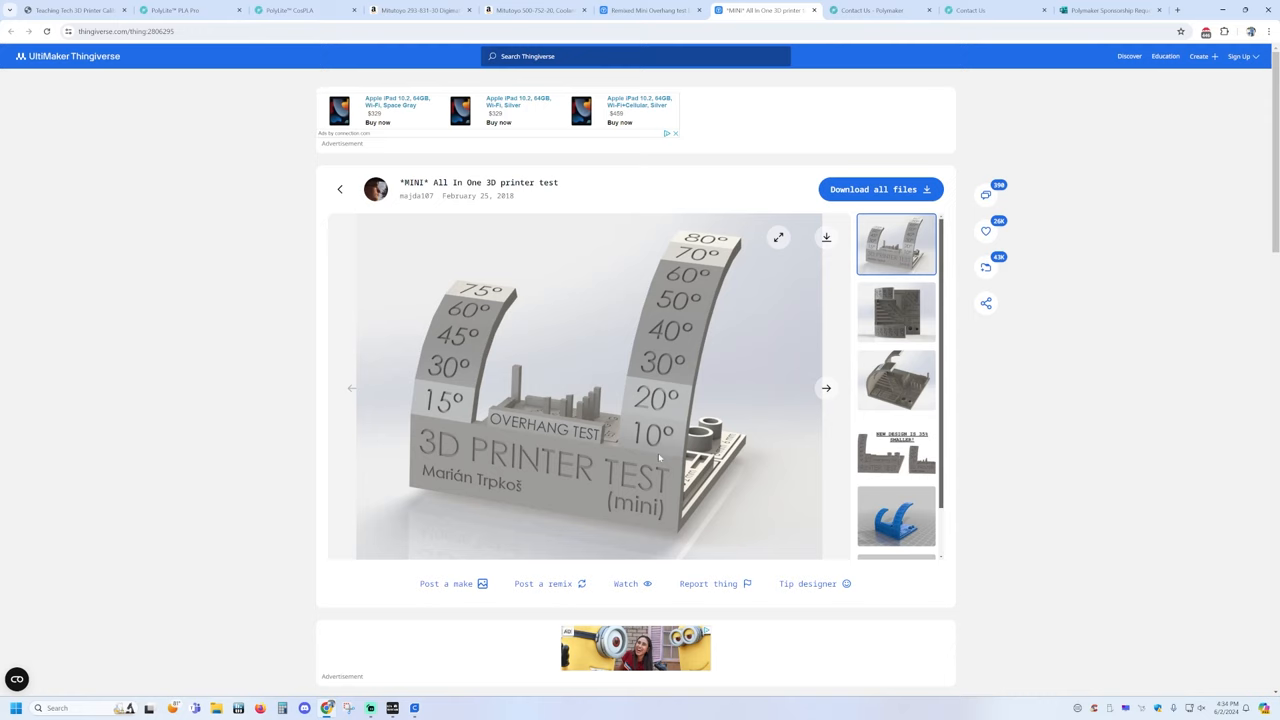
{"action": "left_click", "coordinate": [896, 380]}
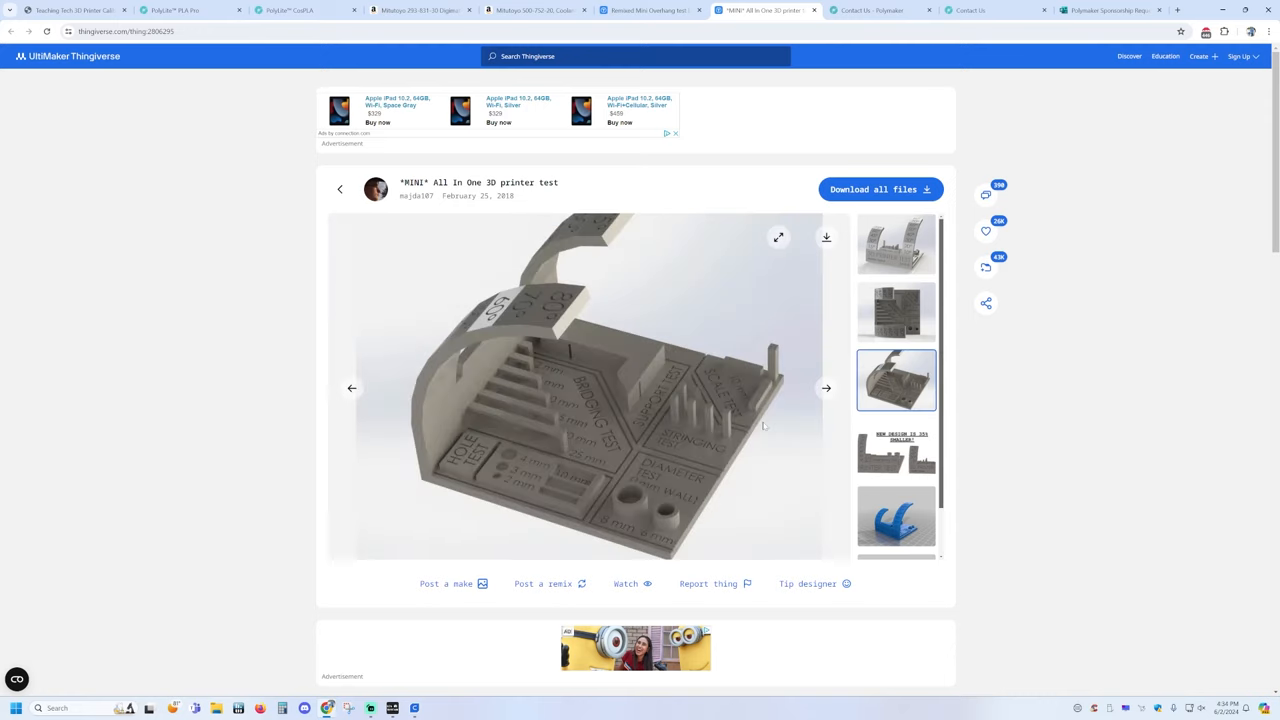
{"action": "mouse_move", "coordinate": [558, 480]}
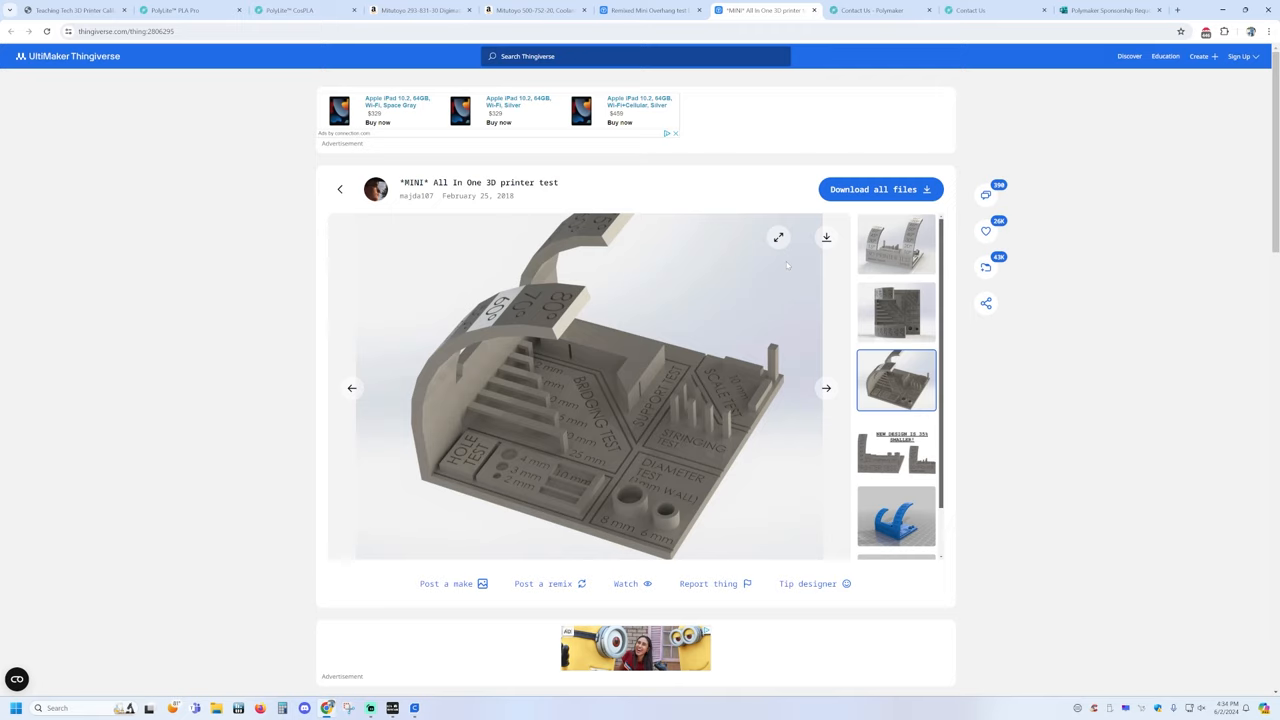
{"action": "mouse_move", "coordinate": [660, 268]}
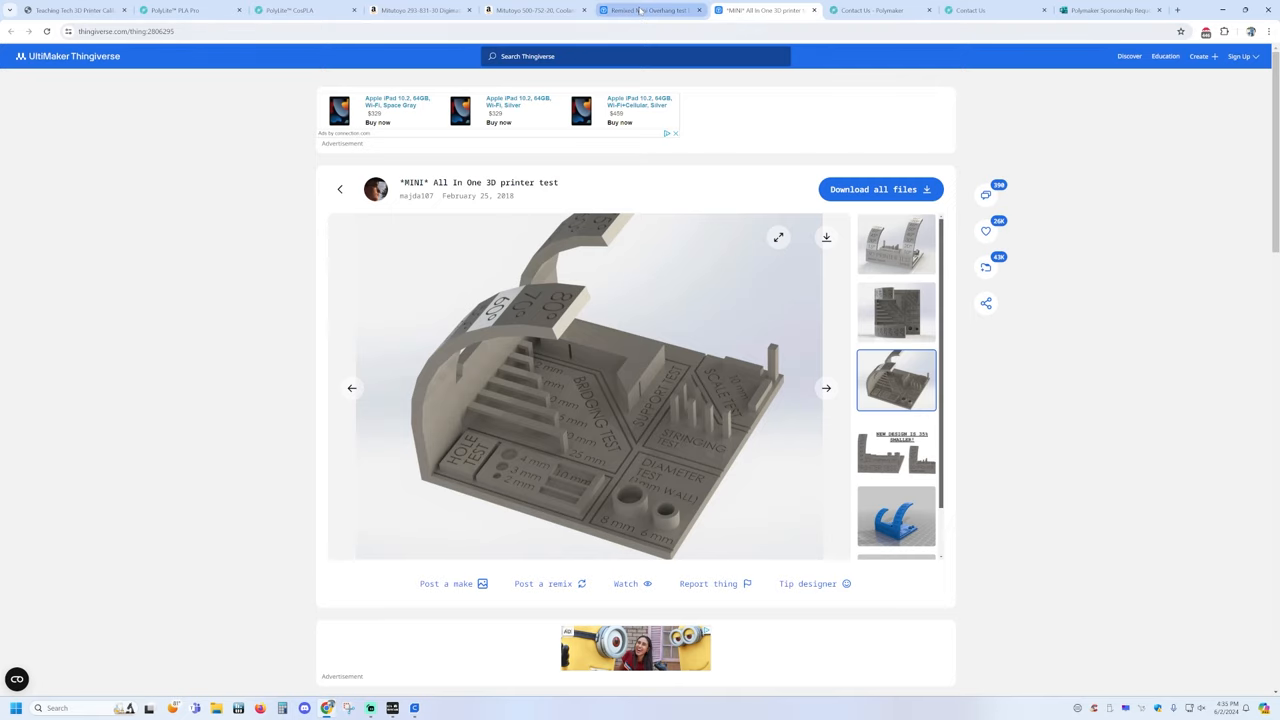
{"action": "left_click", "coordinate": [648, 10]}
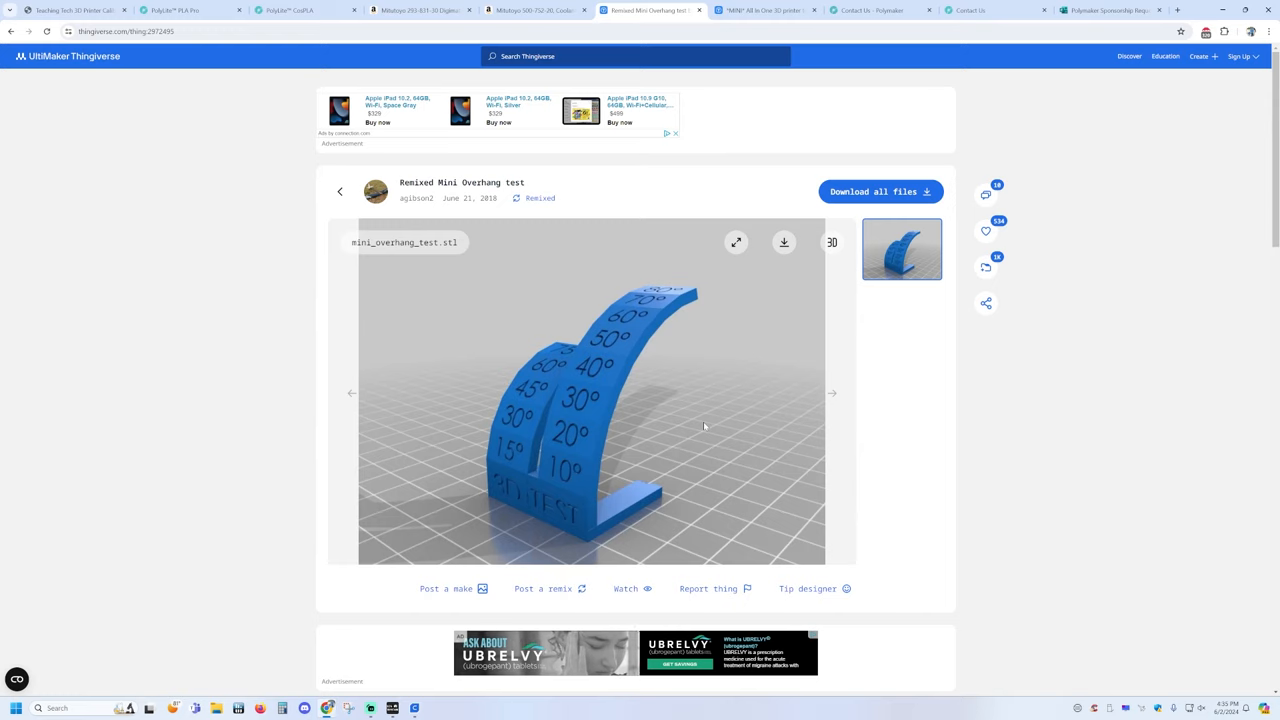
{"action": "mouse_move", "coordinate": [624, 408]}
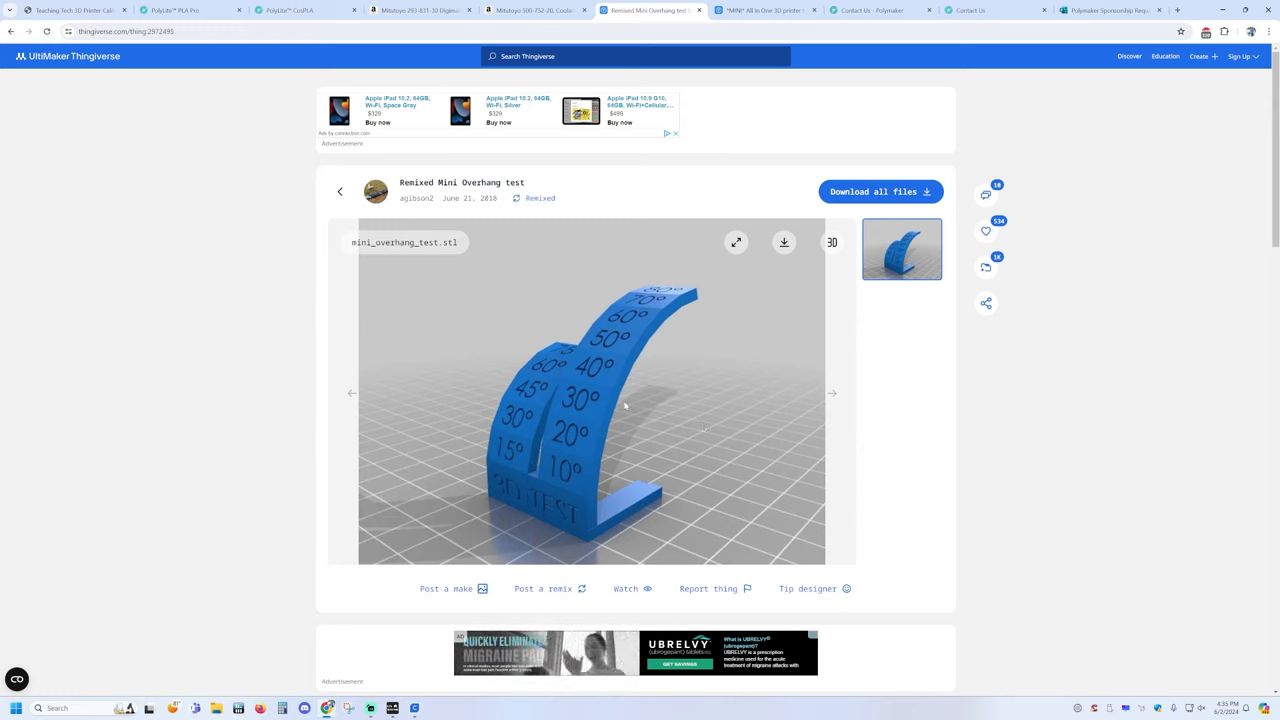
{"action": "mouse_move", "coordinate": [668, 348]}
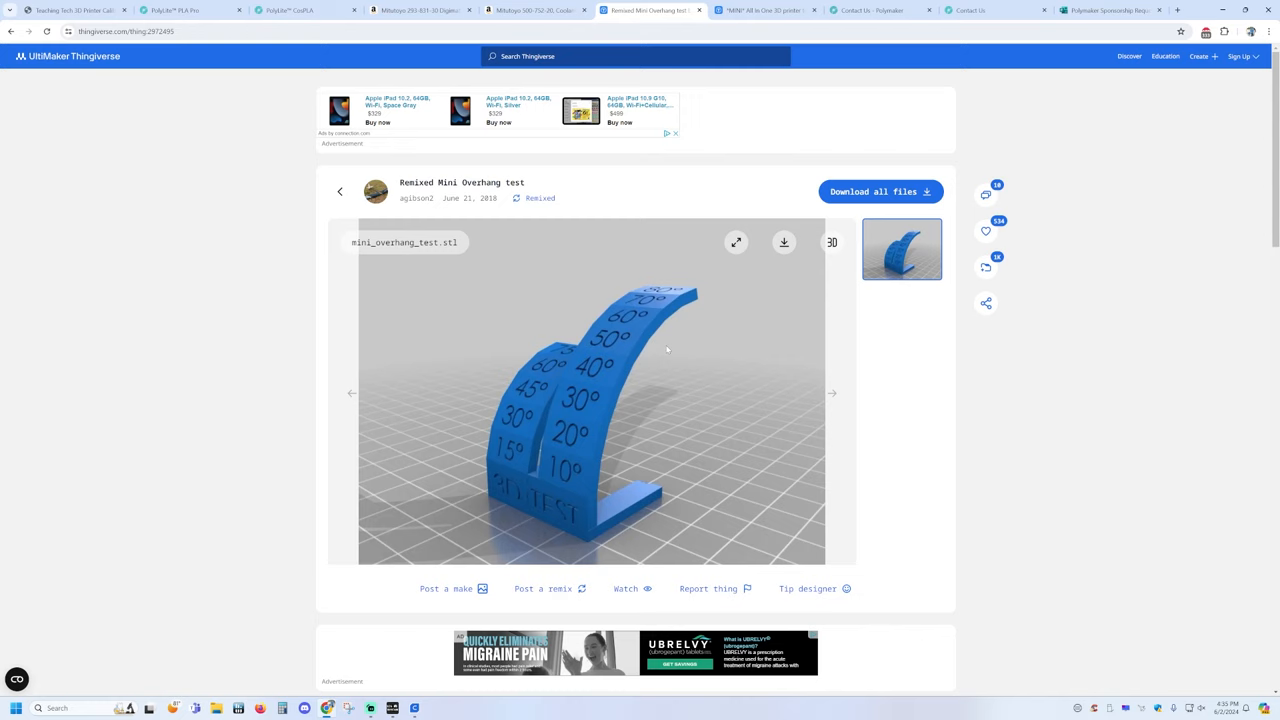
{"action": "mouse_move", "coordinate": [644, 418]}
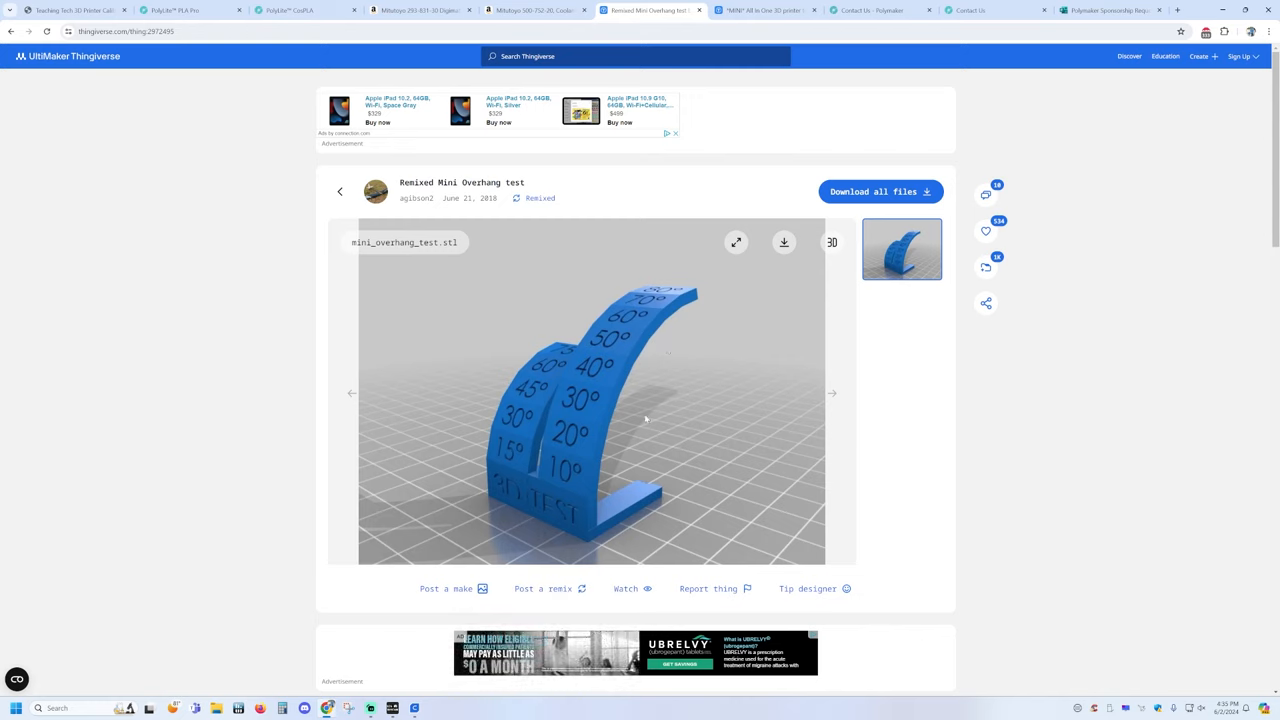
{"action": "mouse_move", "coordinate": [664, 338]}
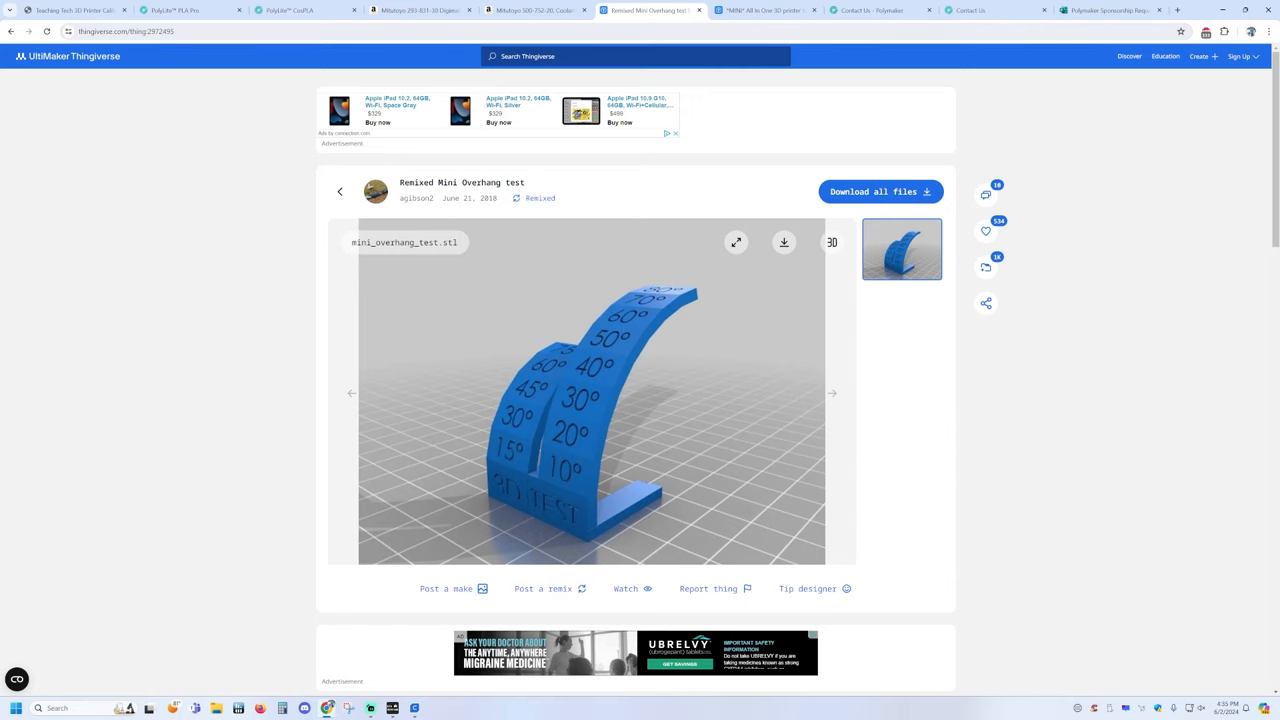
Step: Switch back to the MINI All In One 3D printer test listing on Thingiverse
{"action": "left_click", "coordinate": [764, 10]}
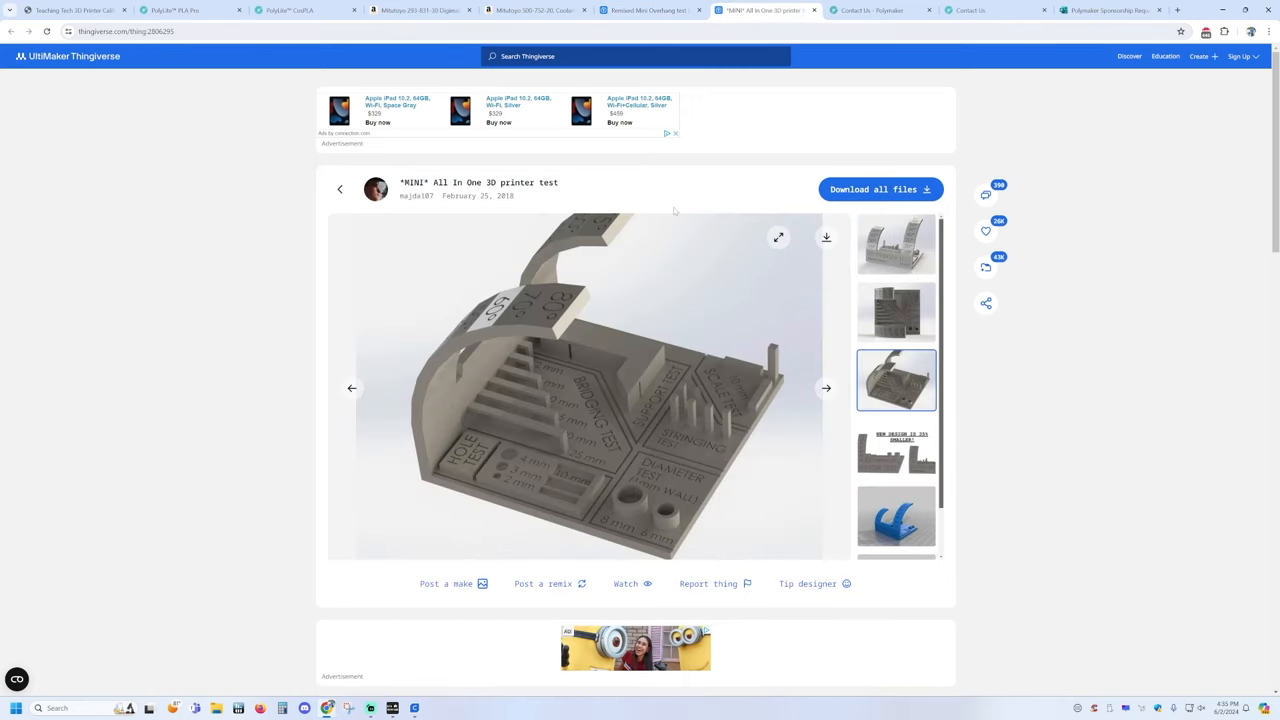